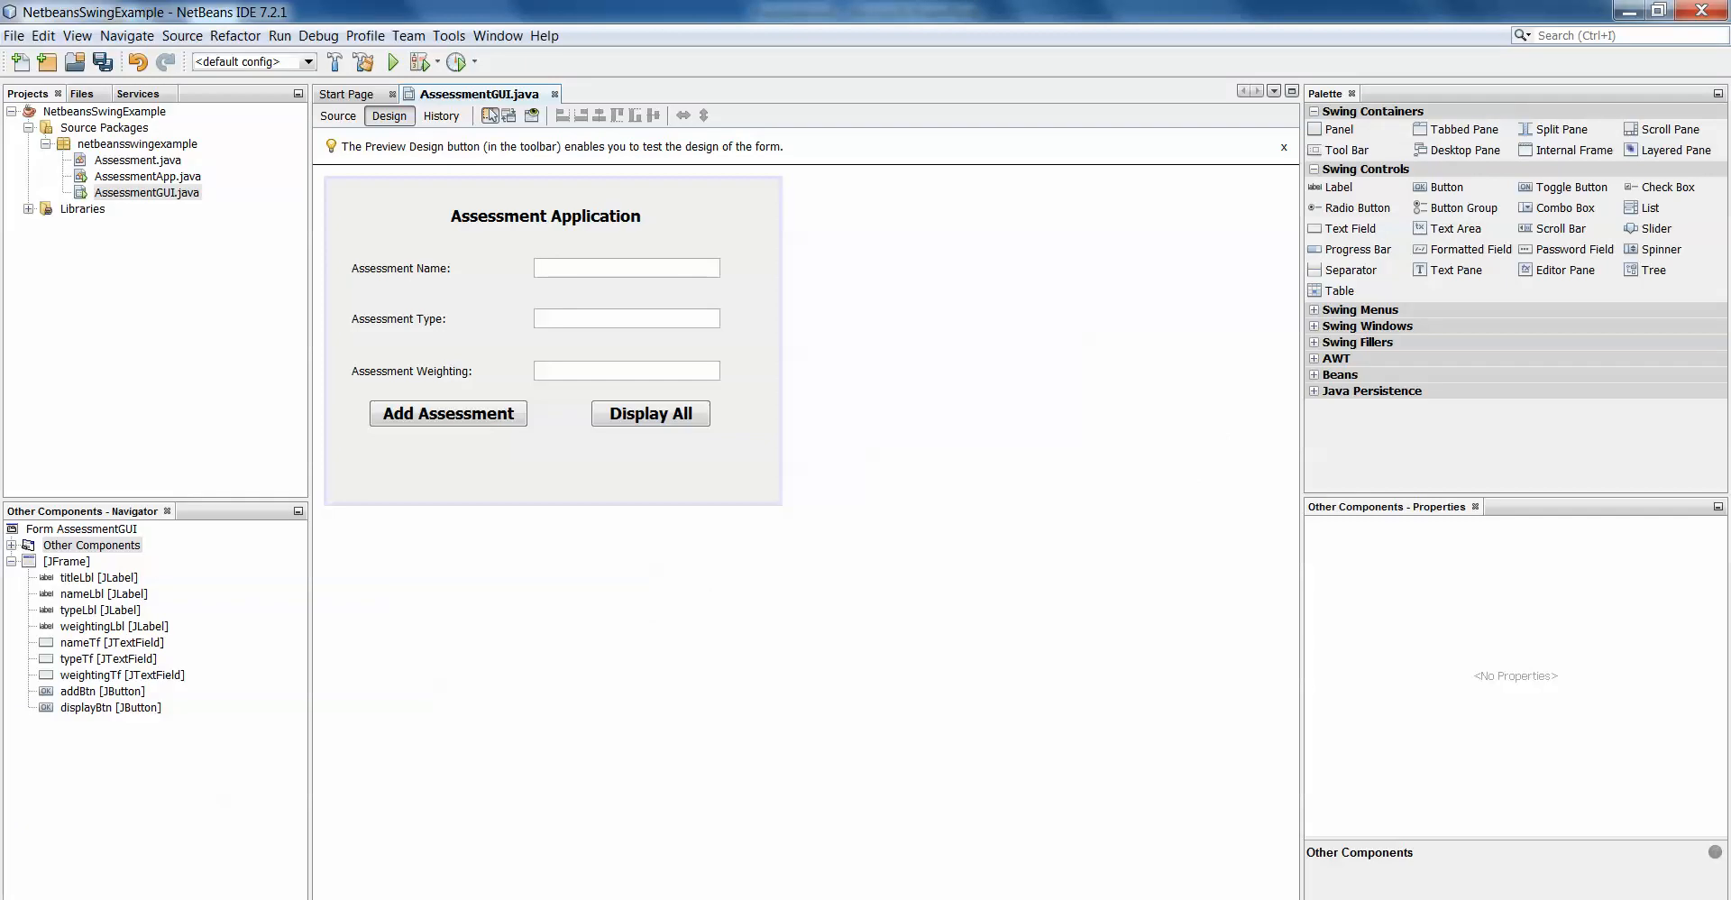
mouse_move(811, 639)
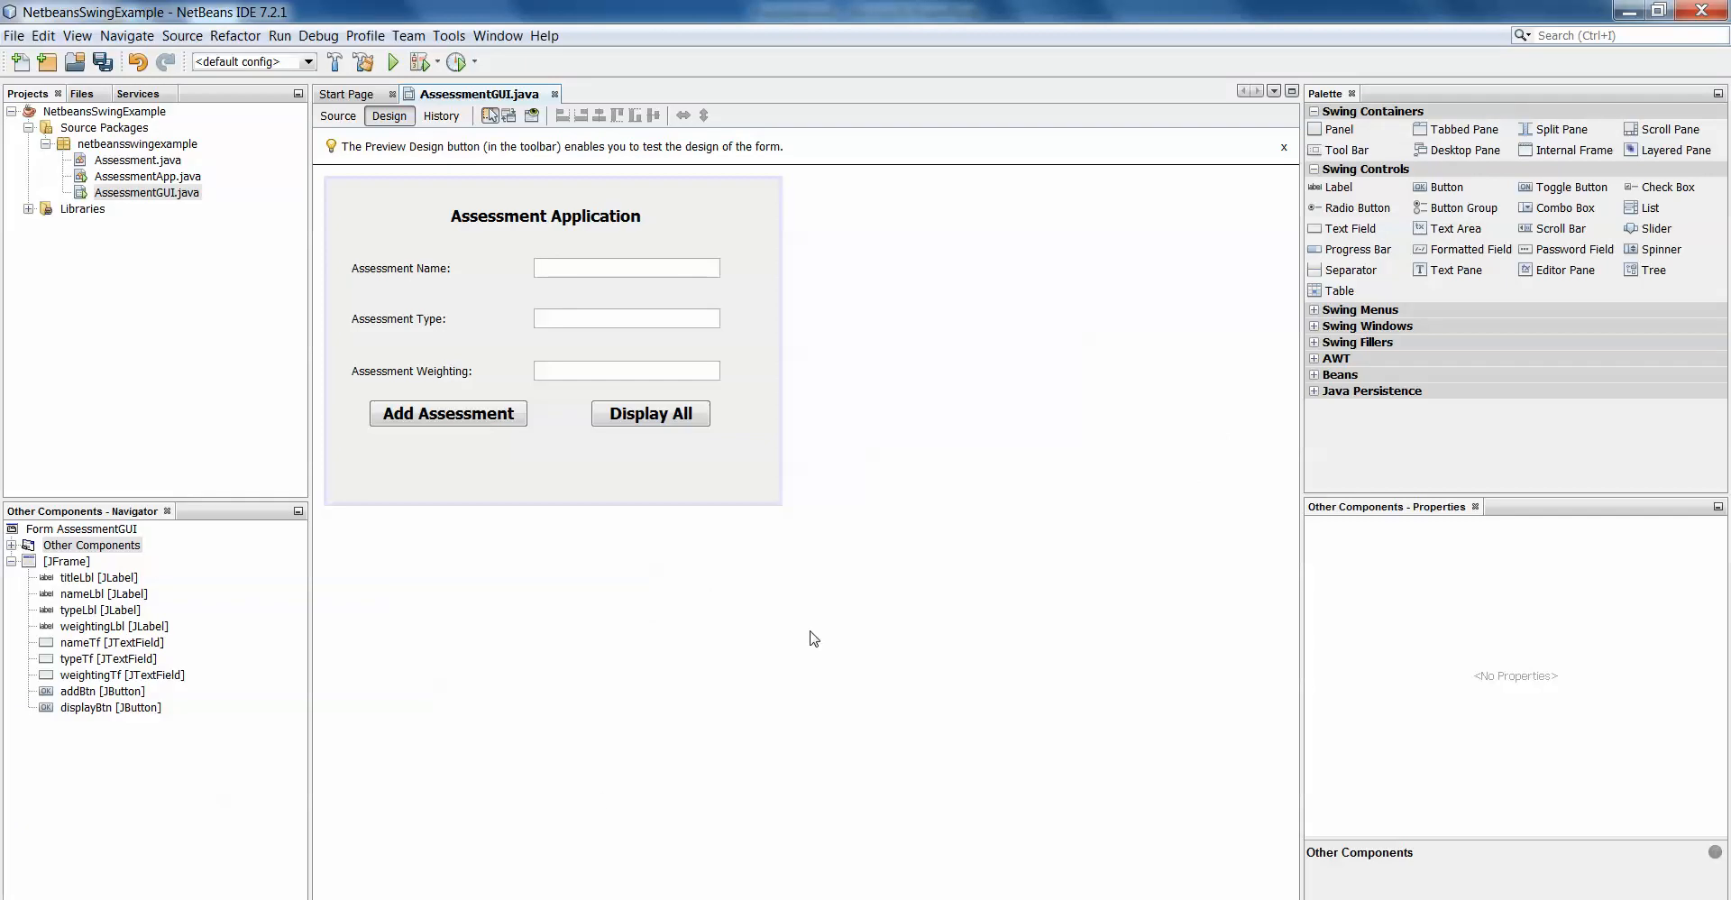
mouse_move(705, 281)
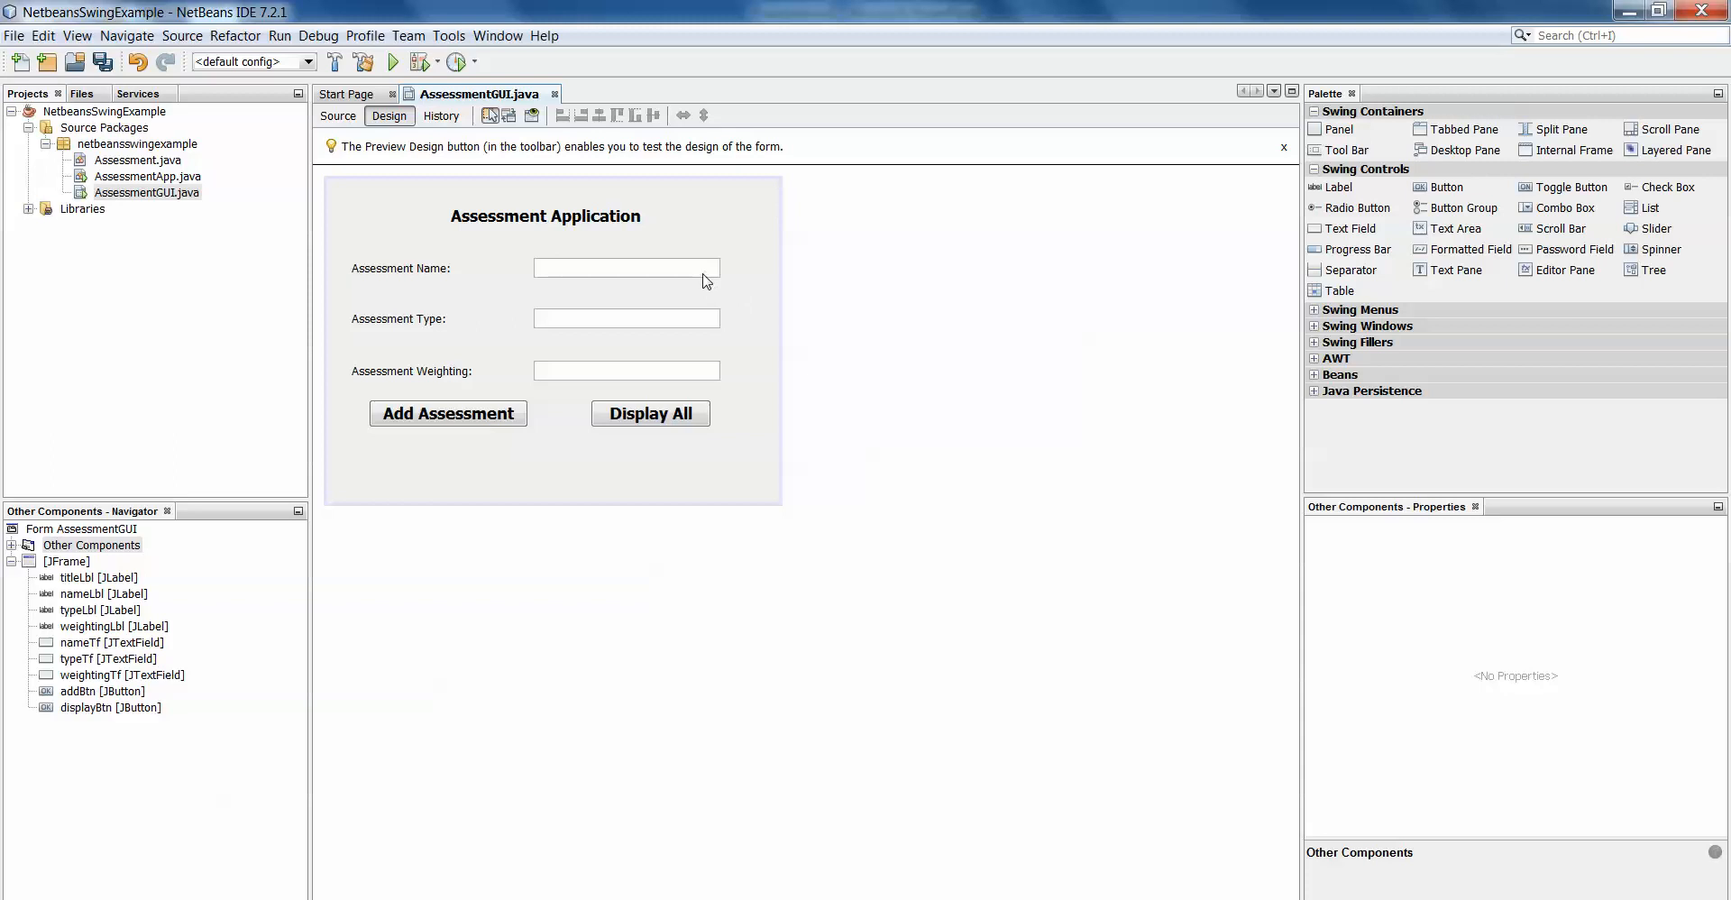
Select the name text field, then review addBtnActionPerformed in the form's source code.
left_click(626, 267)
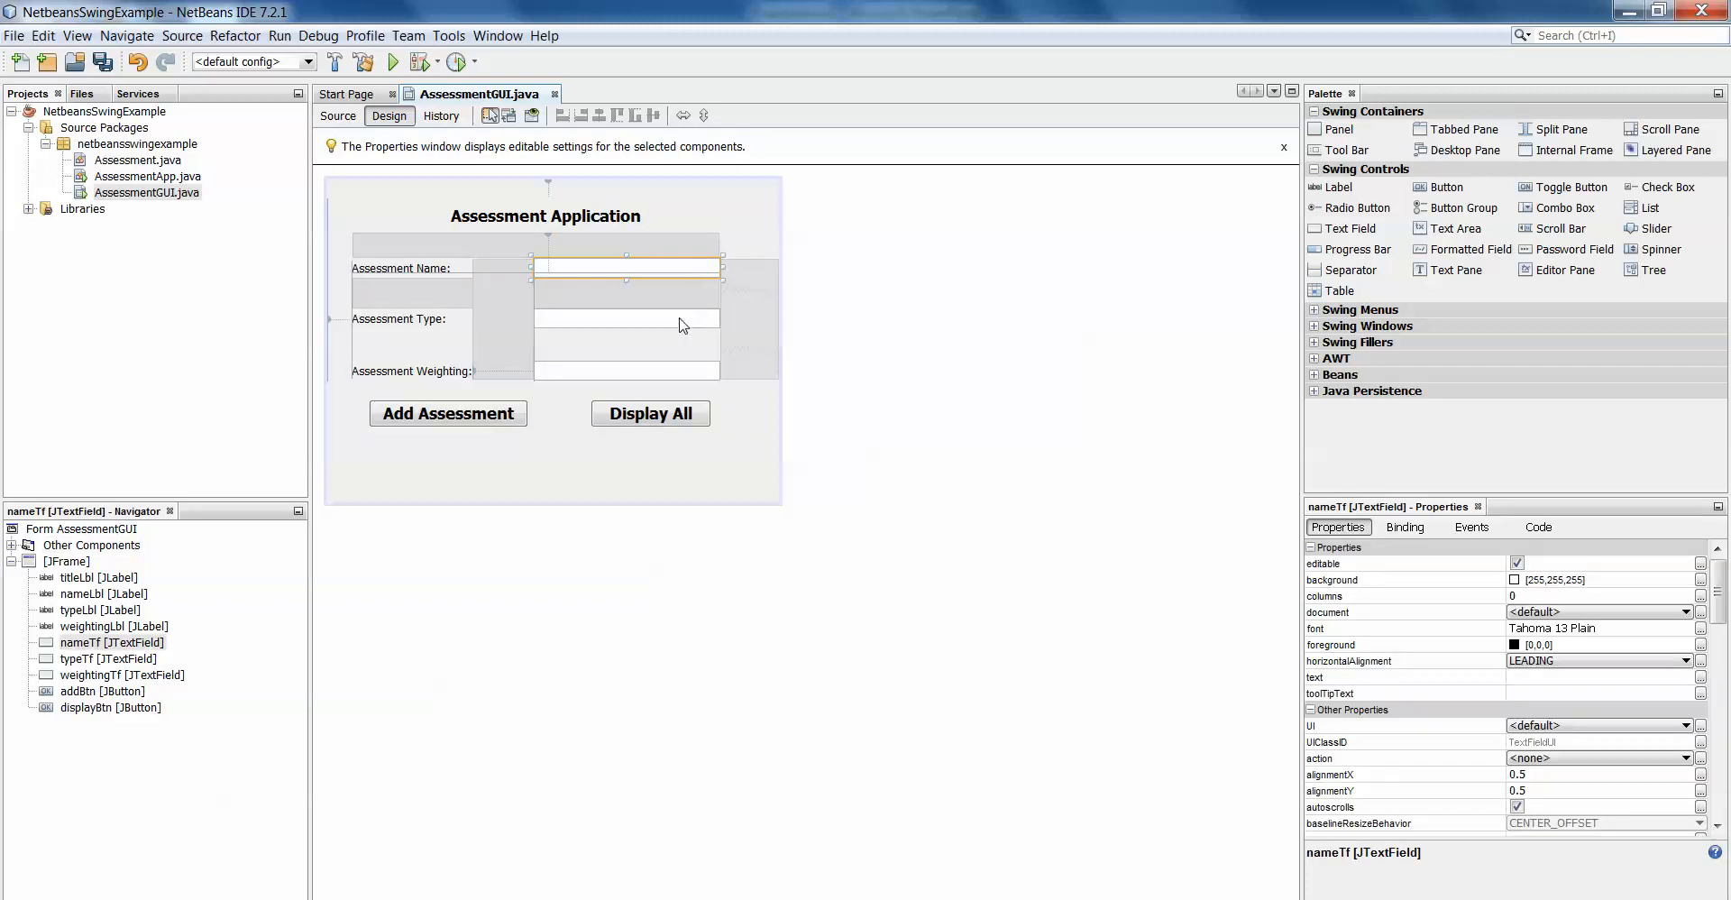
left_click(625, 371)
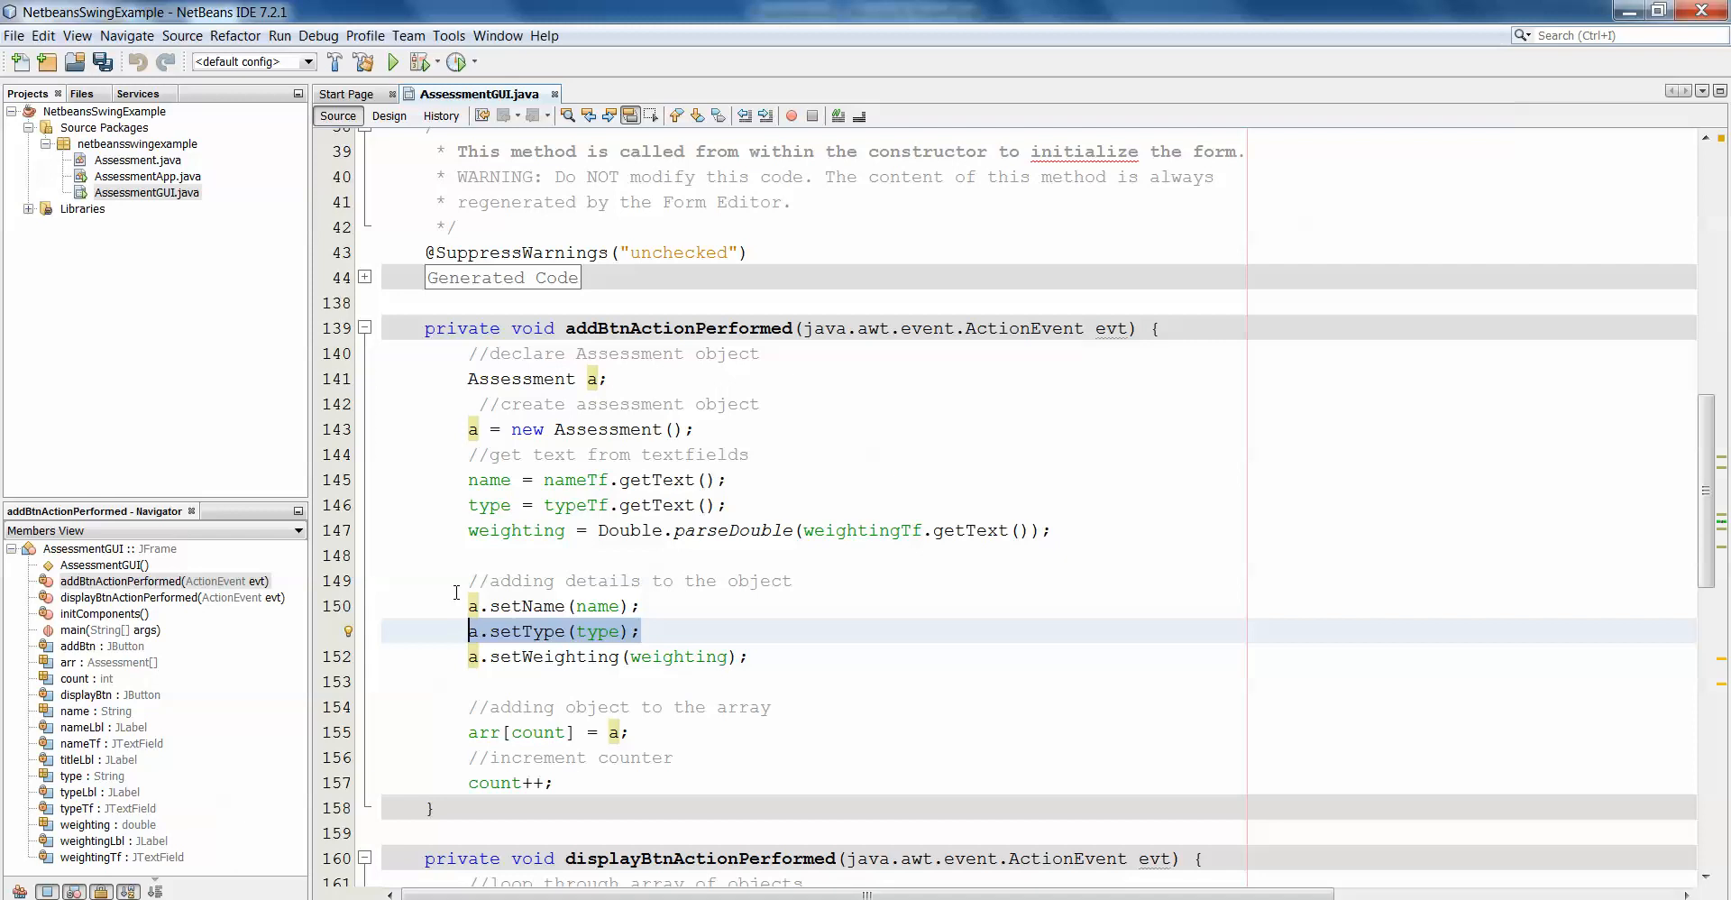
Add a 'Search By Type' button below Add Assessment, in Tahoma 18 Bold.
left_click(388, 116)
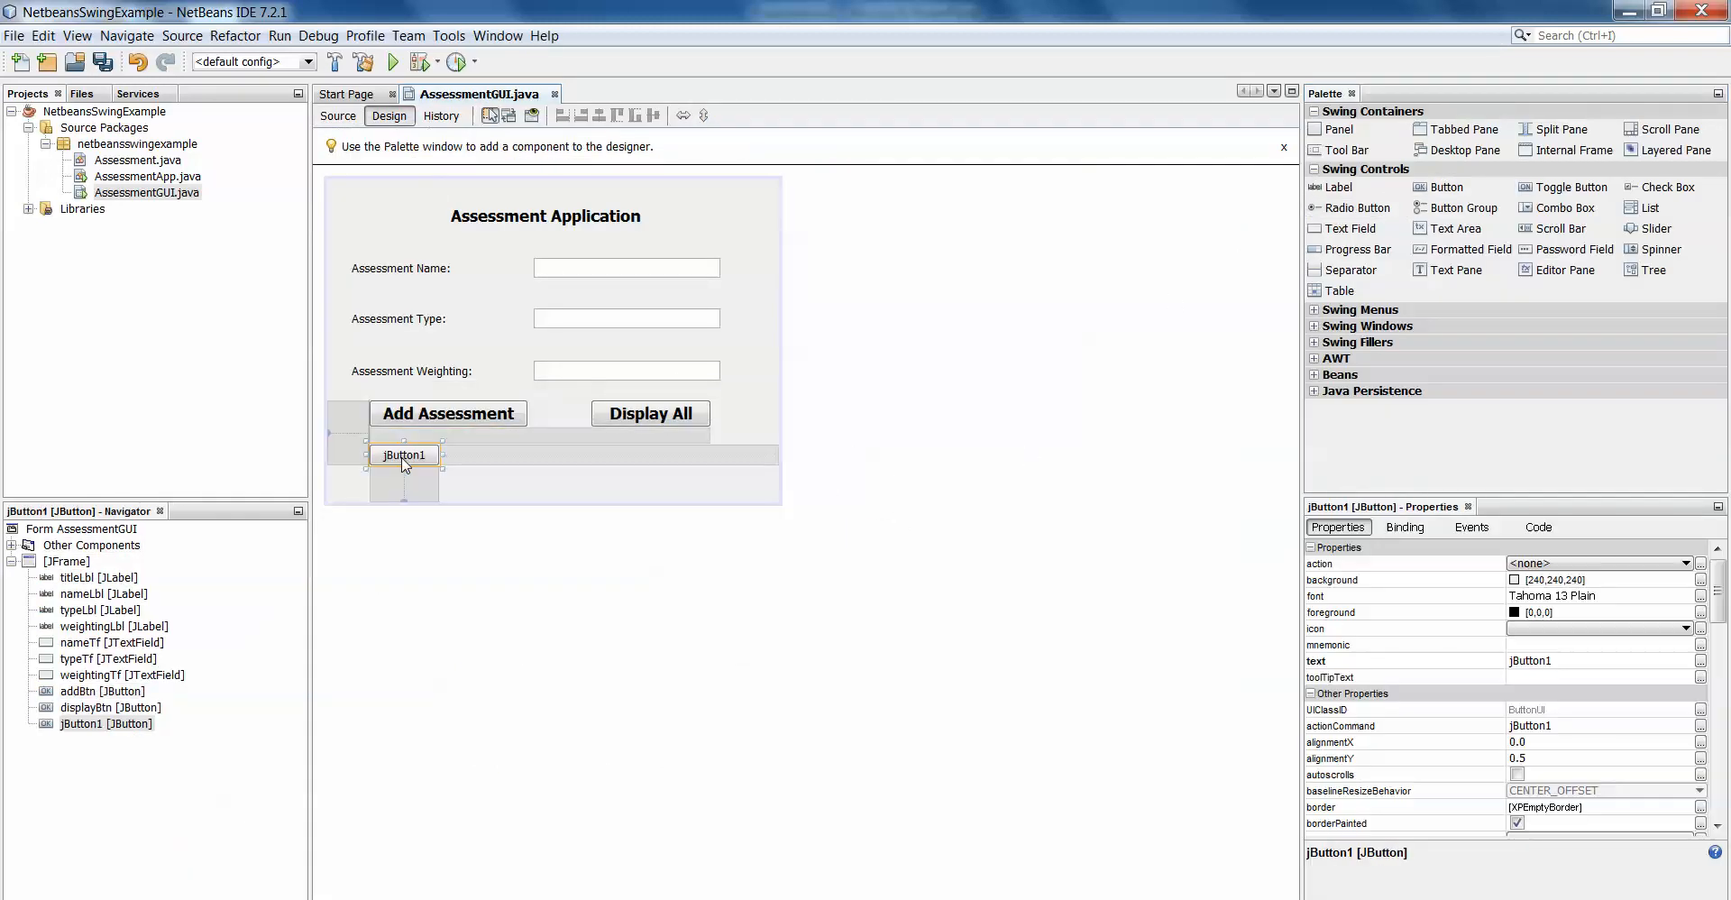
double_click(404, 453)
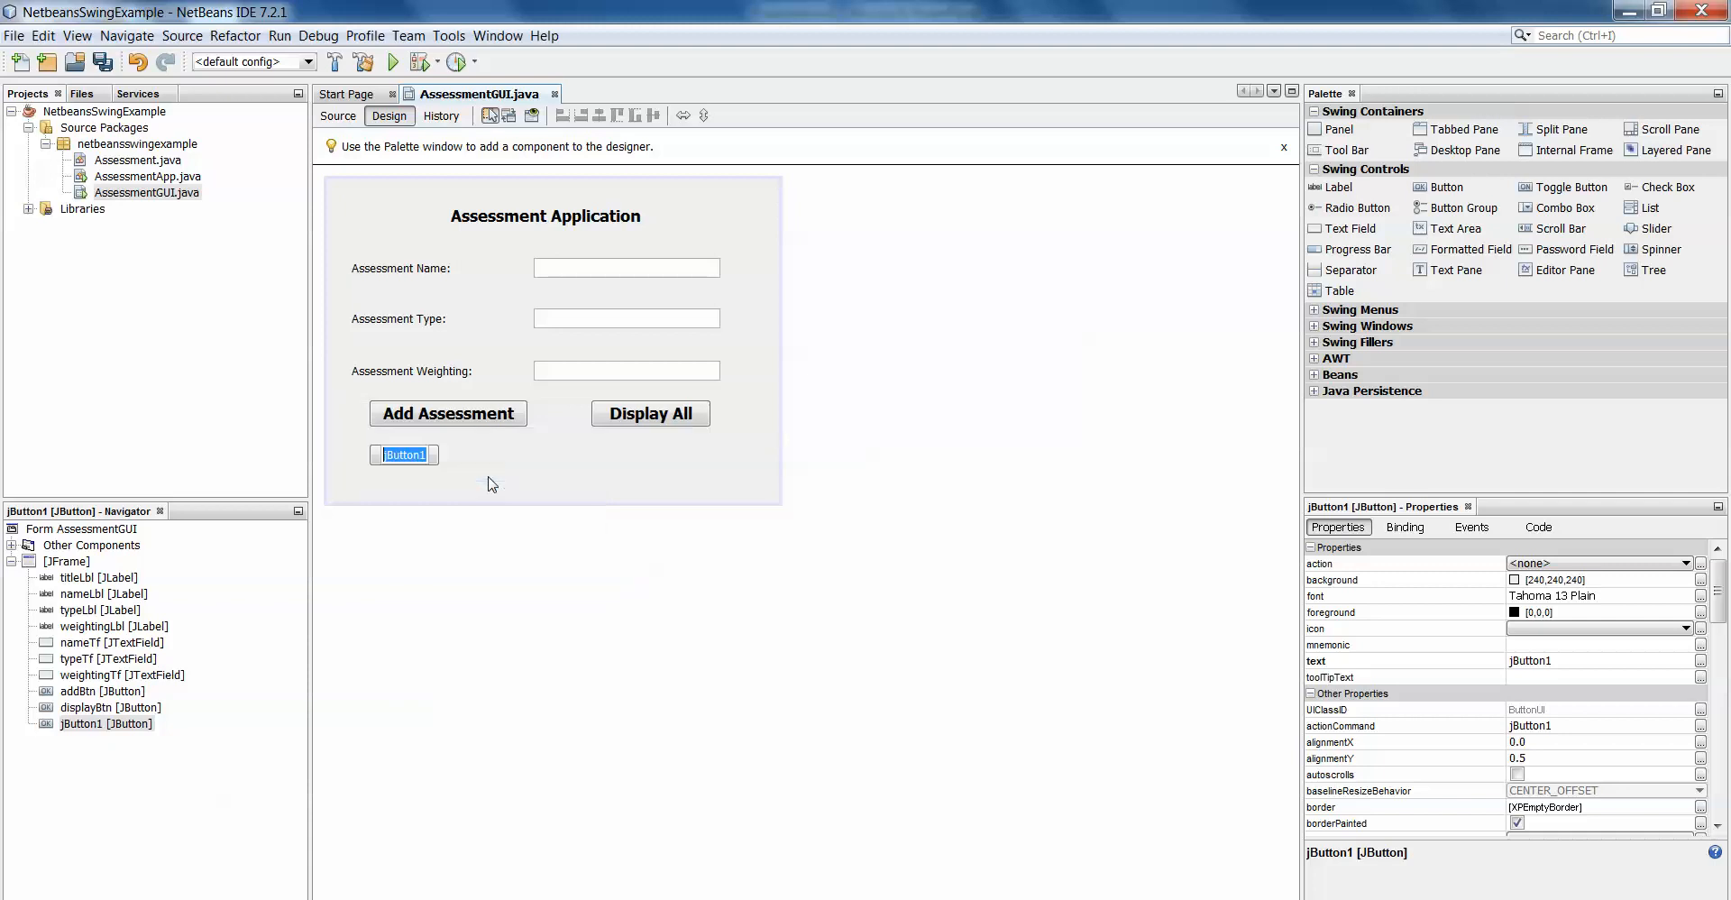
type("Search By Type")
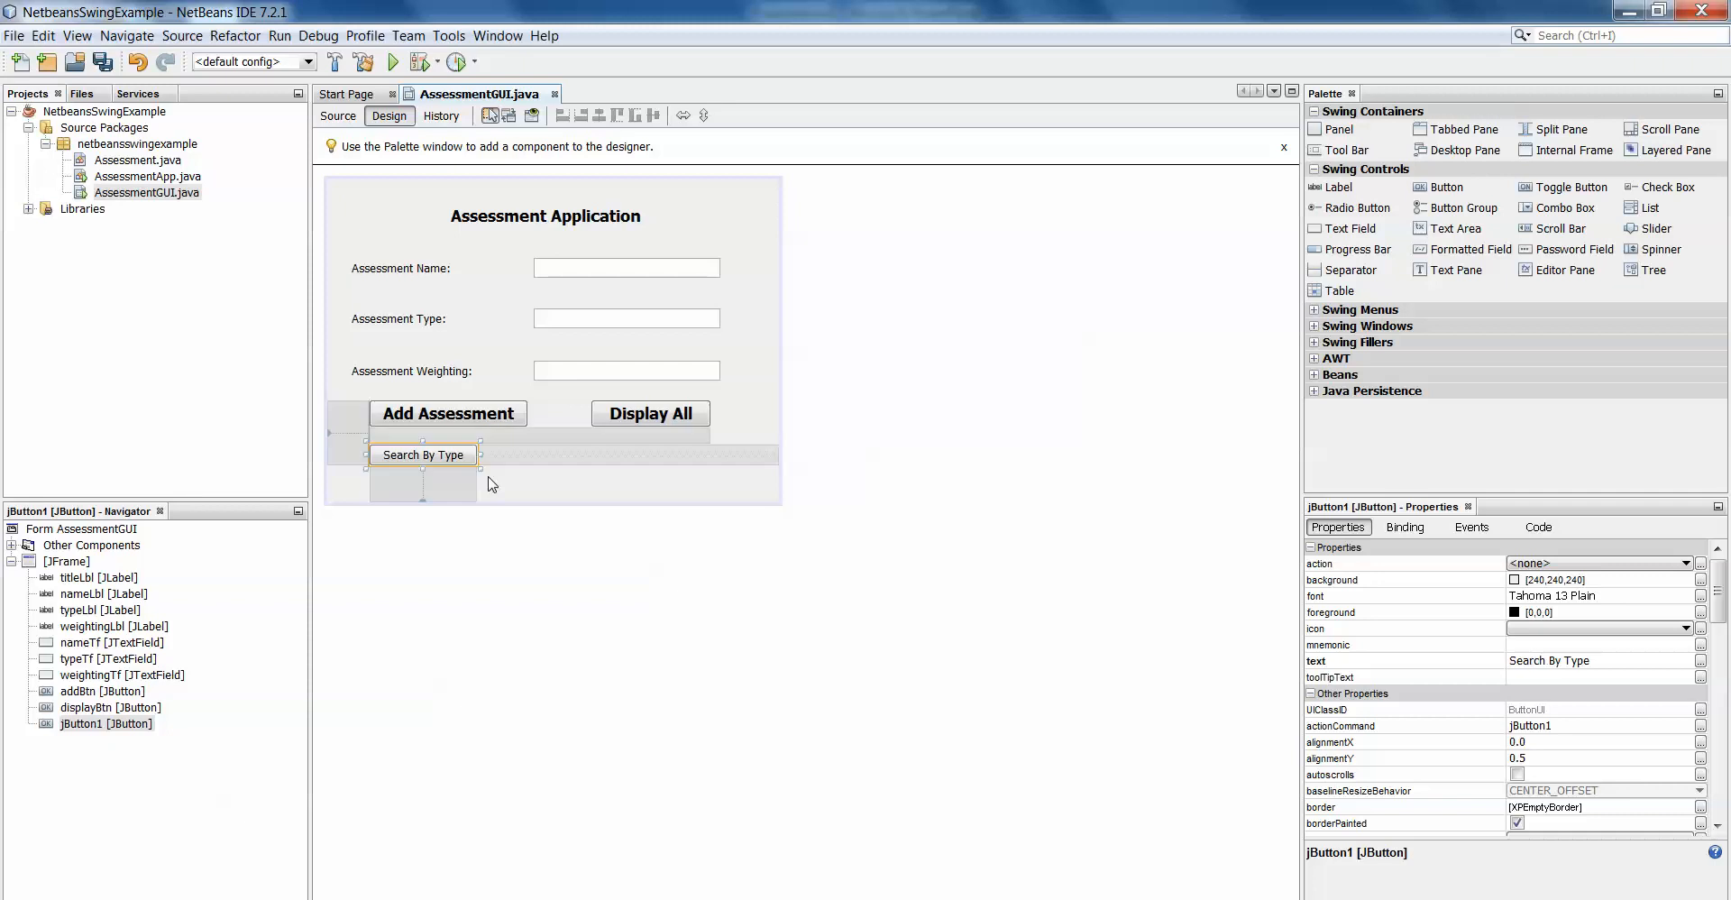
left_click(1703, 595)
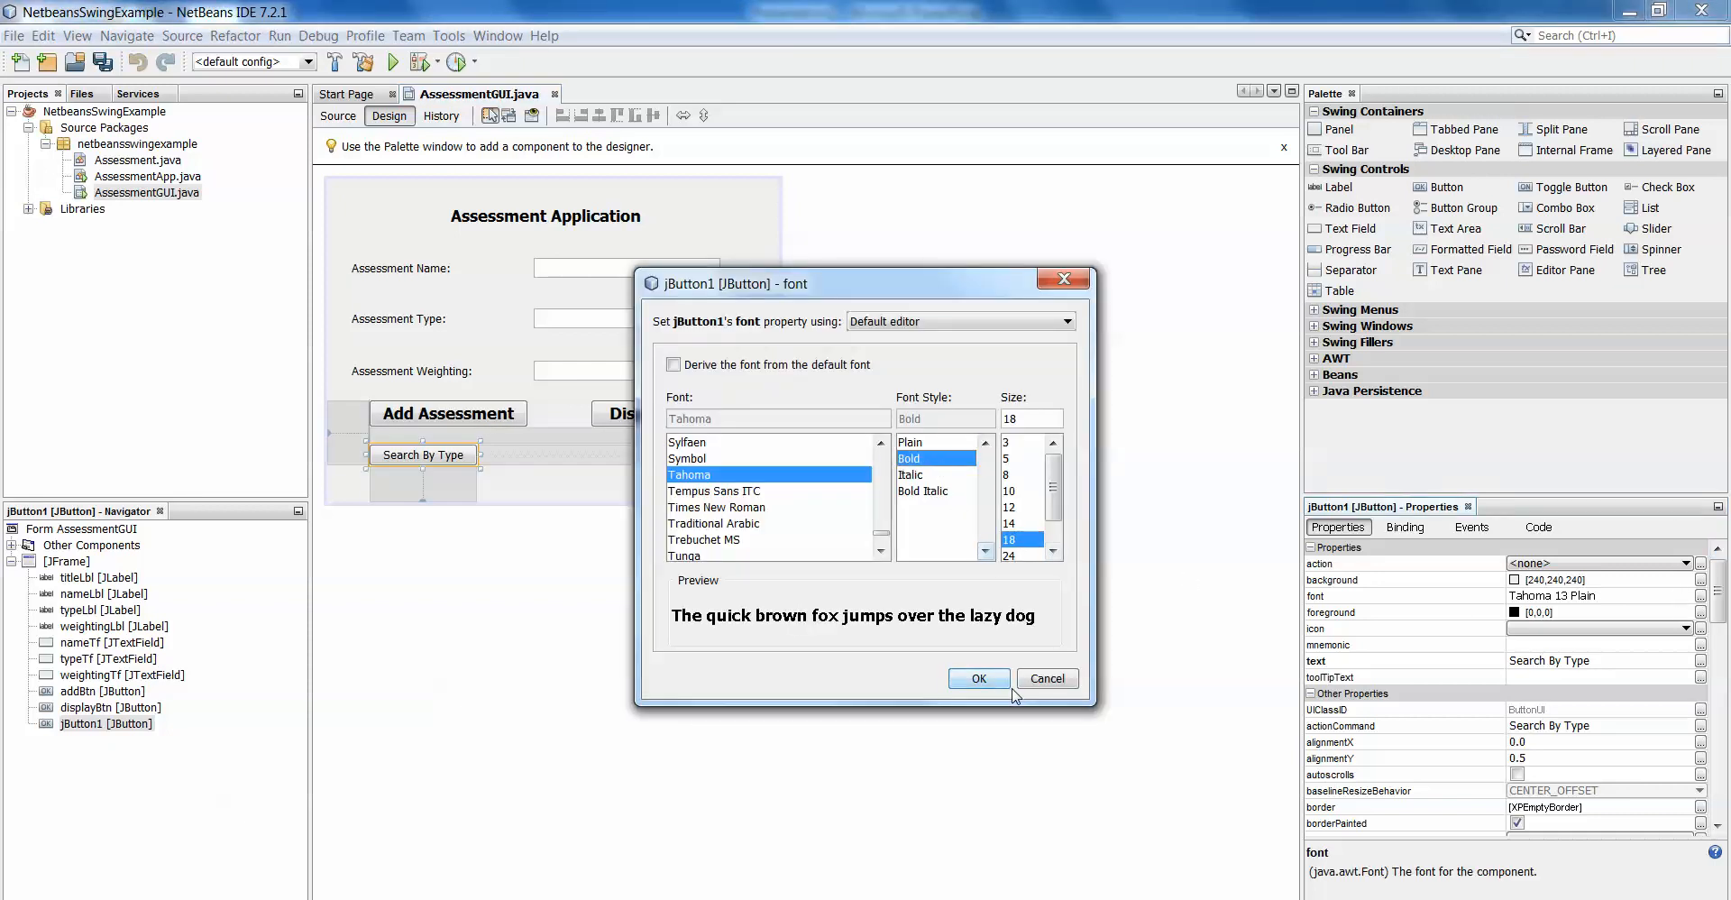
left_click(976, 678)
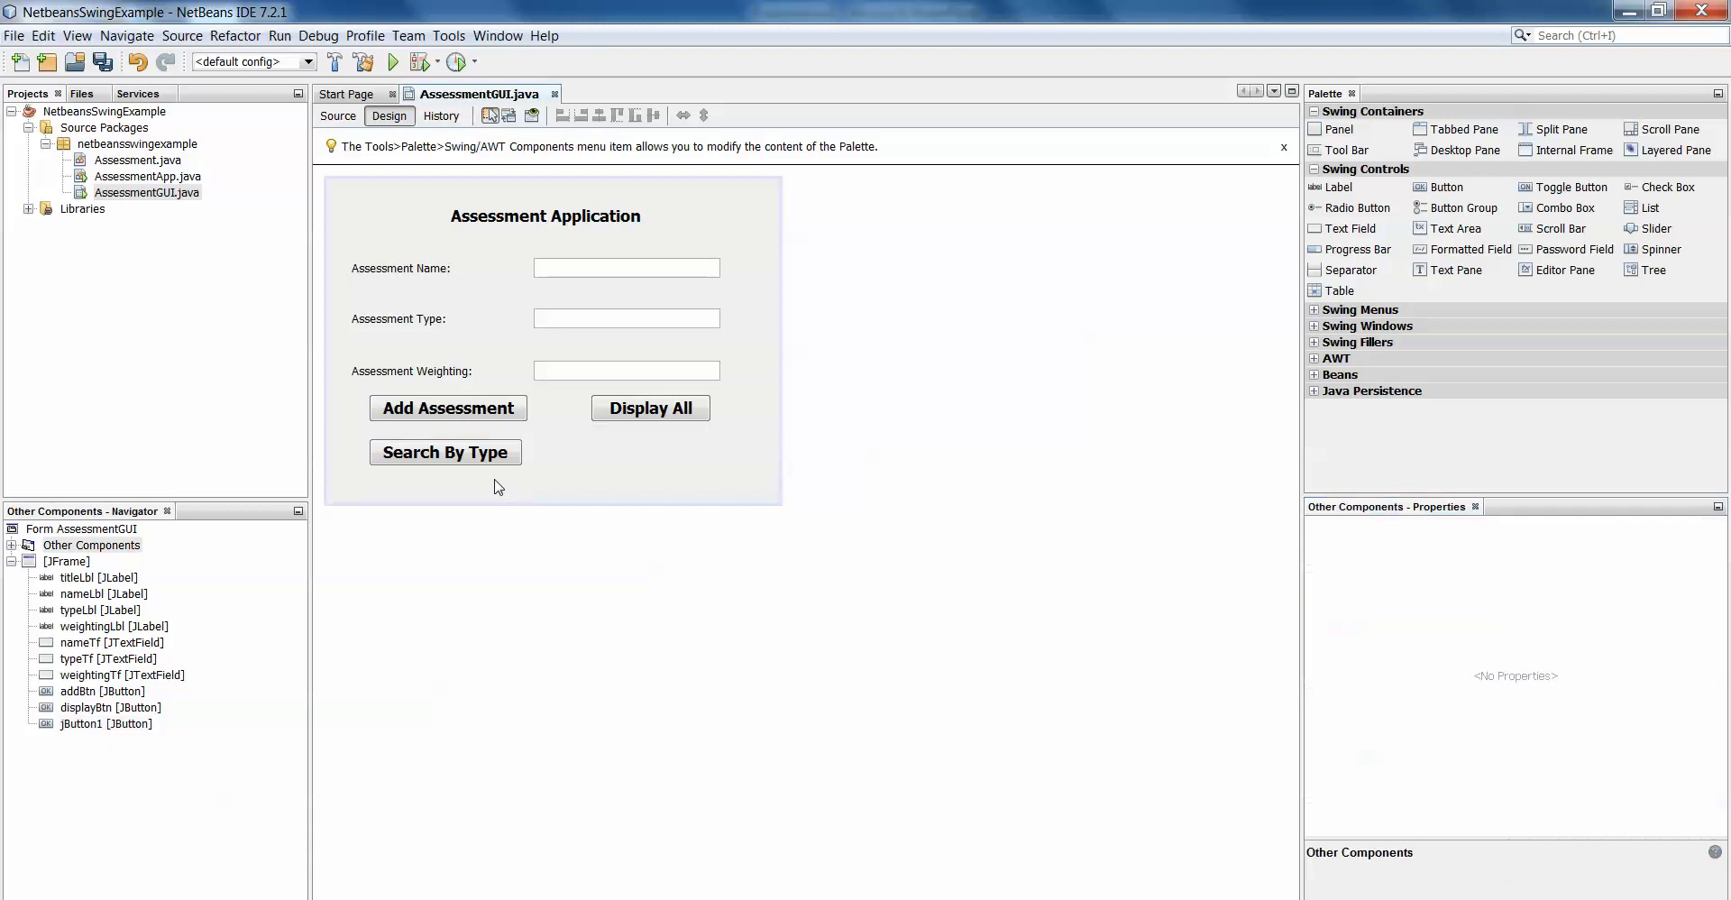
Change the Search By Type button's variable name to searchBtn.
right_click(443, 451)
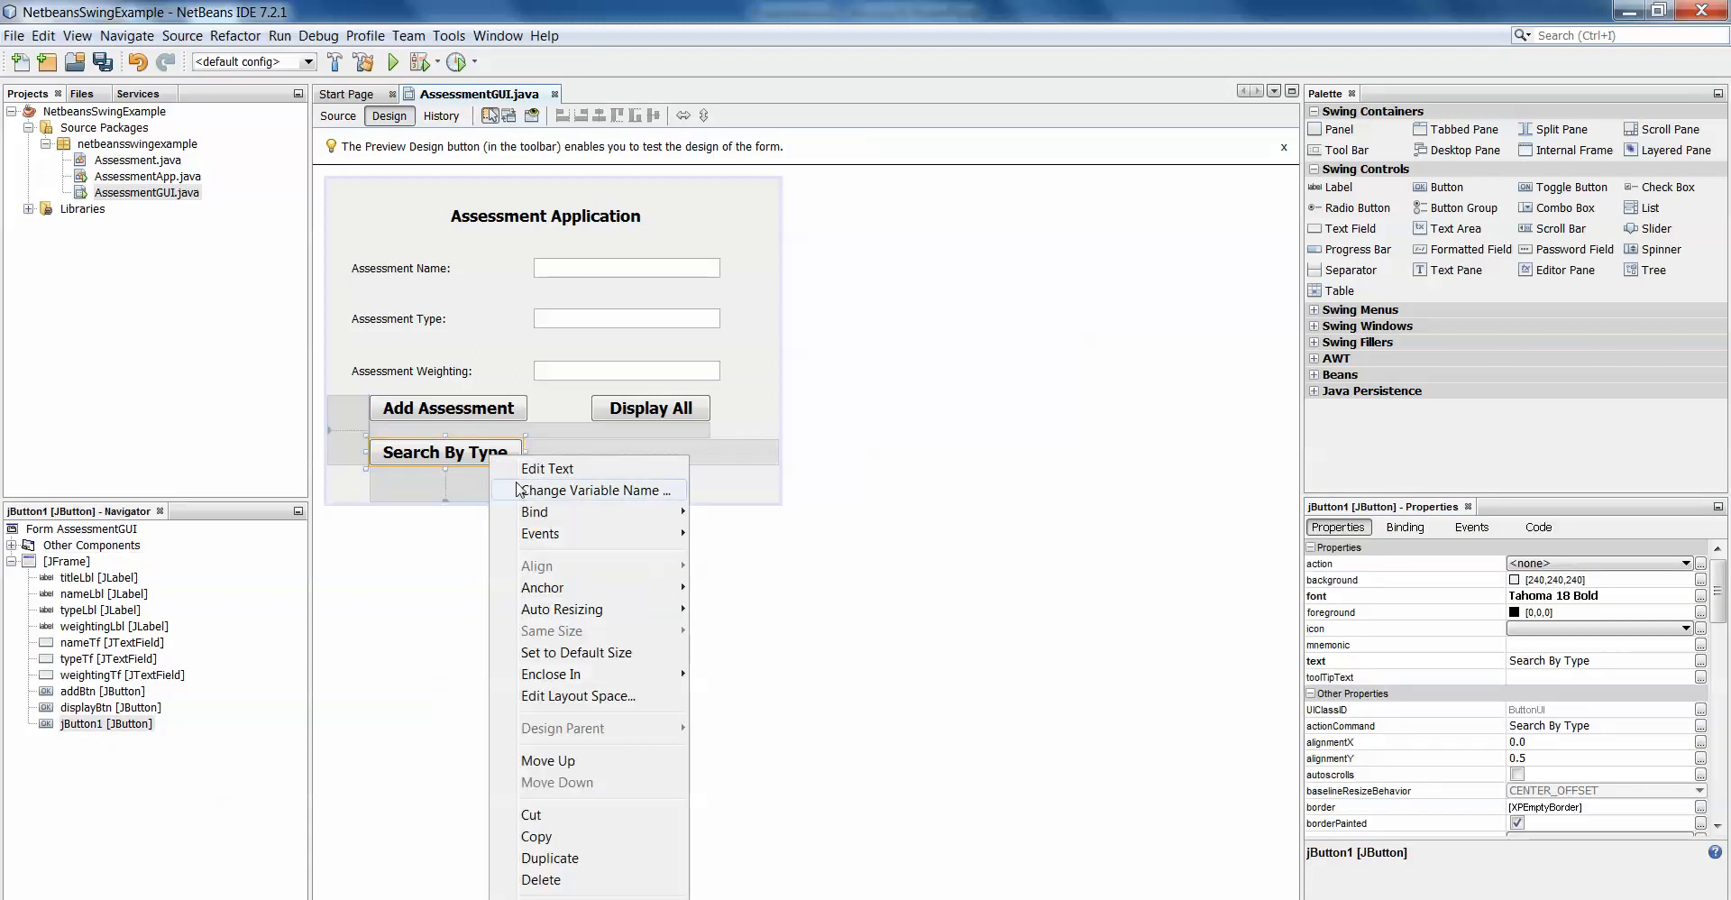
left_click(595, 491)
type("searchBtn")
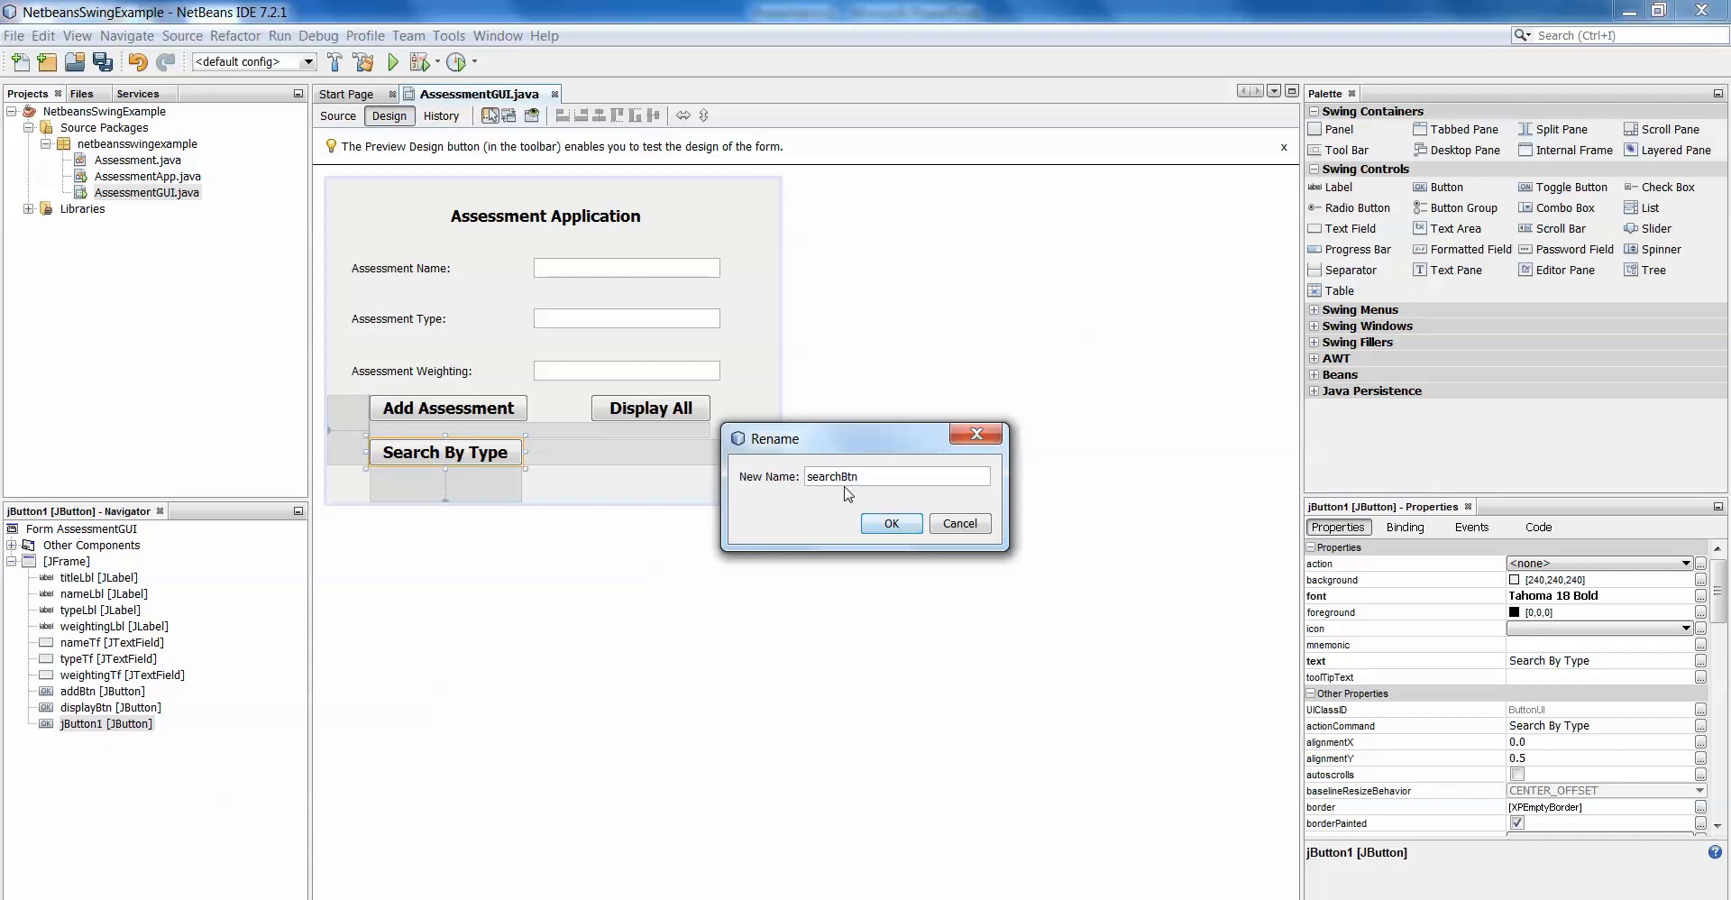
left_click(890, 522)
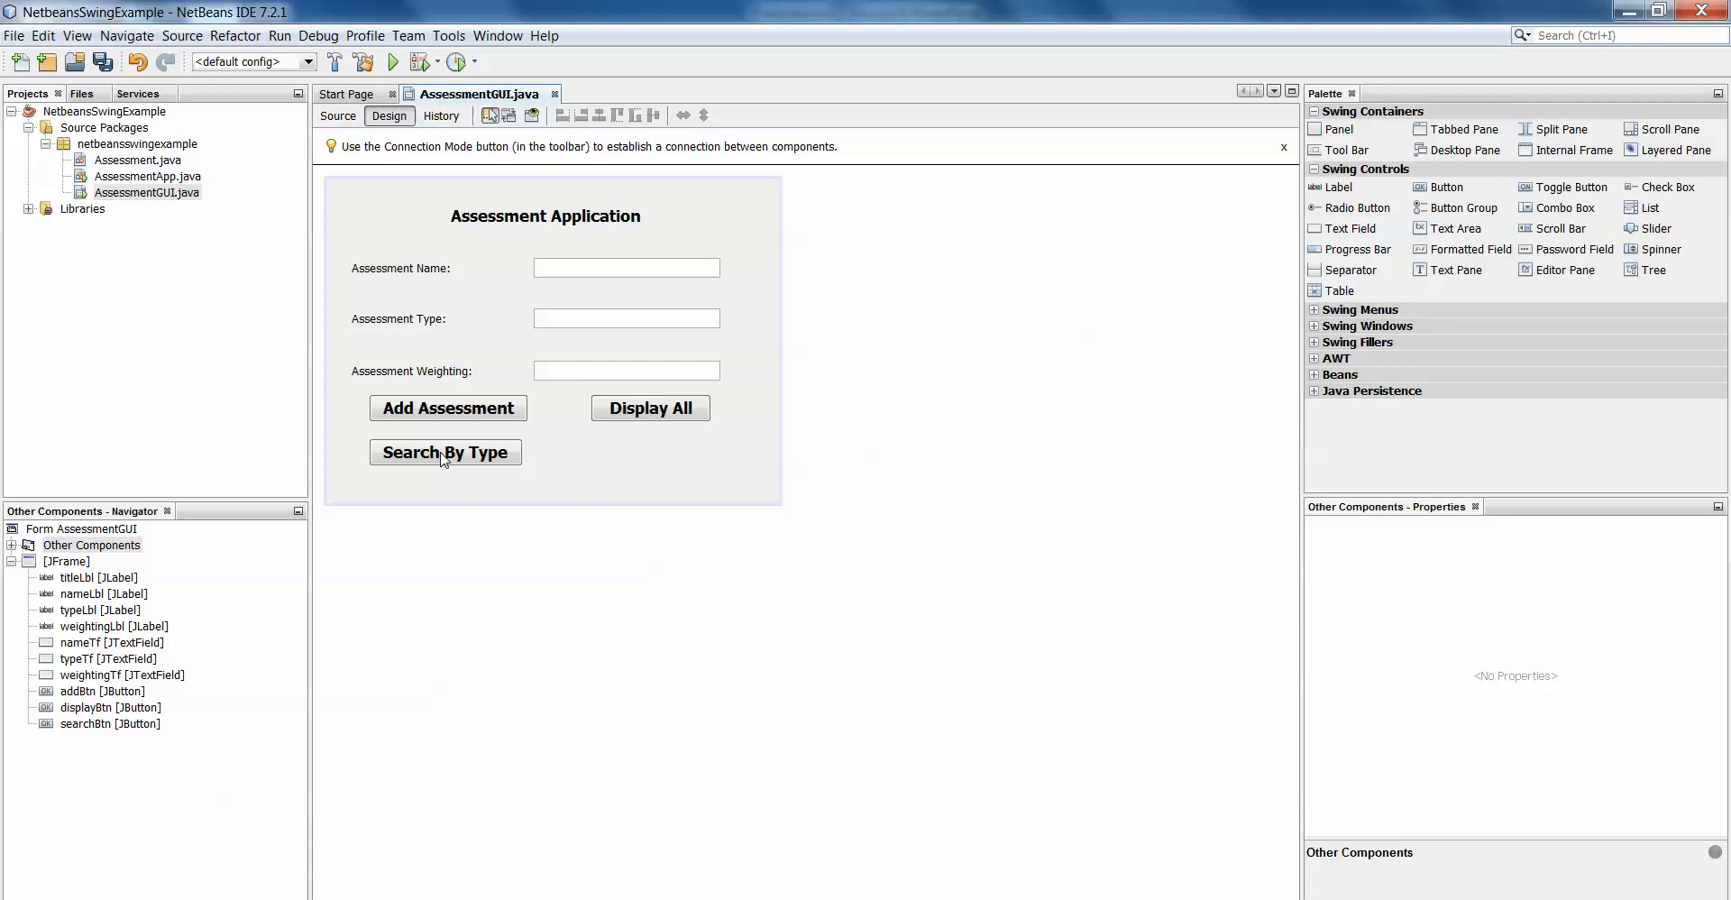
Create searchBtnActionPerformed and begin declaring String searchType.
left_click(338, 117)
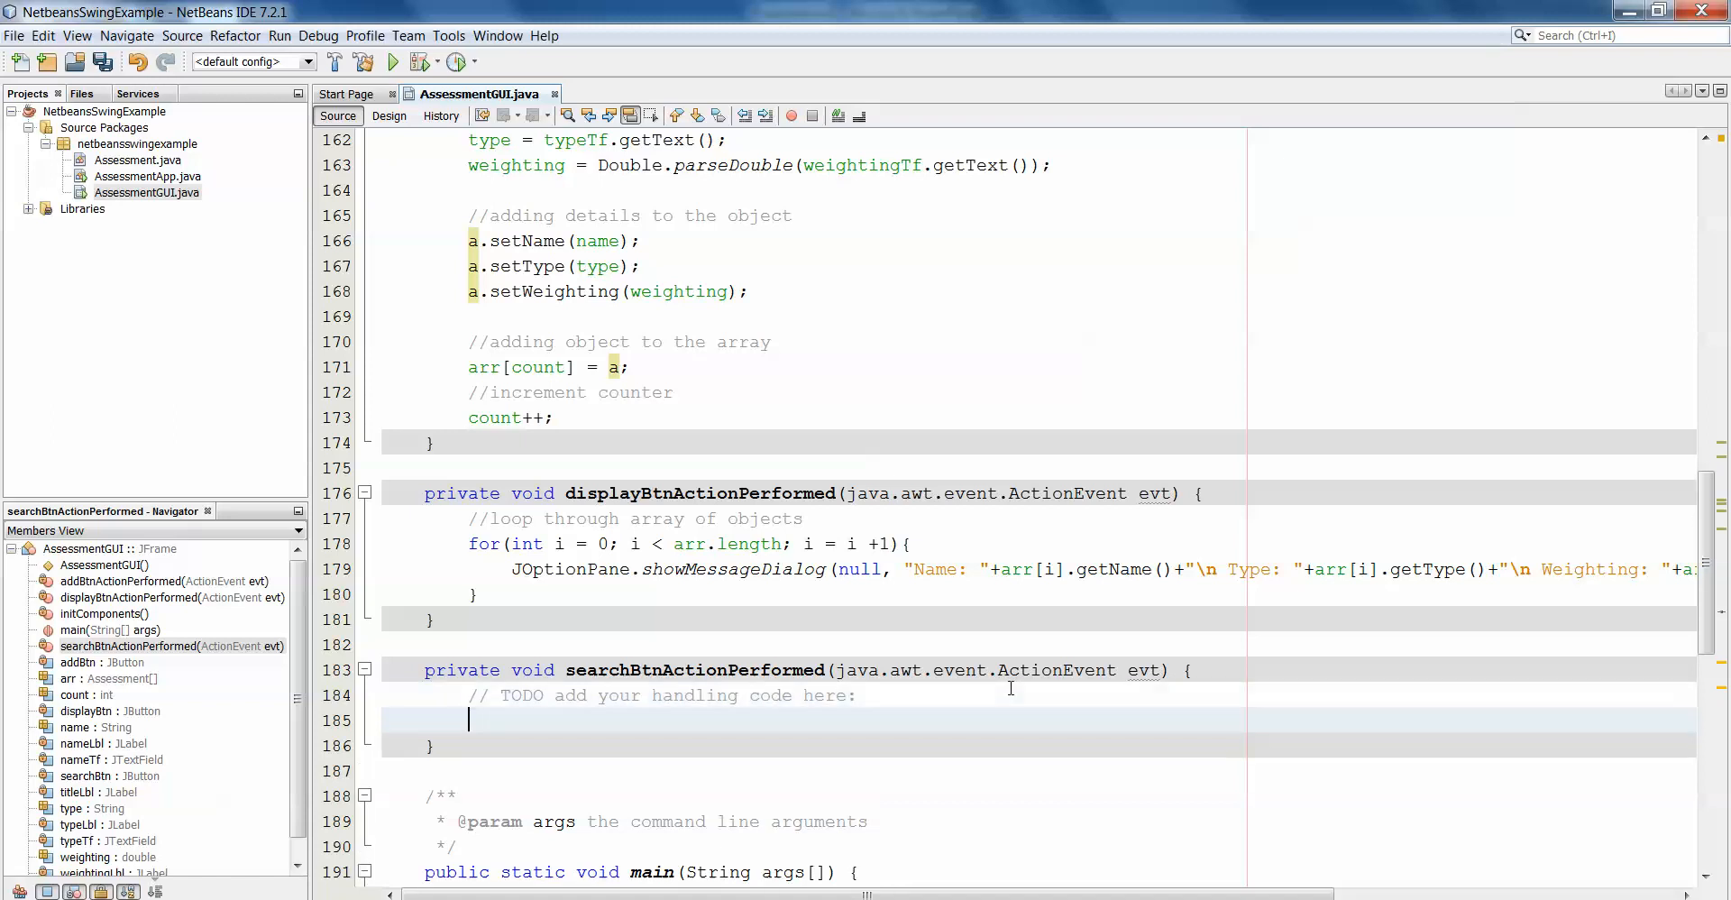
type("S")
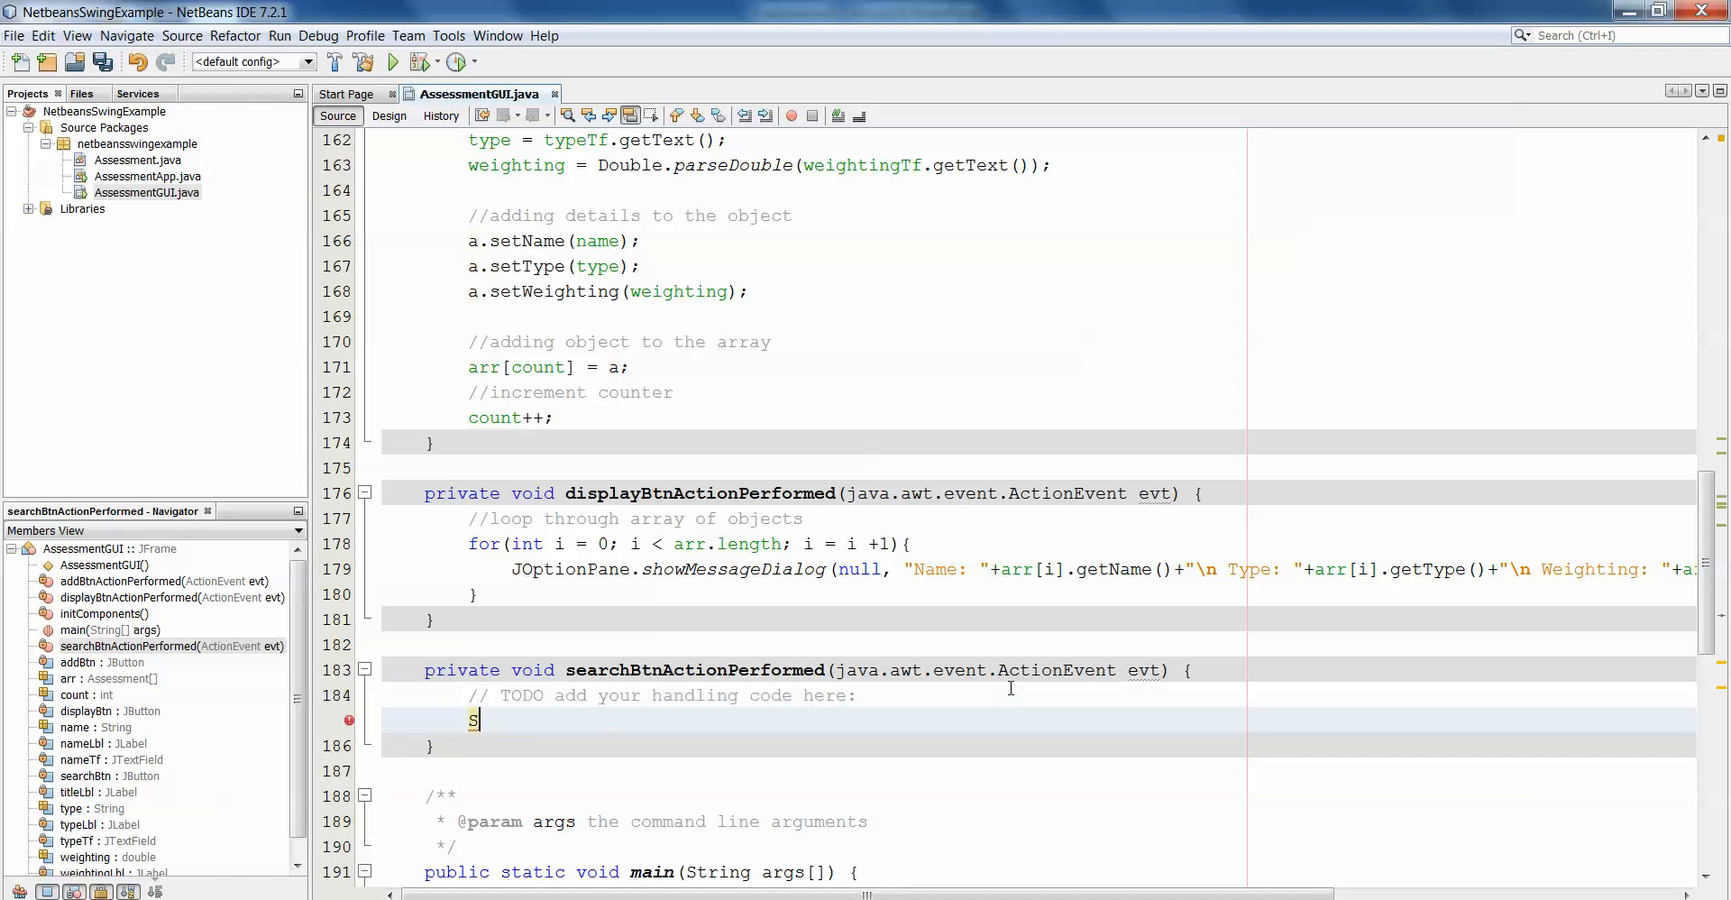
type("tring s")
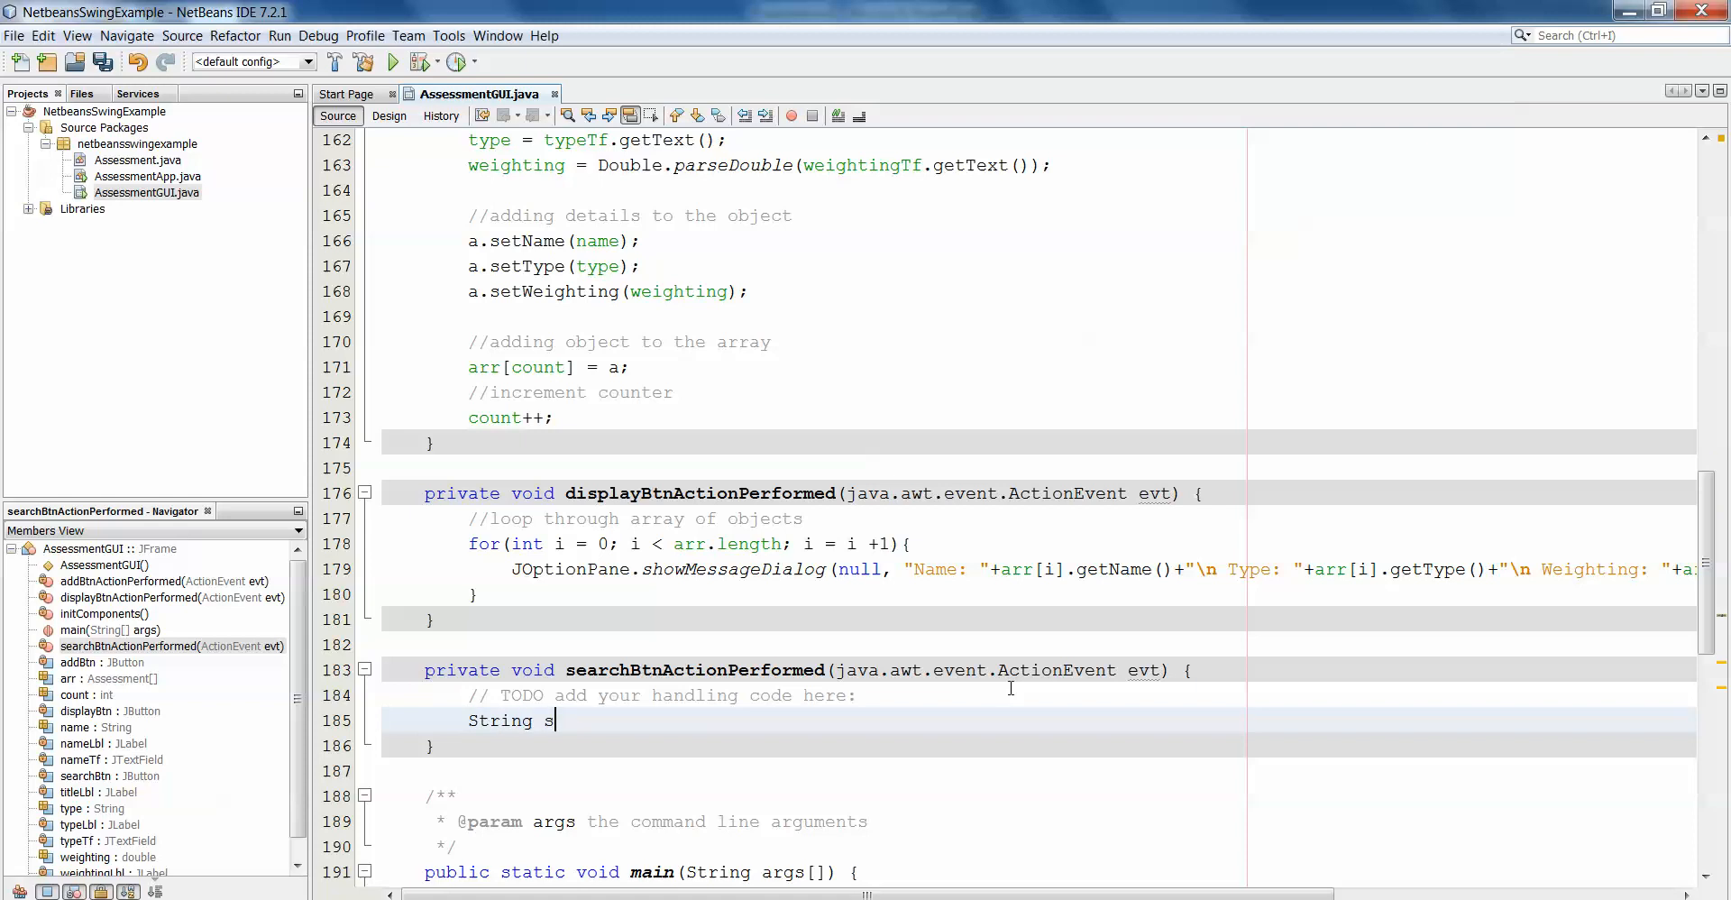
type("earchT")
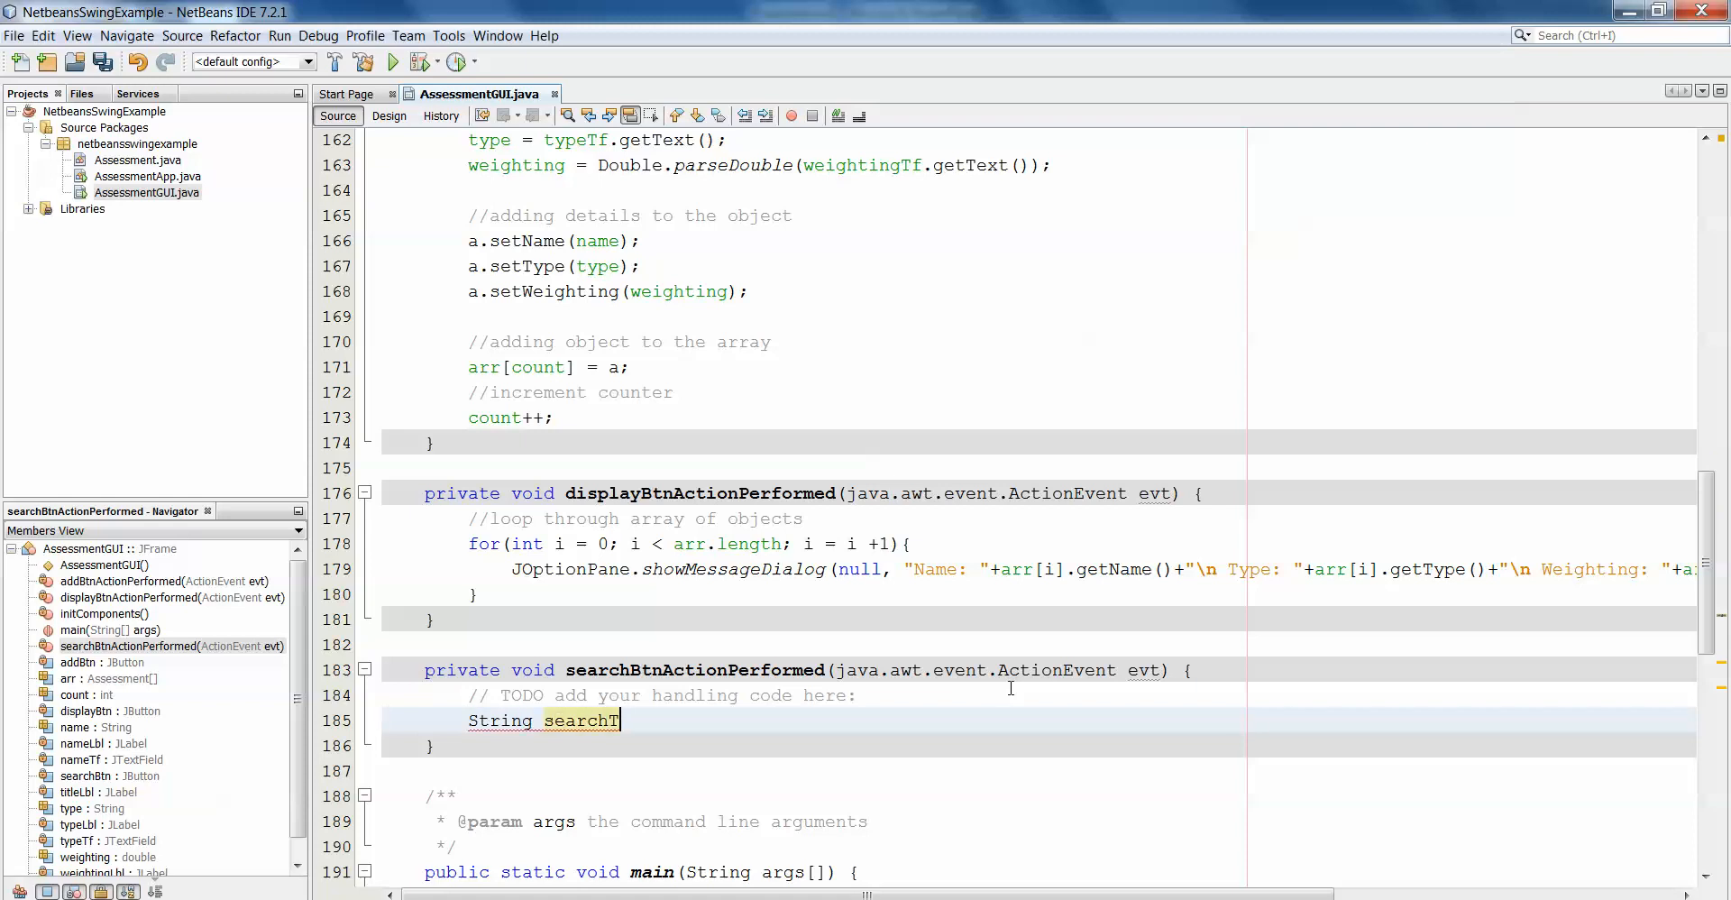
type("Type =")
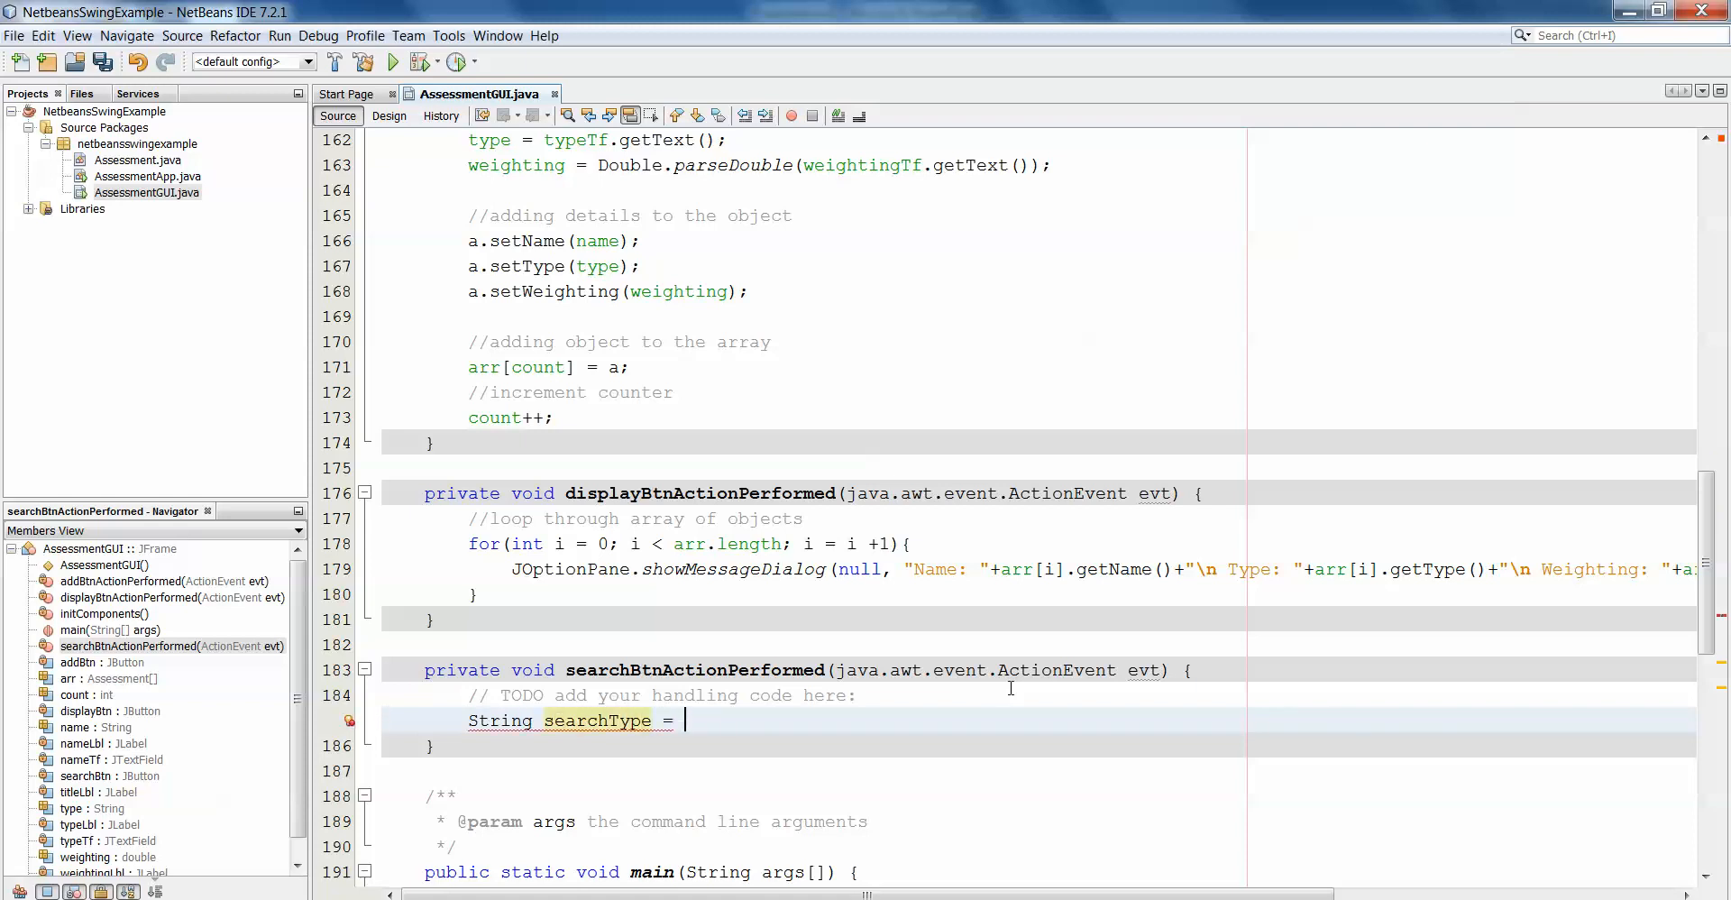
Assign searchType from JOptionPane.showInputDialog prompting 'Please enter a search type'.
type("JOption")
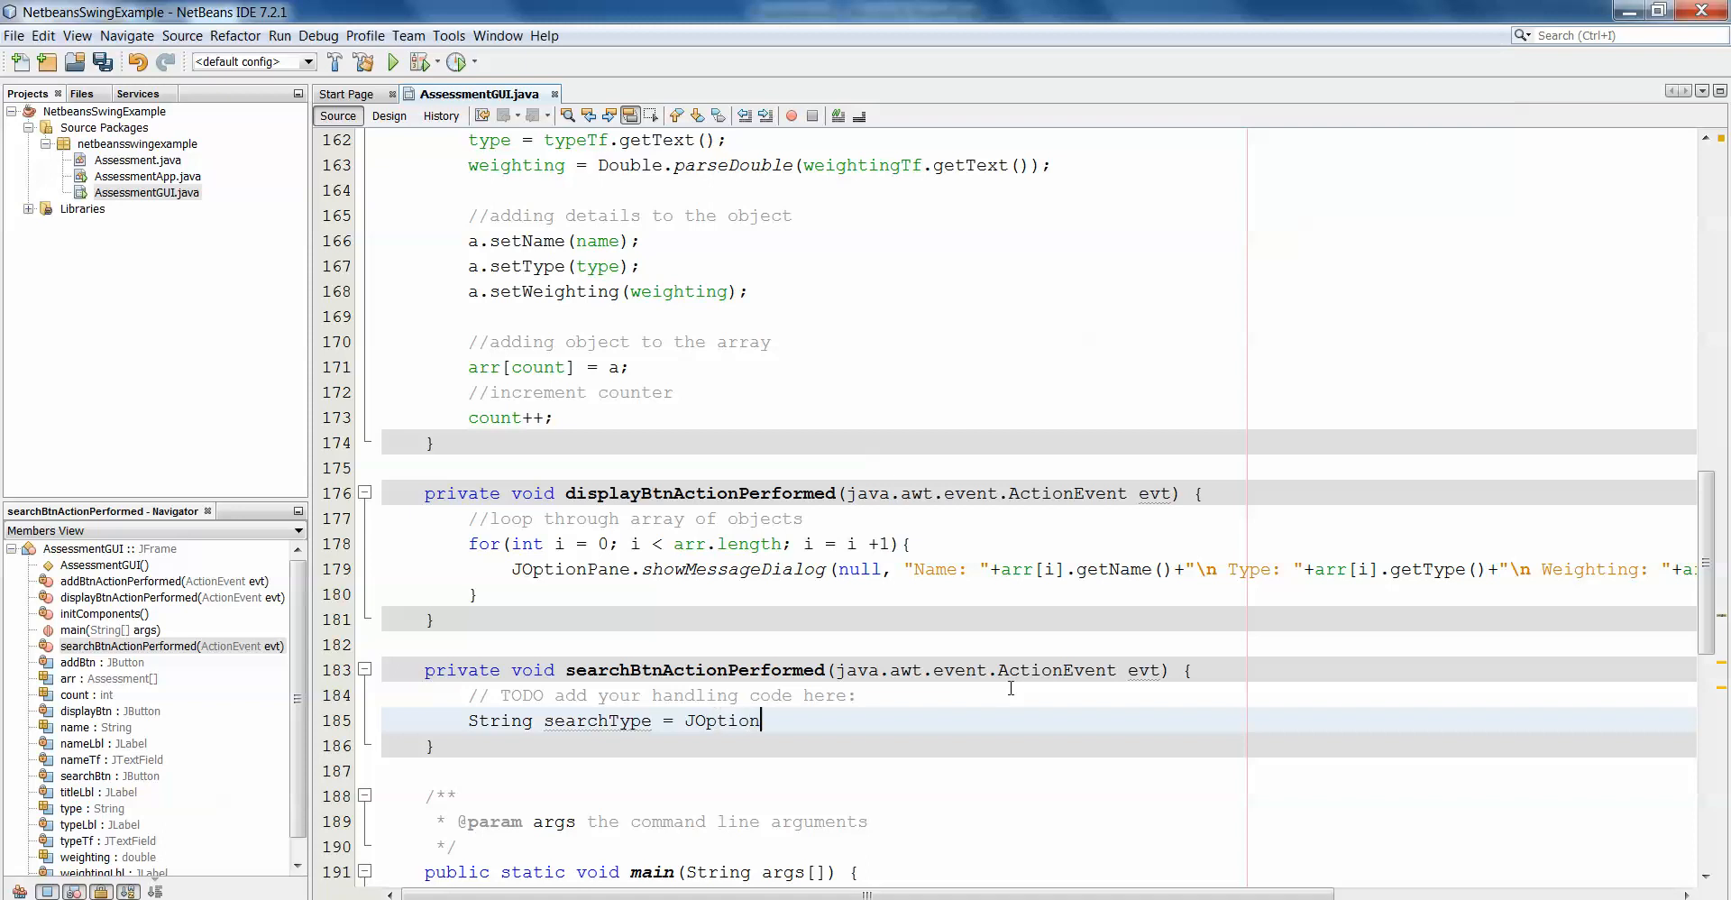
type("Pane.sh")
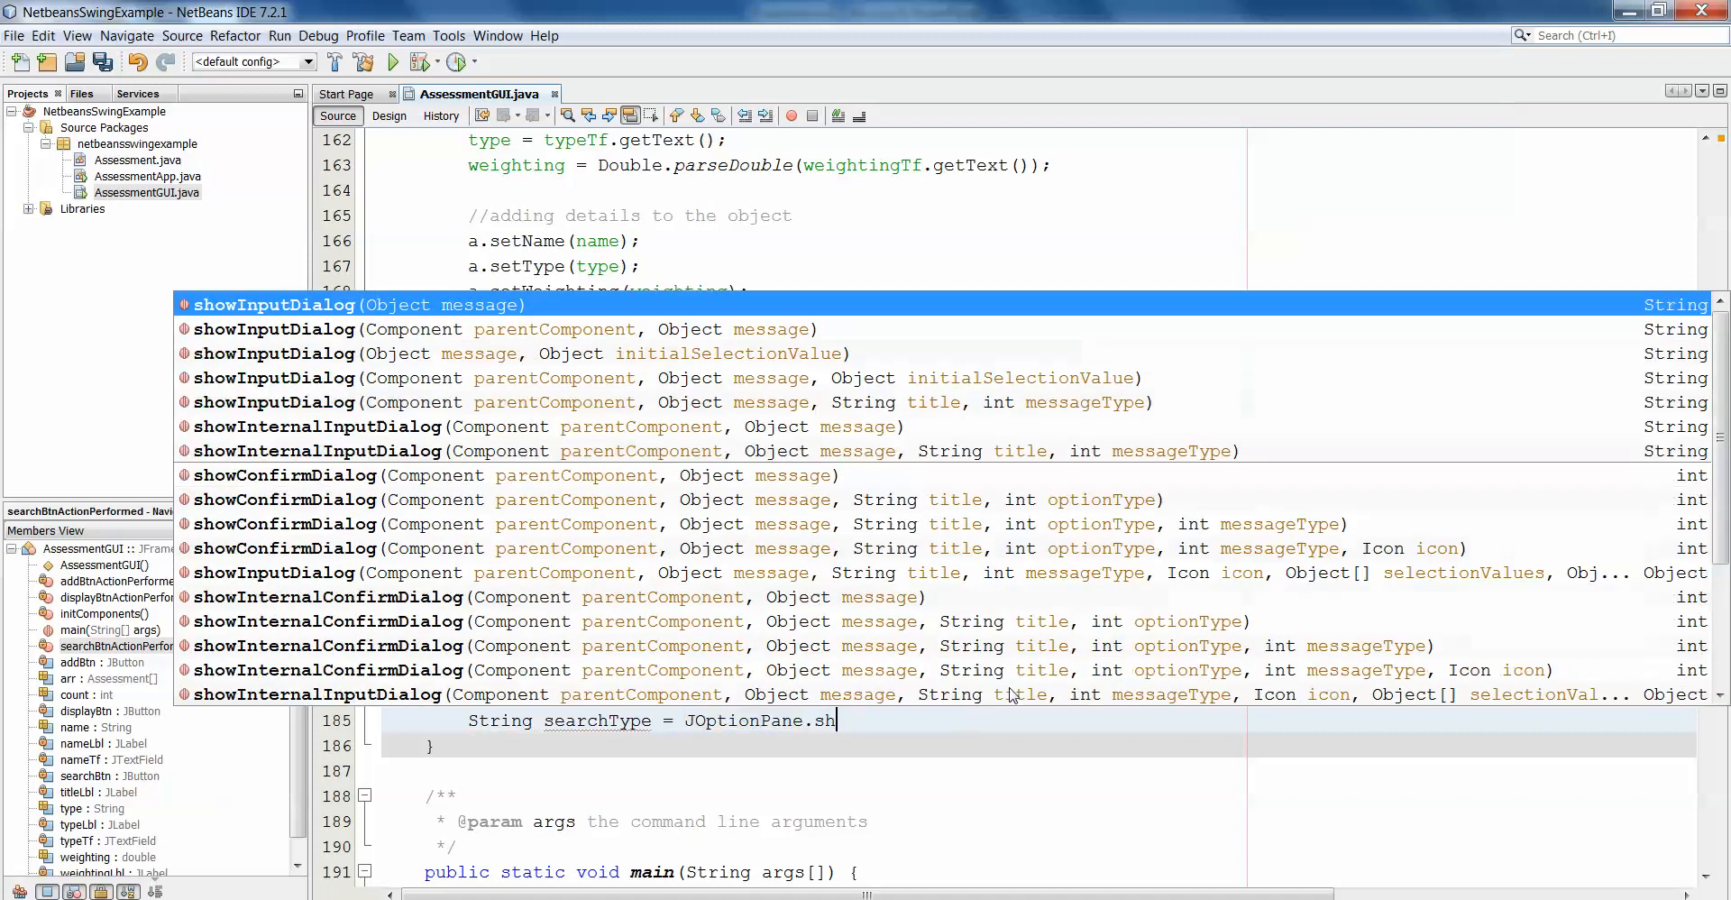
type("owInp")
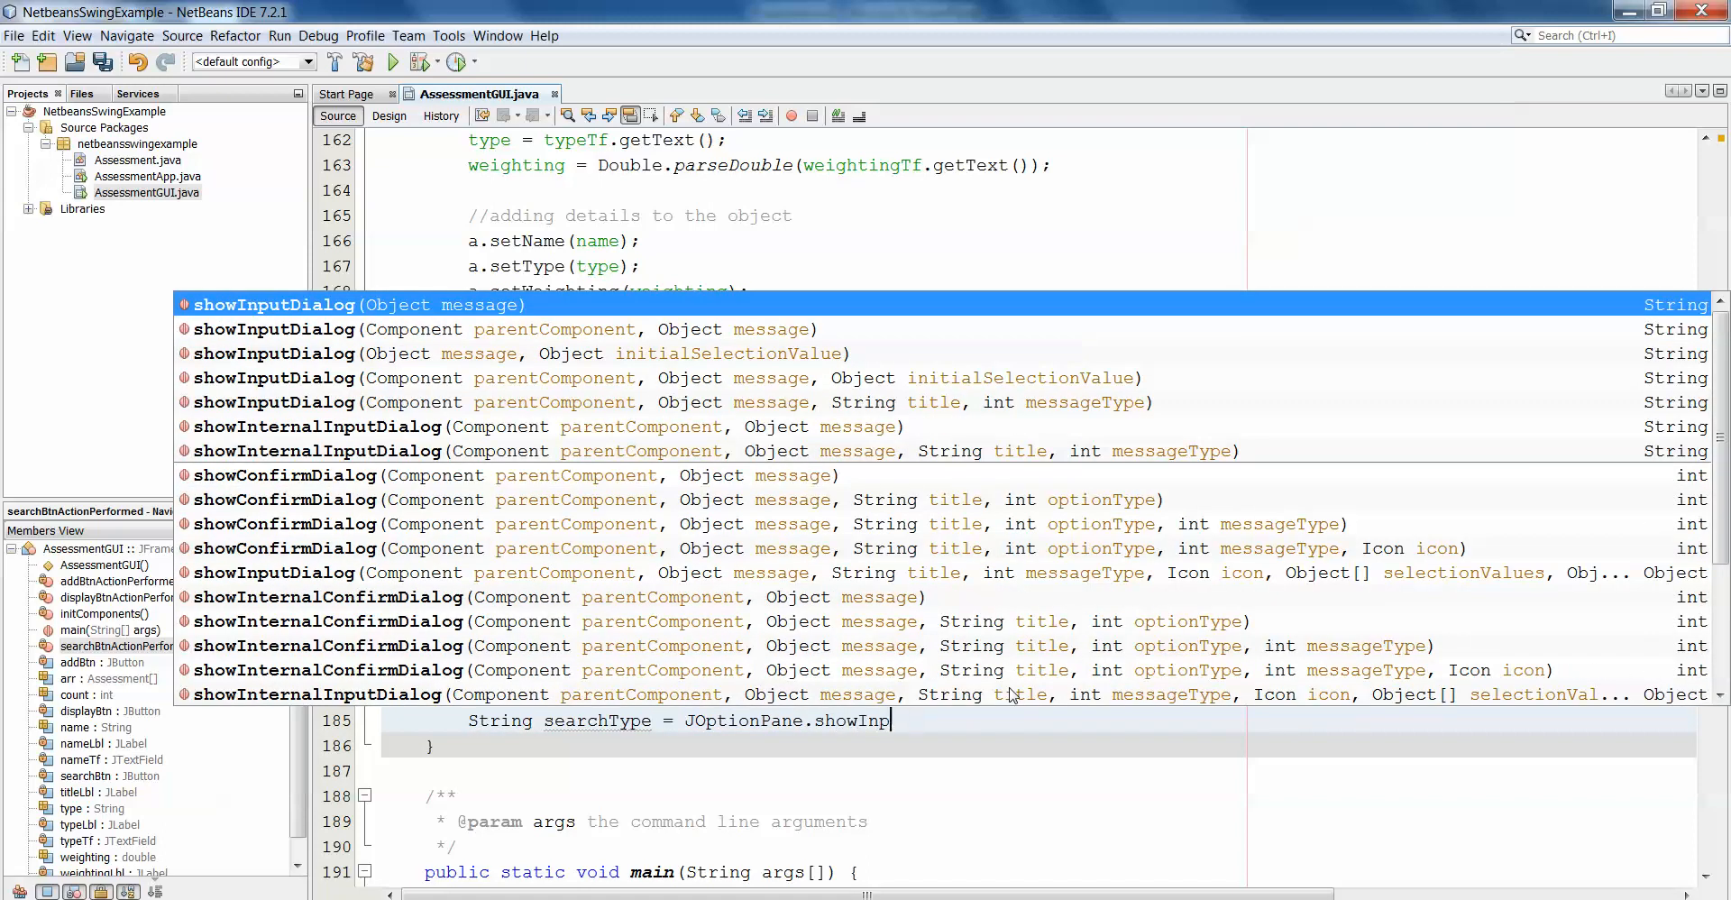
type("utDa")
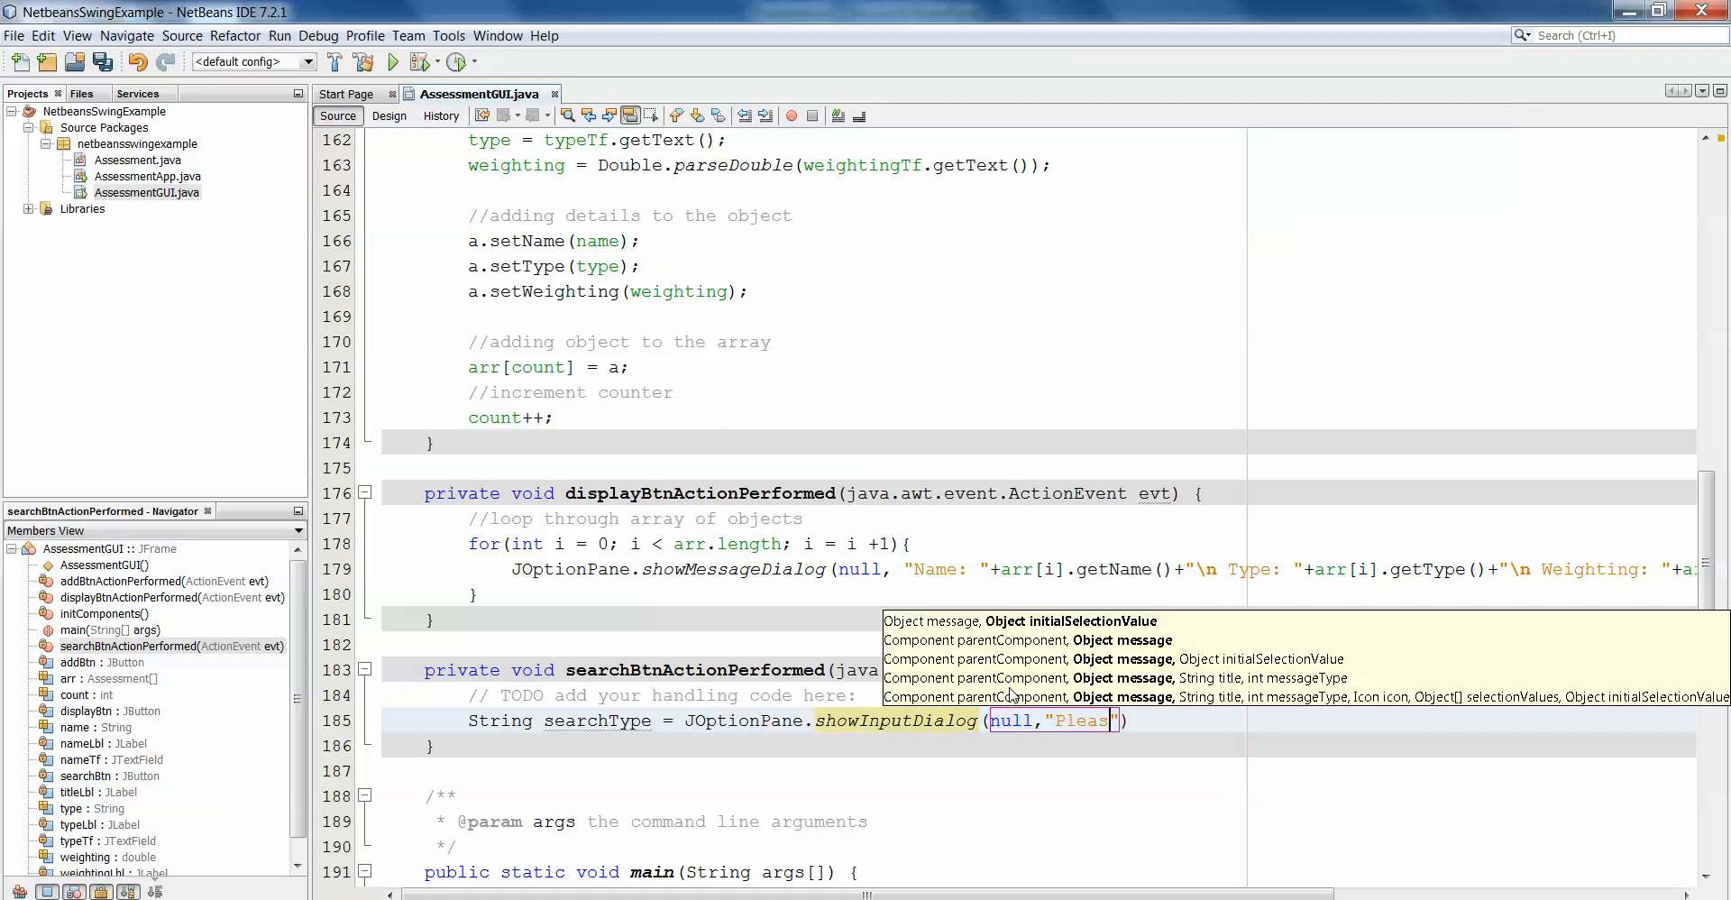
type("enter a s")
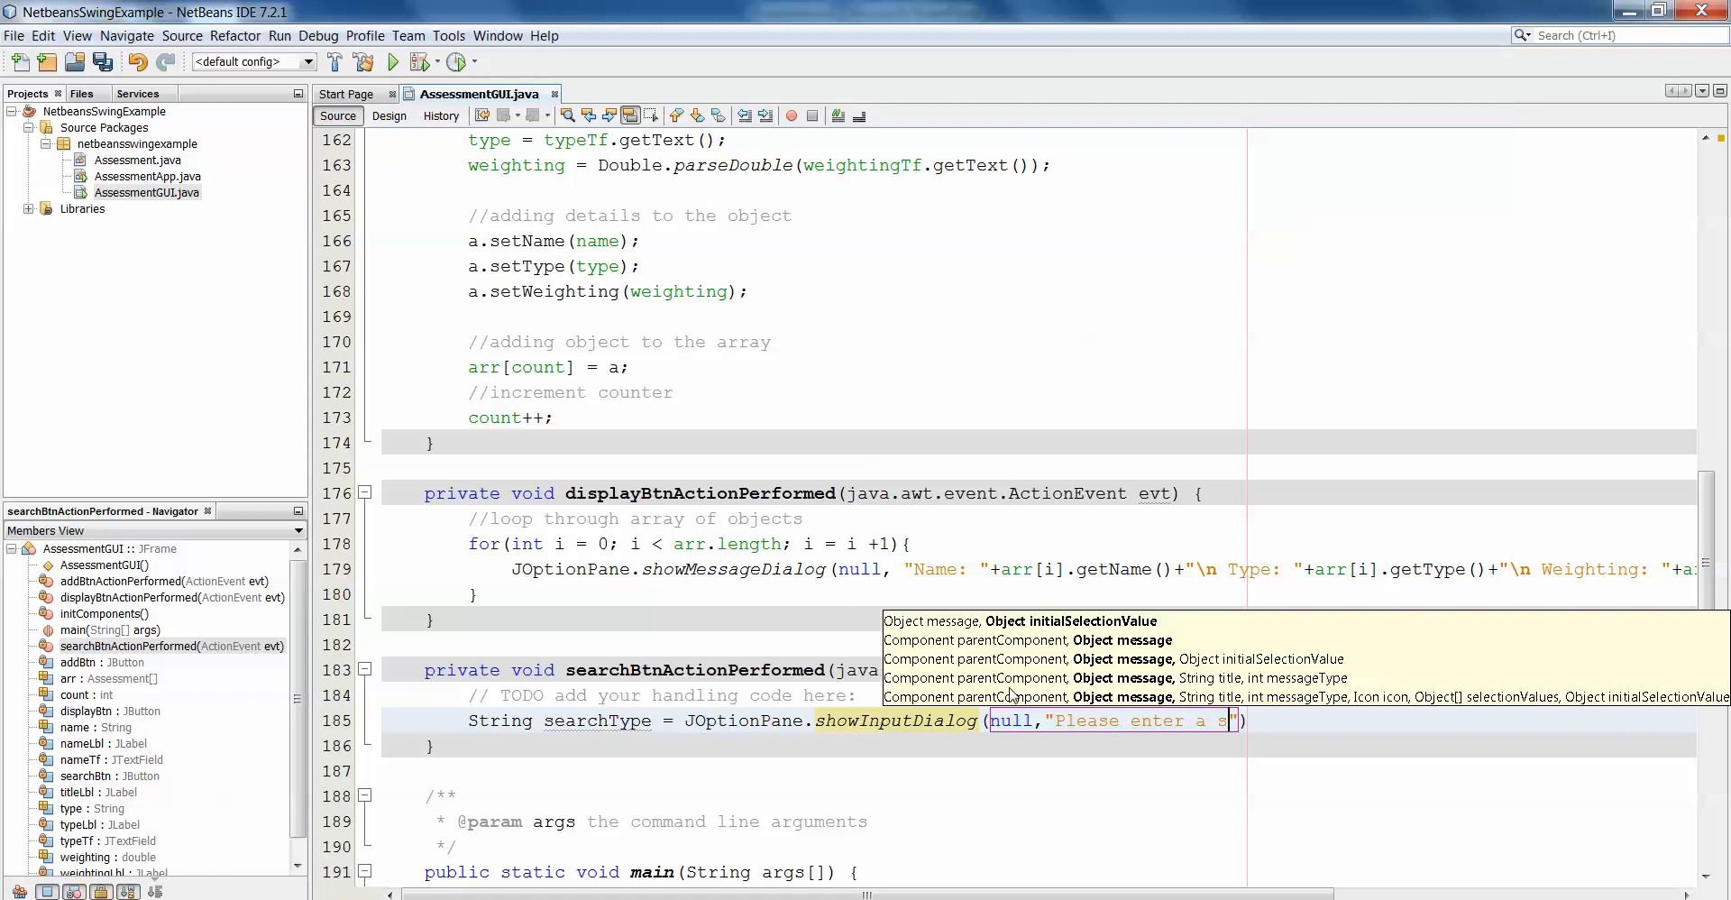
type("earch")
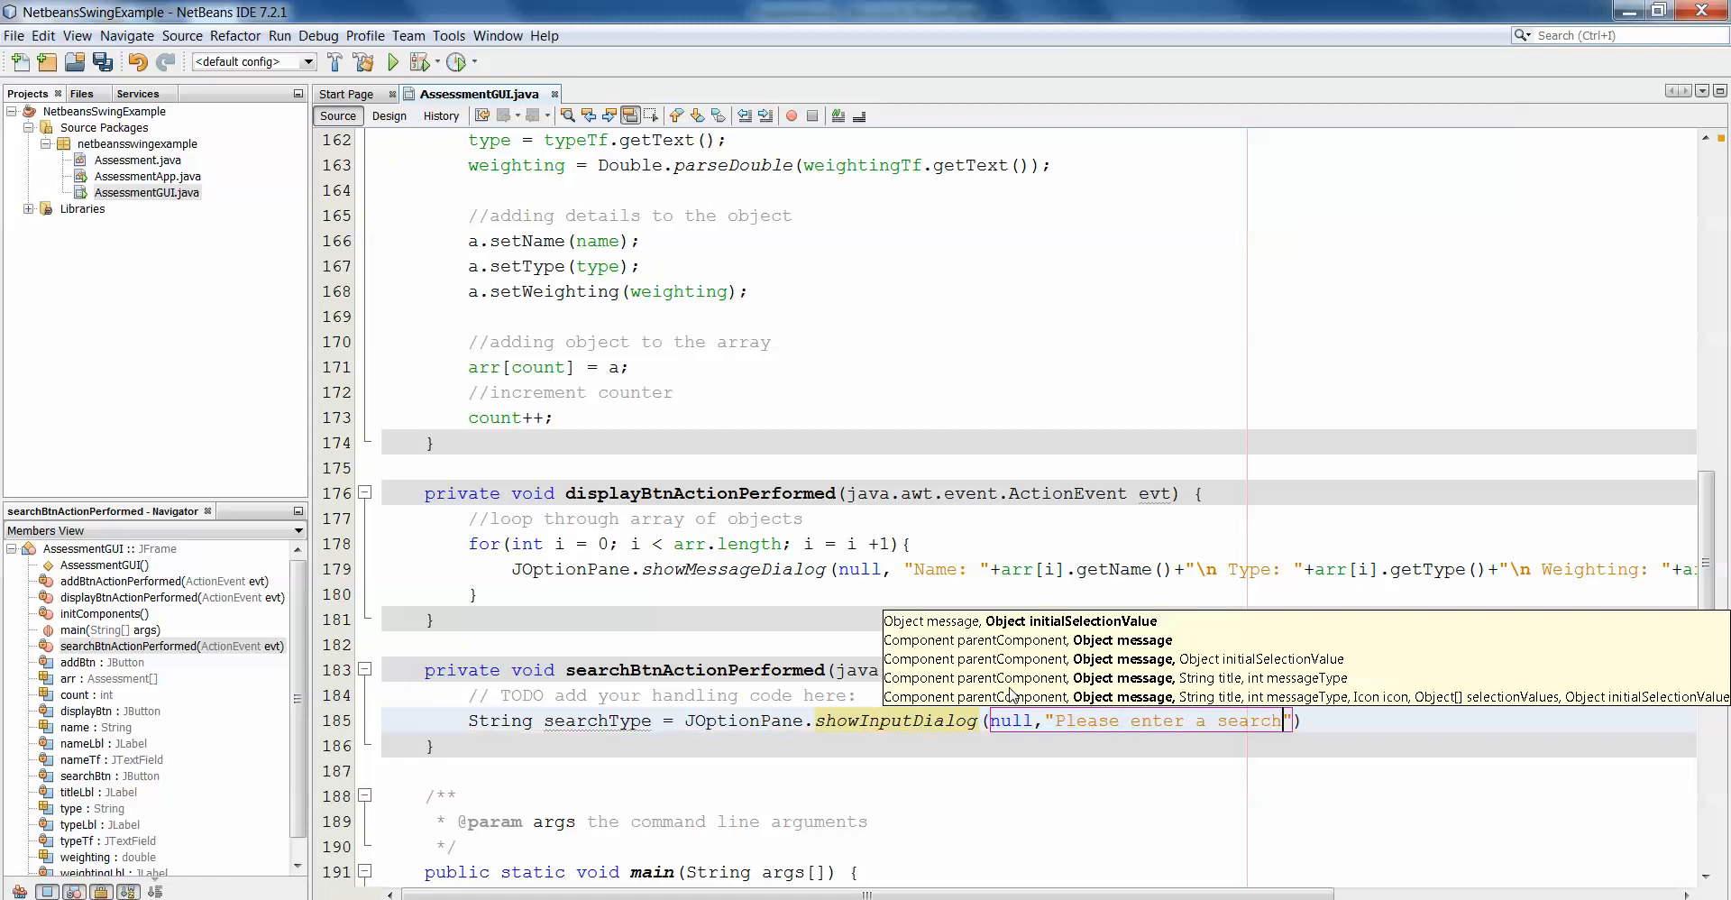
type("type")
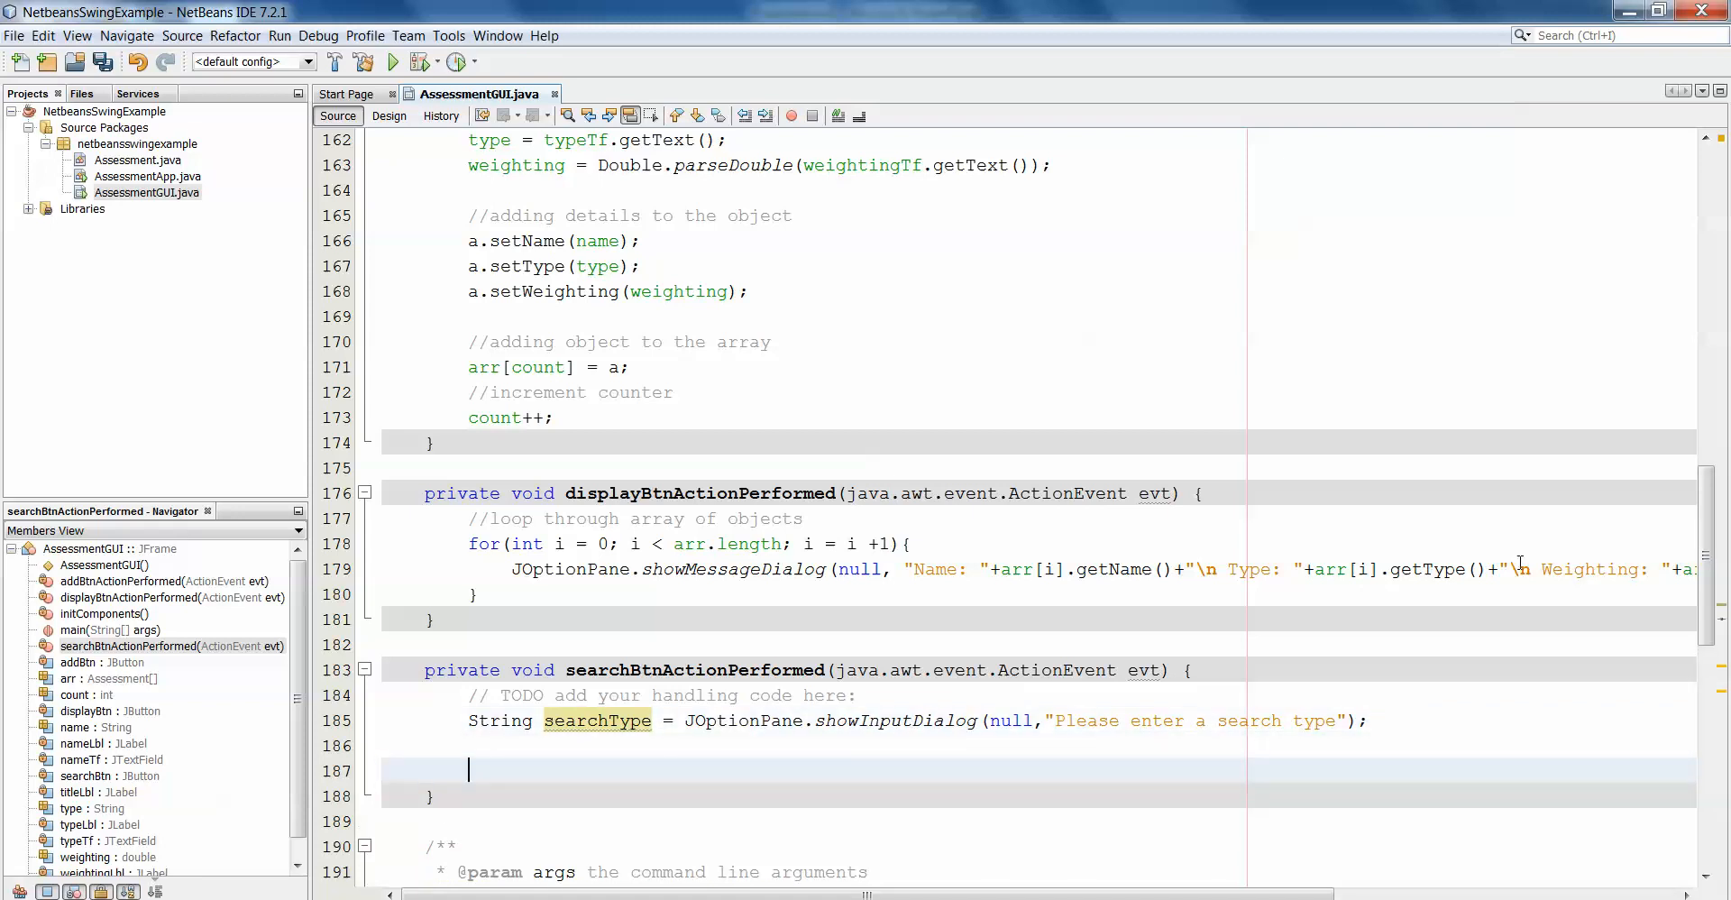
On blank line 187, write for(int i = 0; i < arr.length; i = i + 1).
scroll("down", 3)
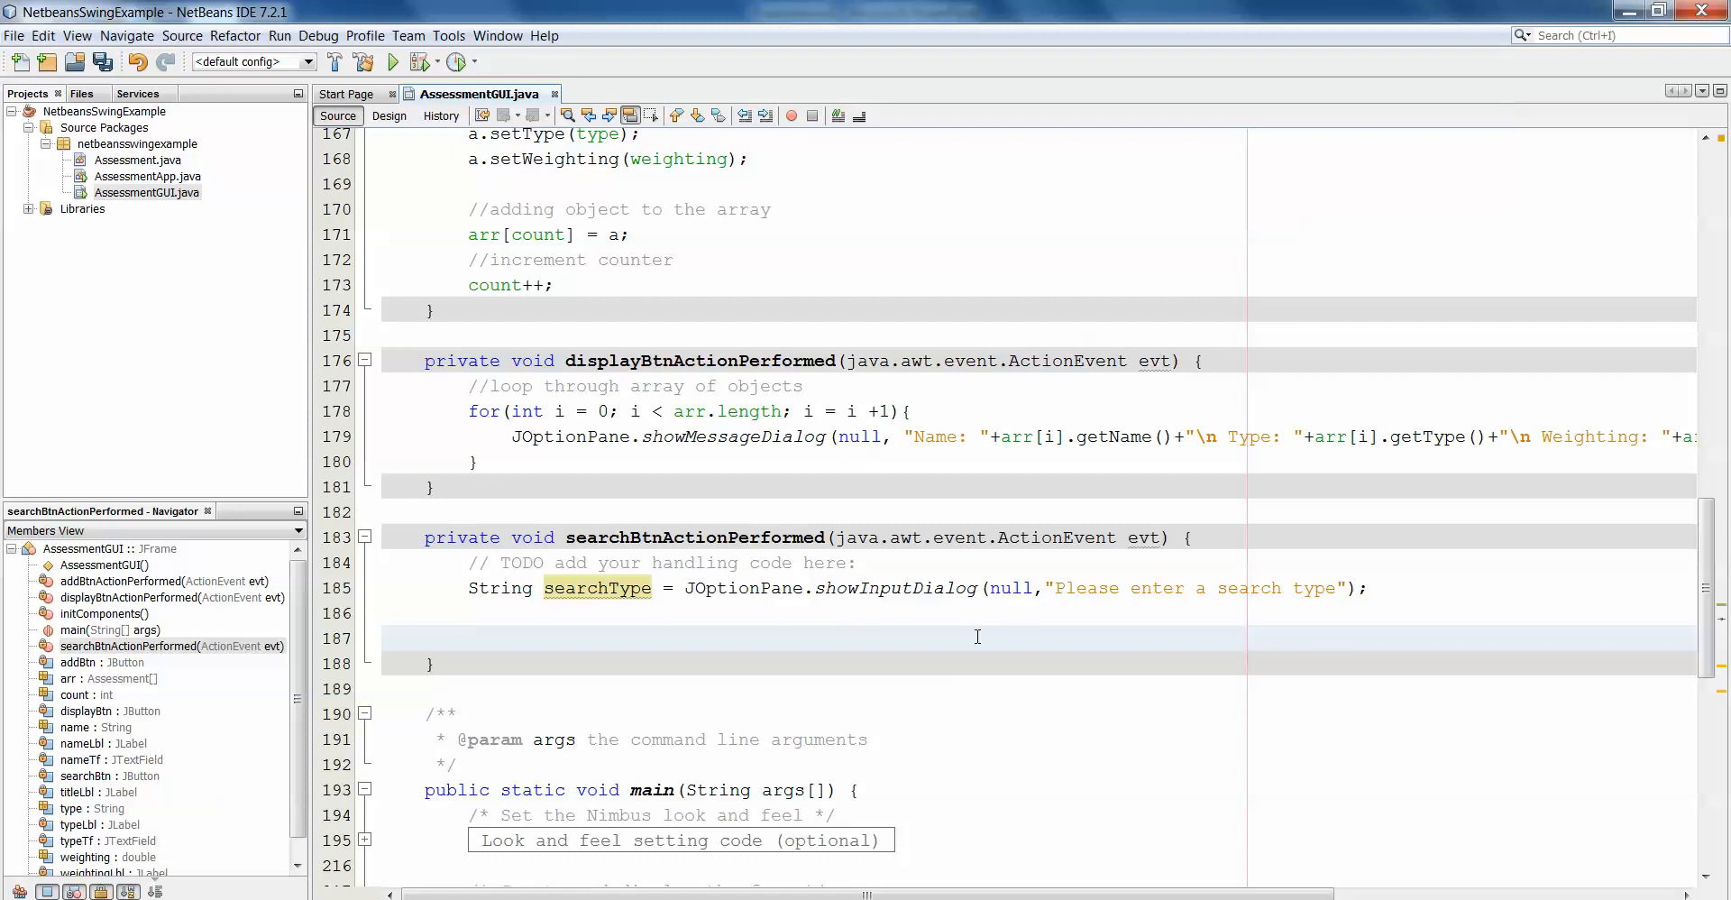
left_click(469, 637)
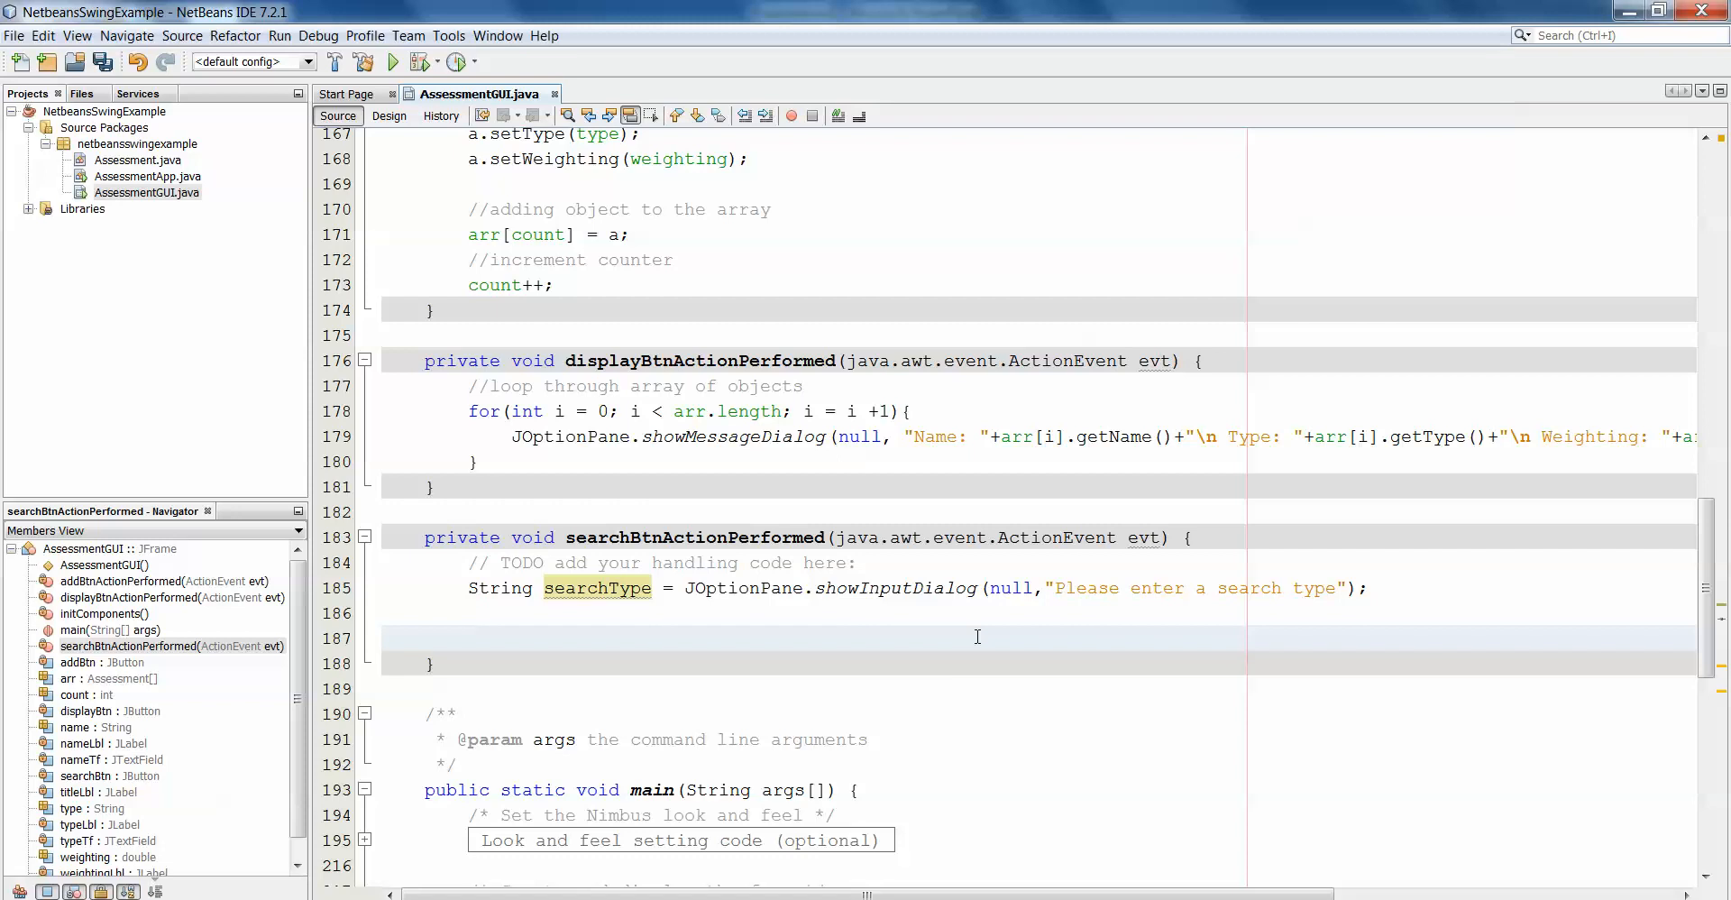
left_click(469, 638)
type("for(")
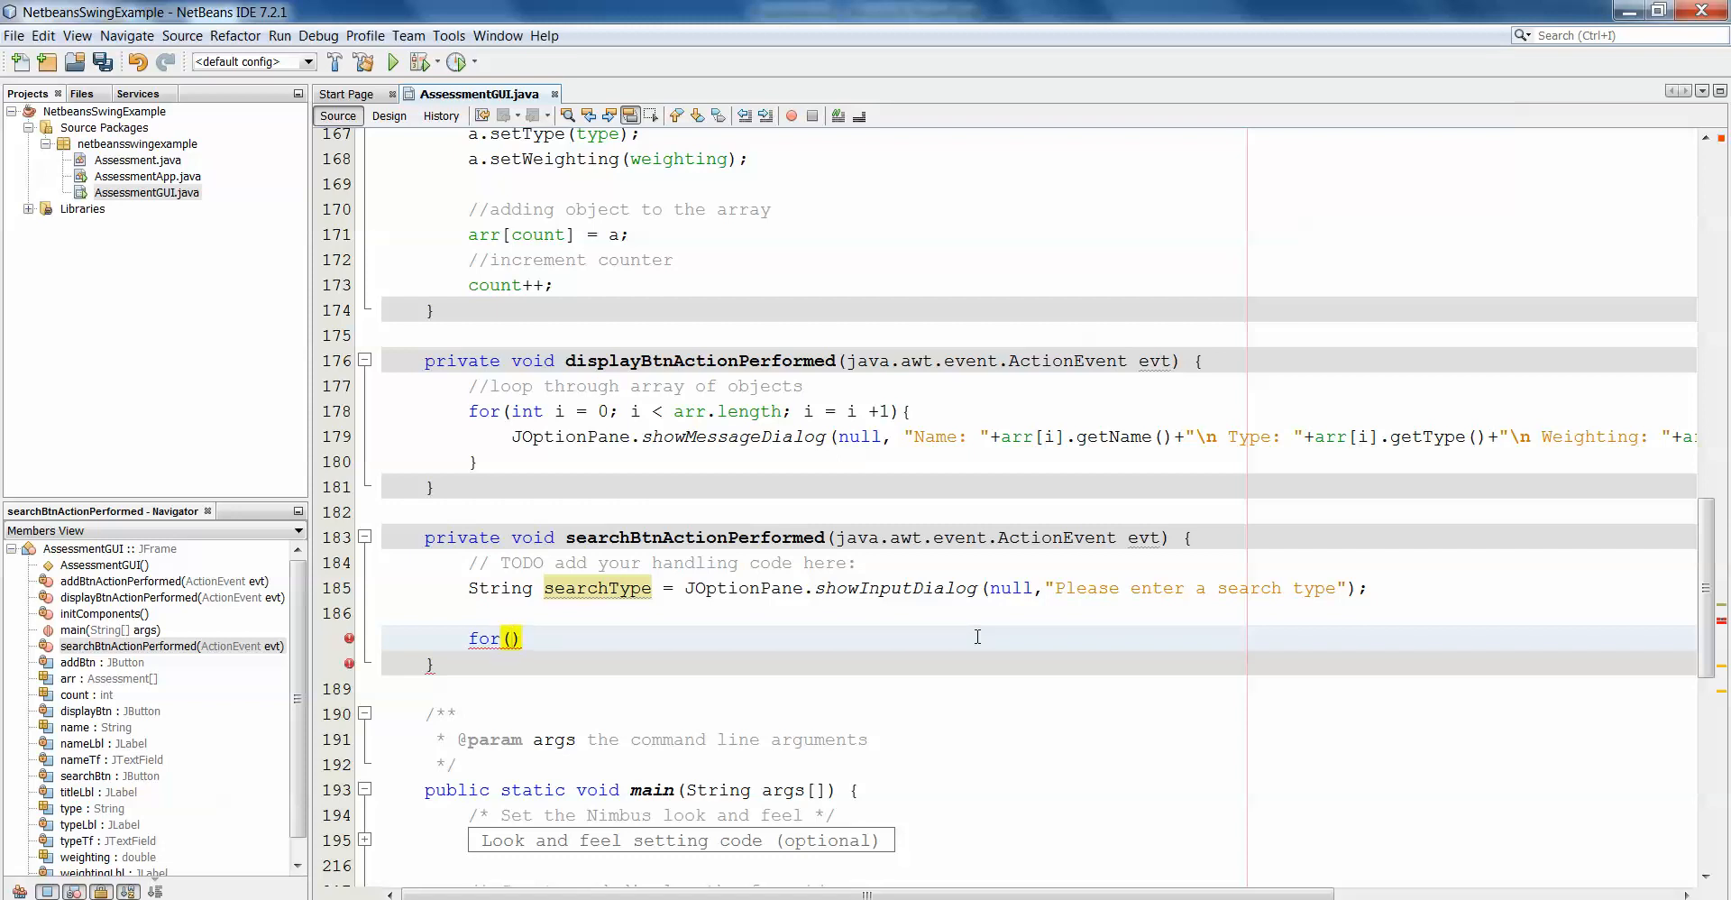
type("int i = 0; i < arr.length; i = i +1")
type("if(")
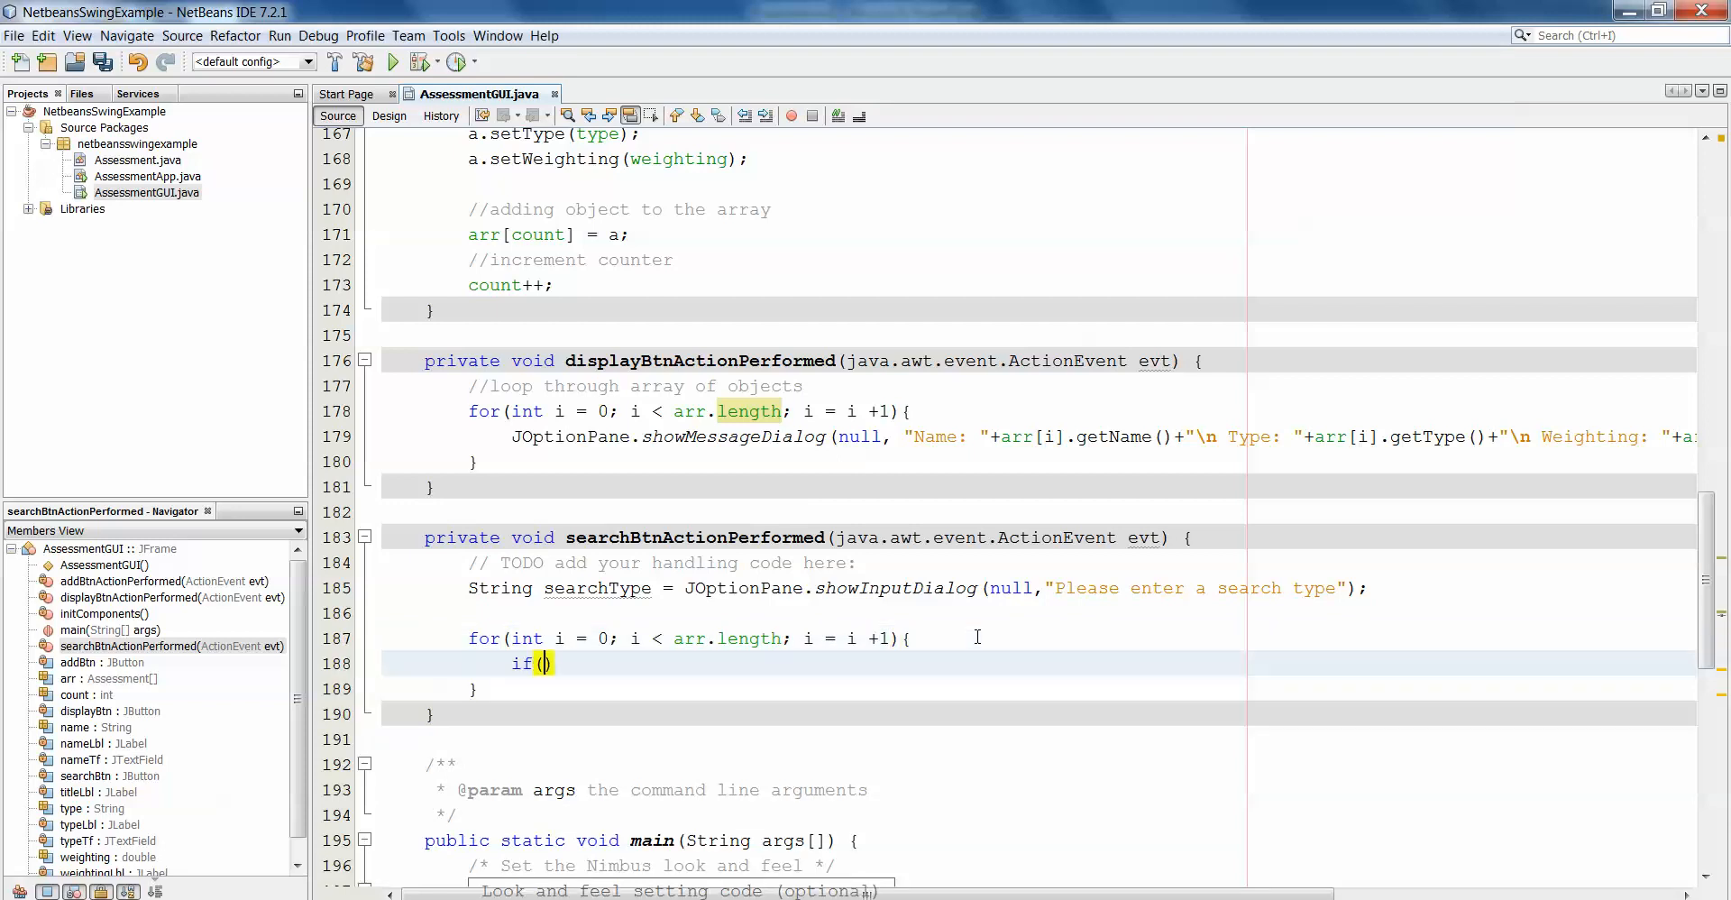
Add if(searchType.equalsIgnoreCase(arr[i].getType())) with a message dialog showing the assessment's details.
type("s")
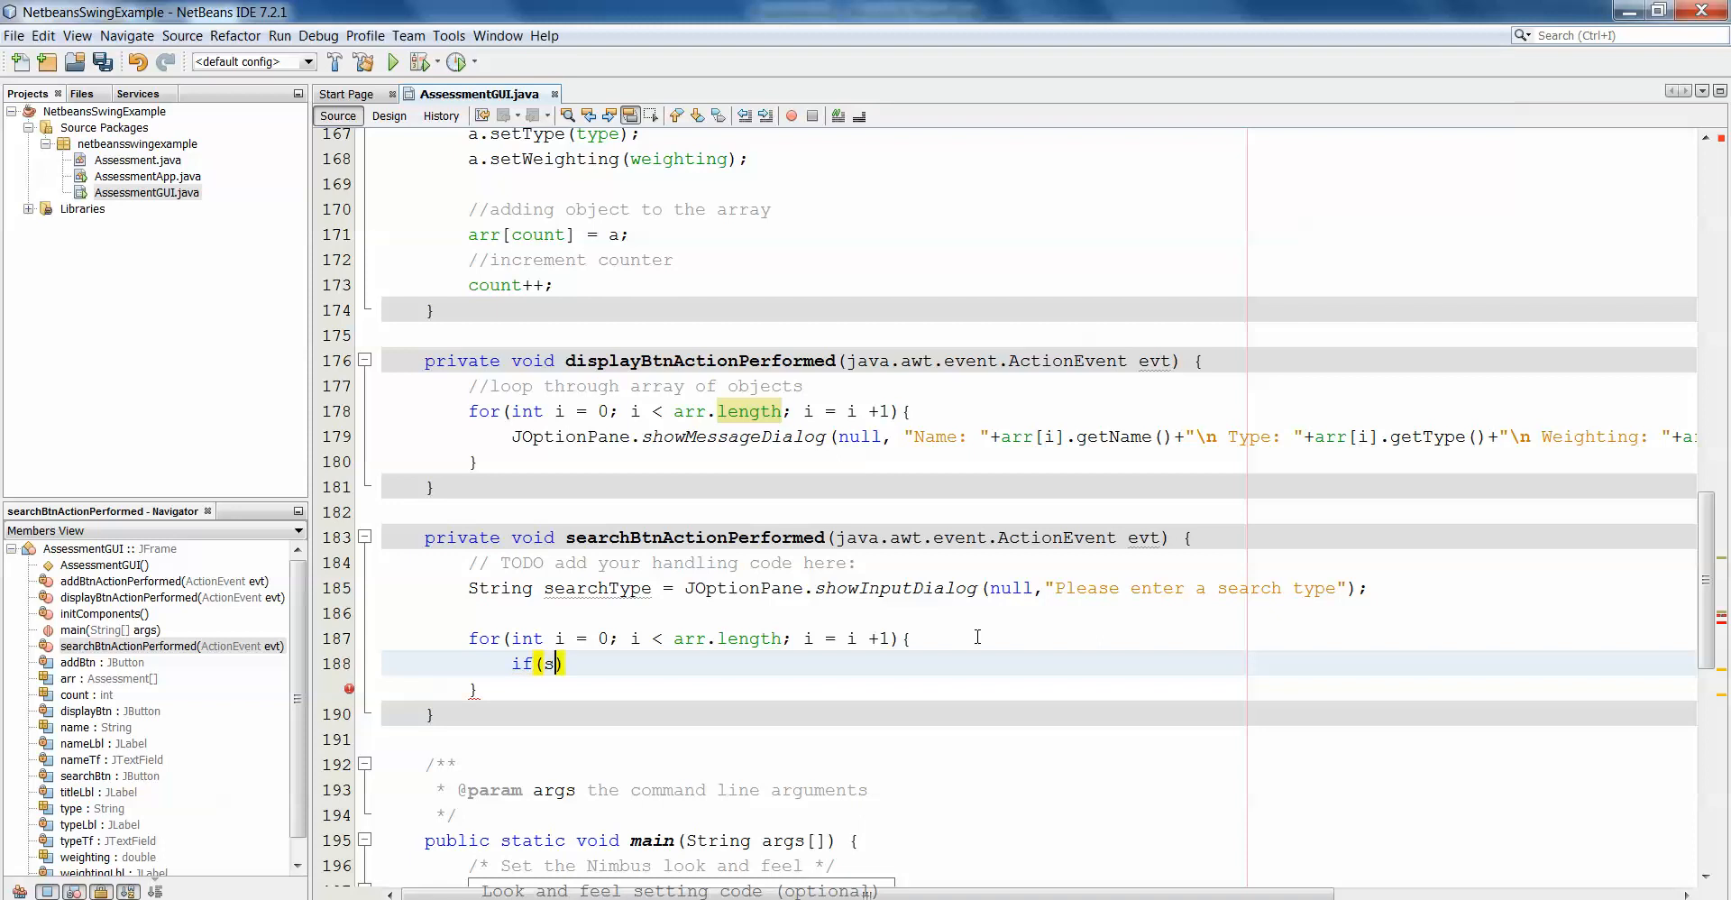
type("earchType")
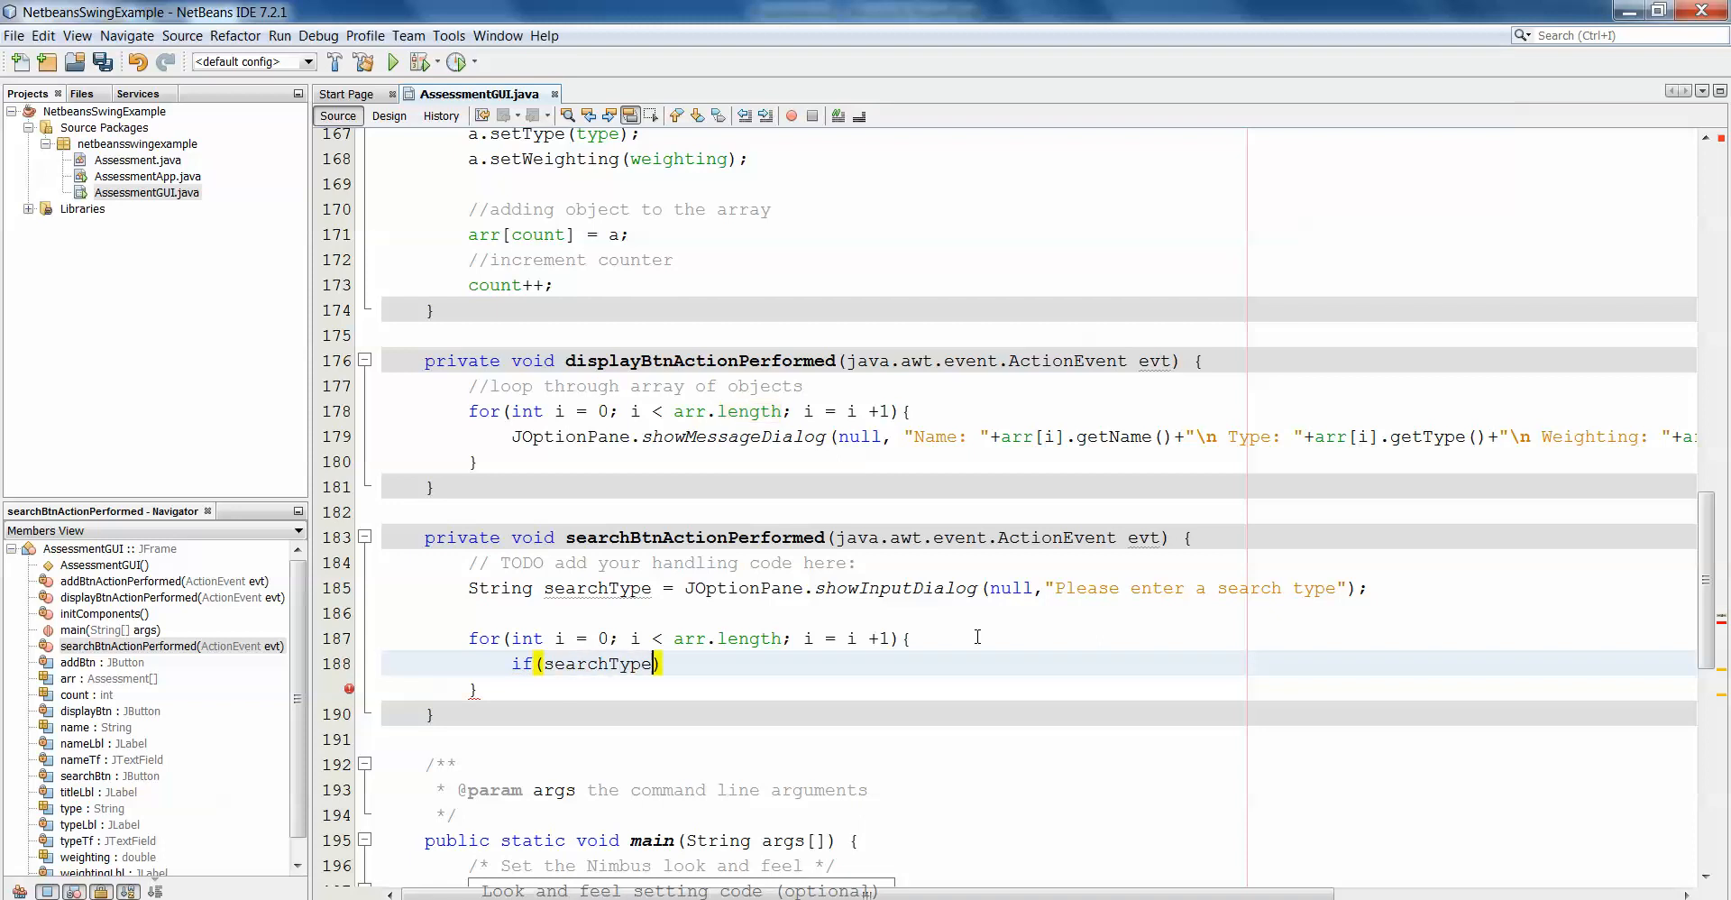
type(".equalsIgnoreCase(")
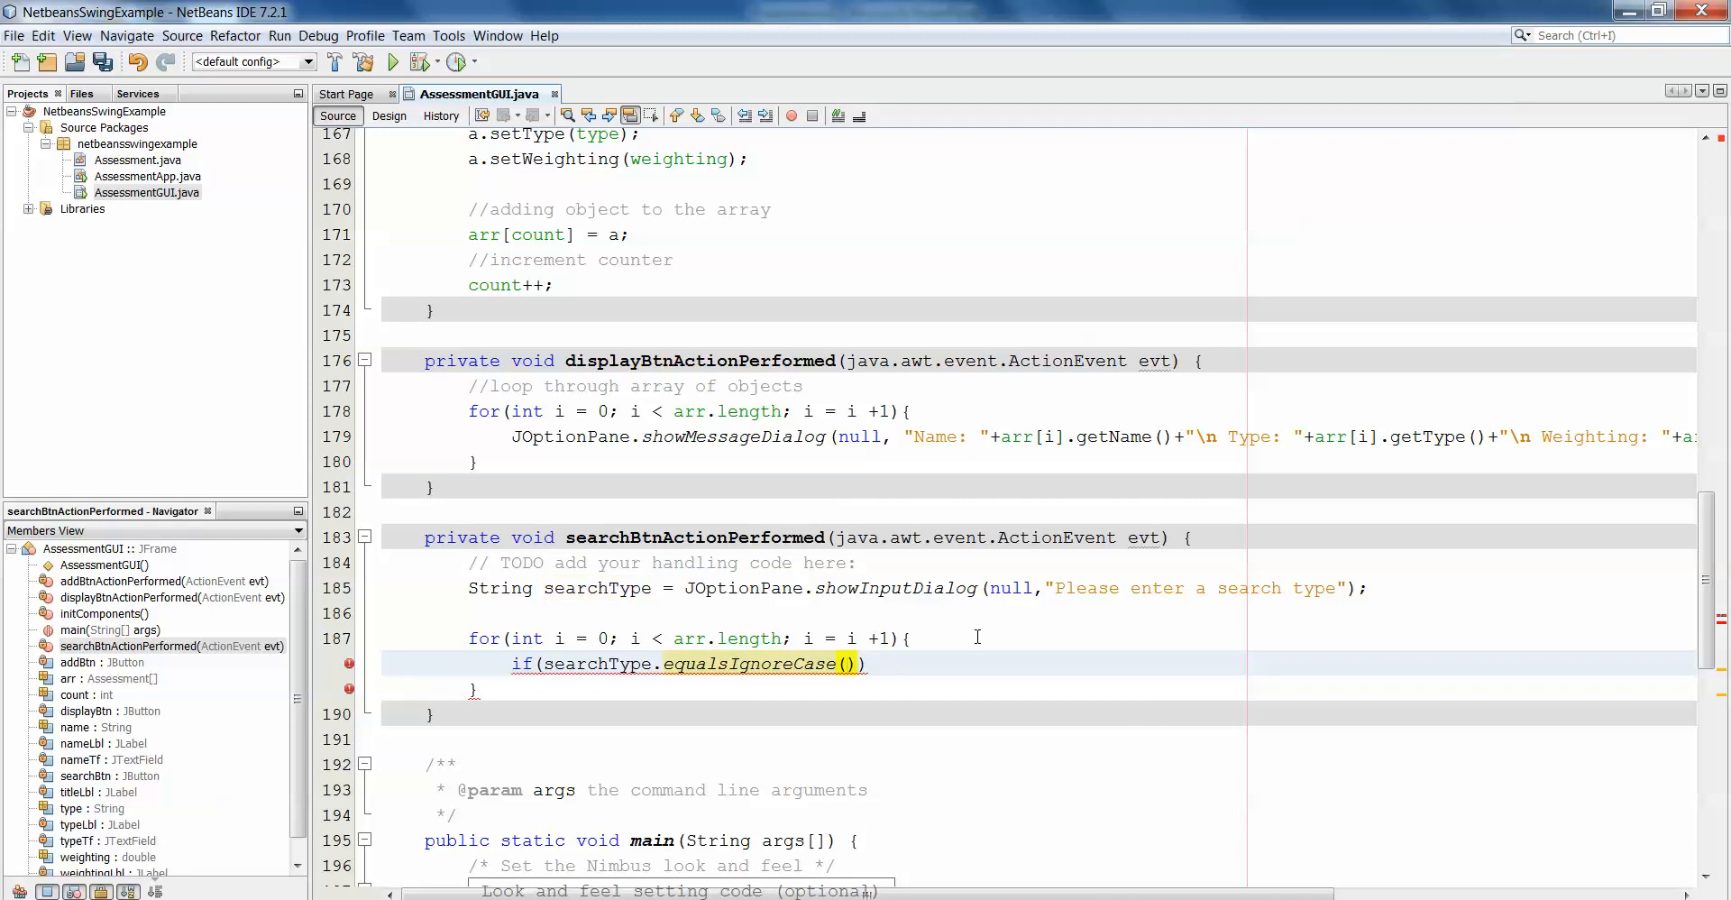
type("arr")
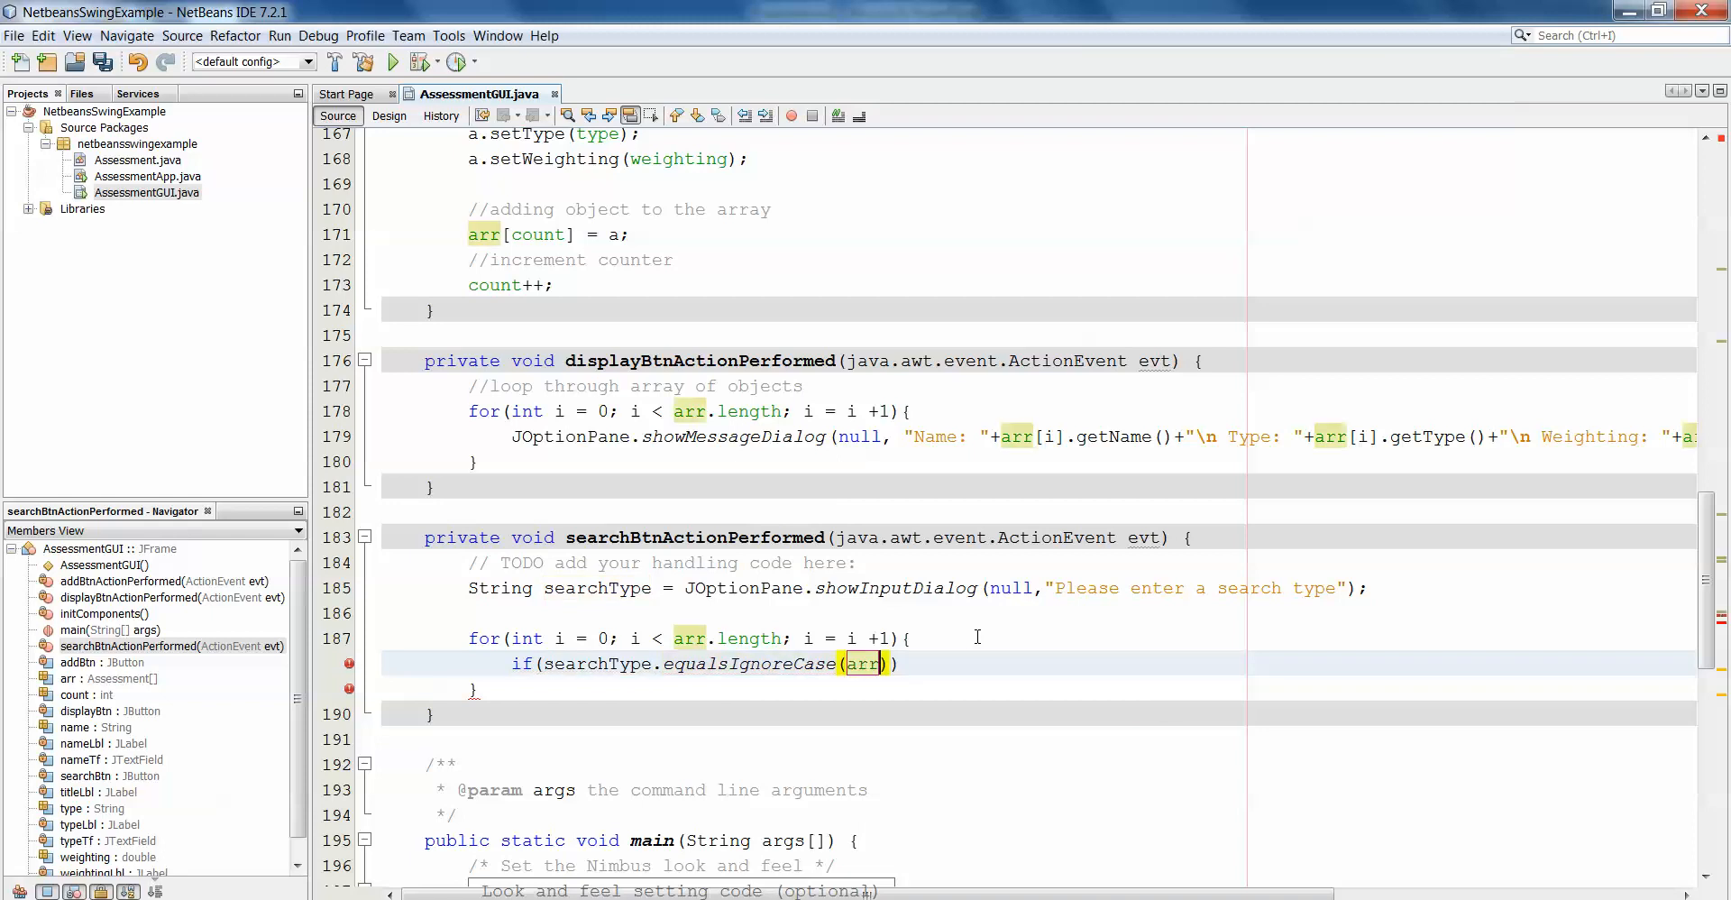
type("[i]")
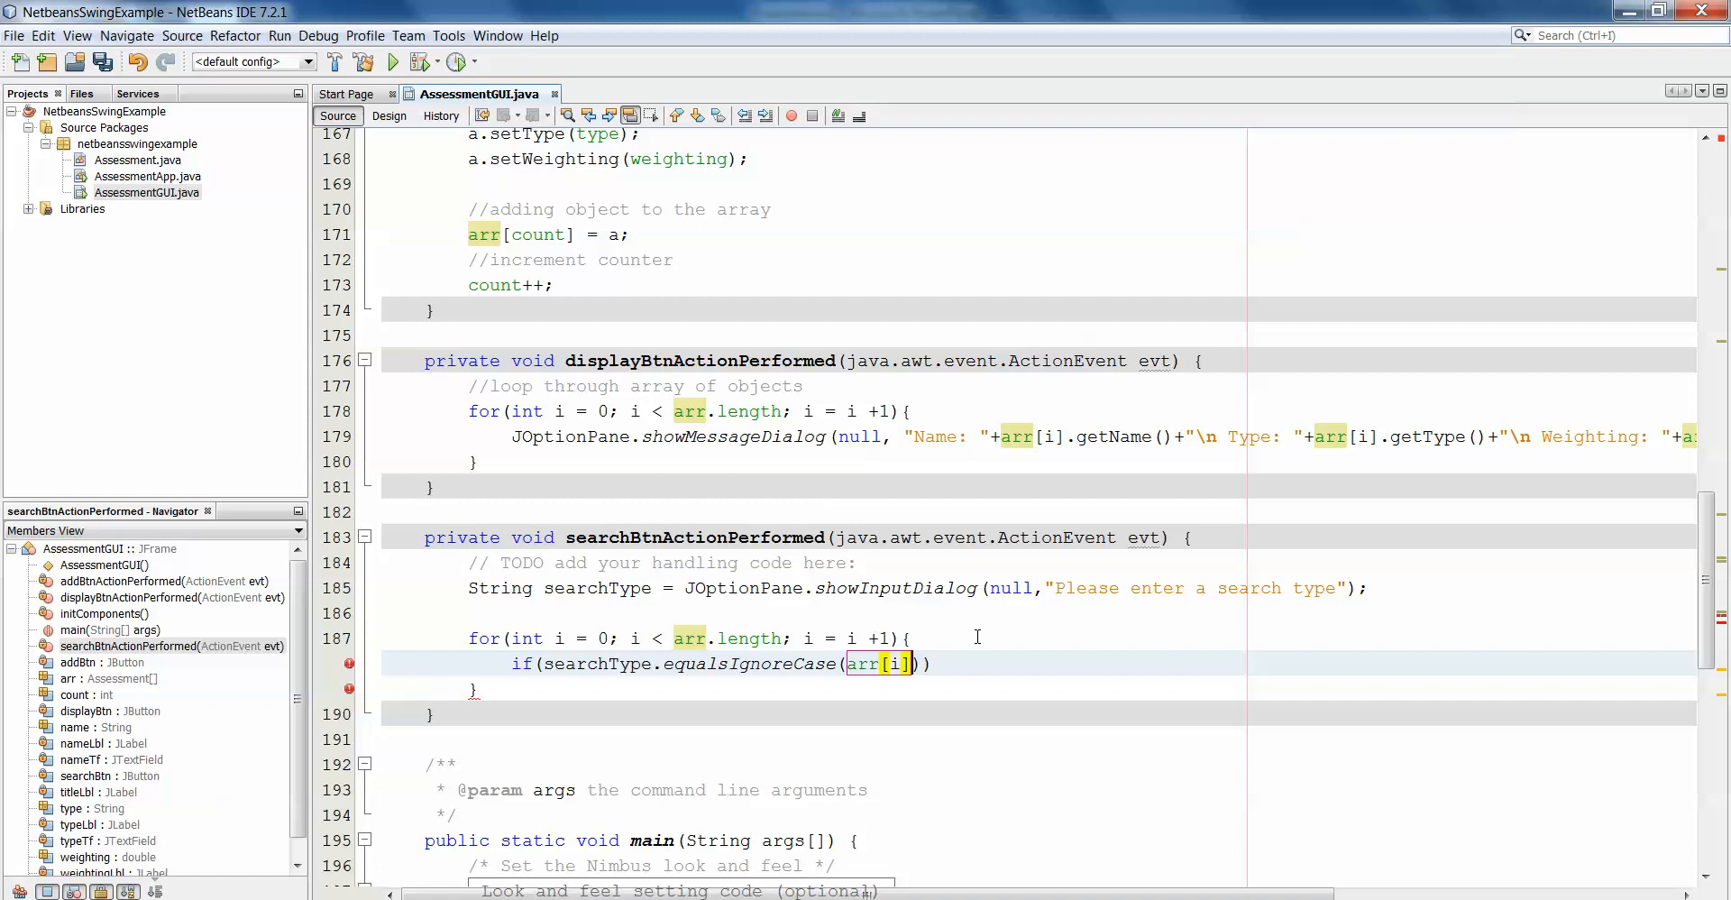
type(".getType(")
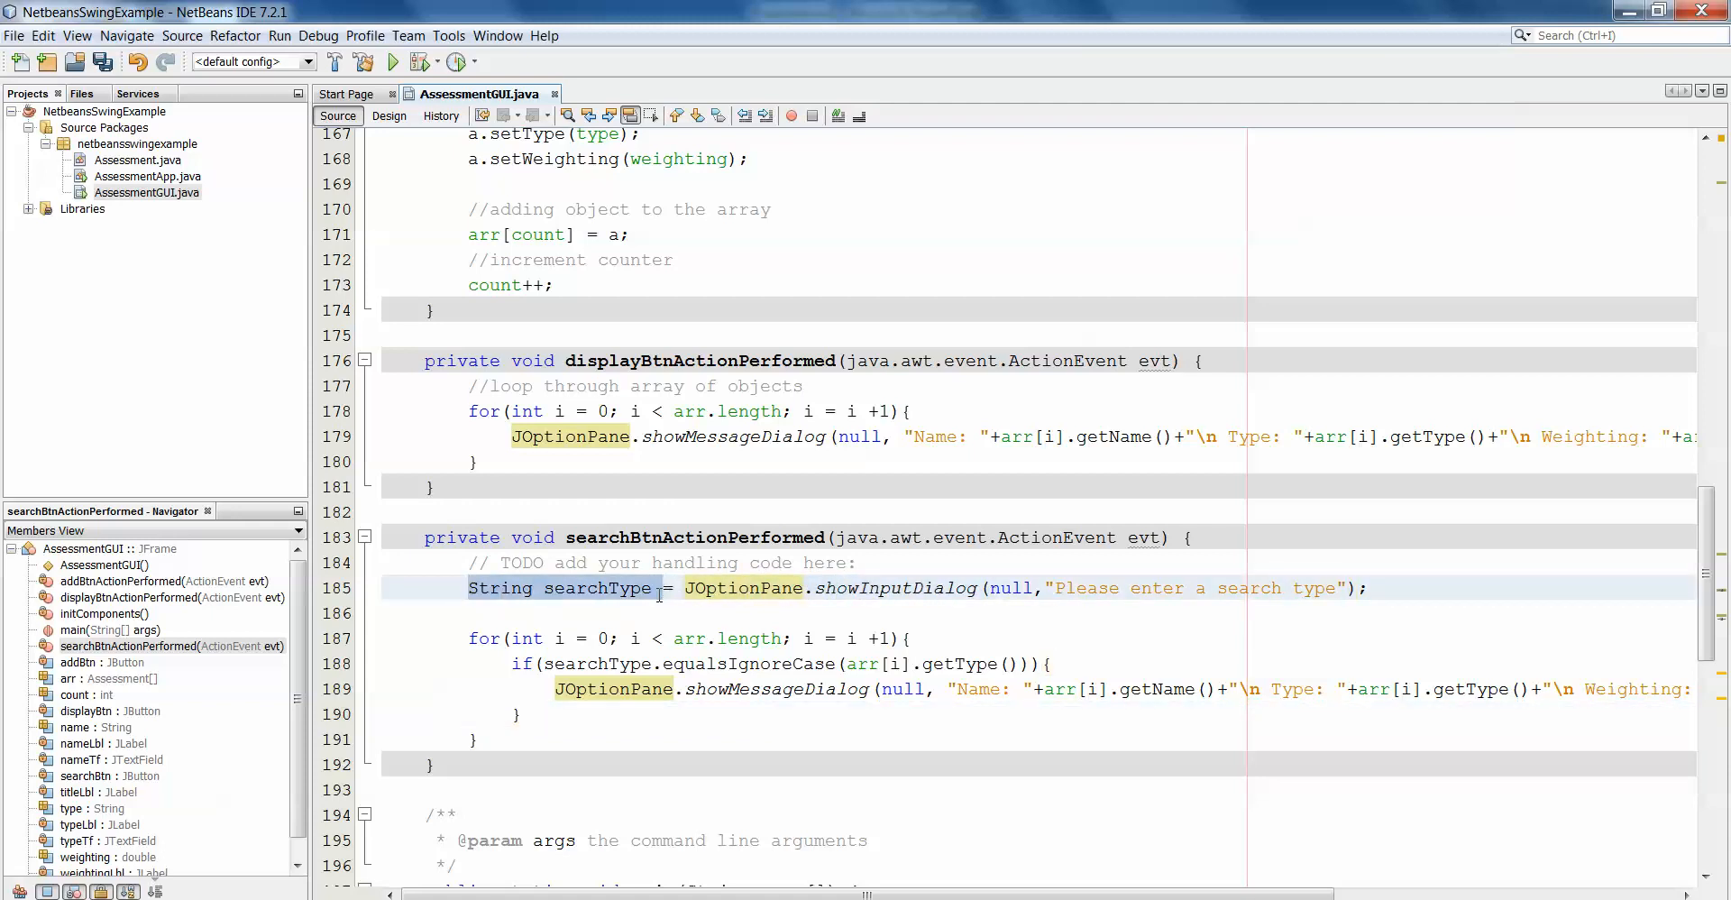
left_click(660, 587)
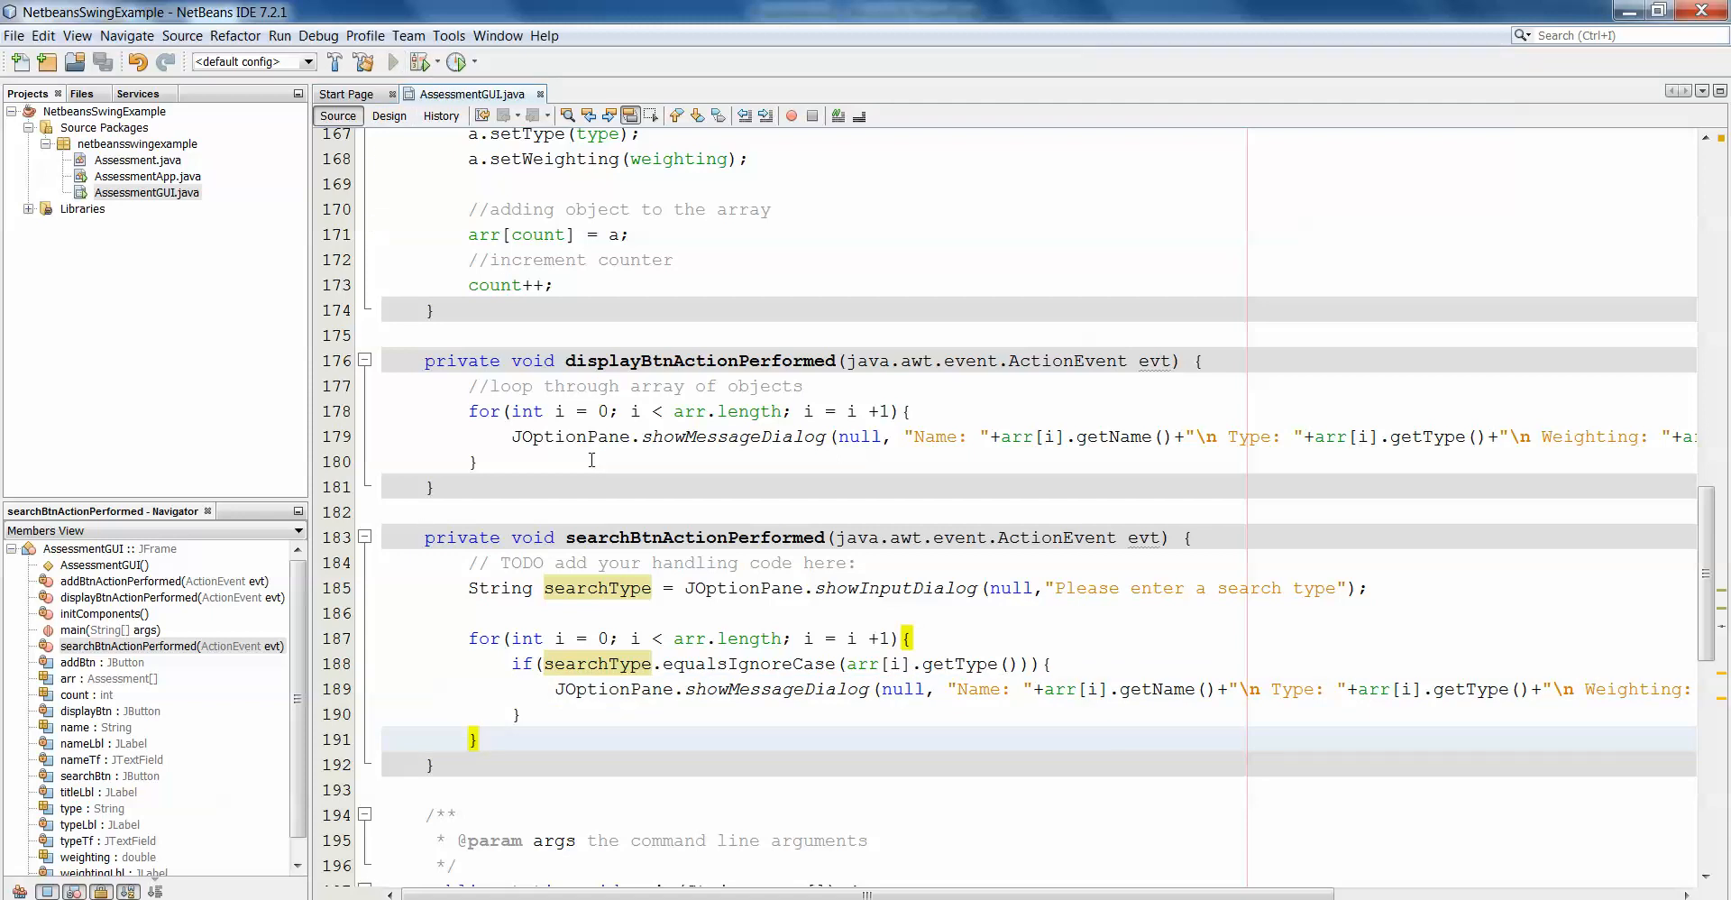
left_click(392, 62)
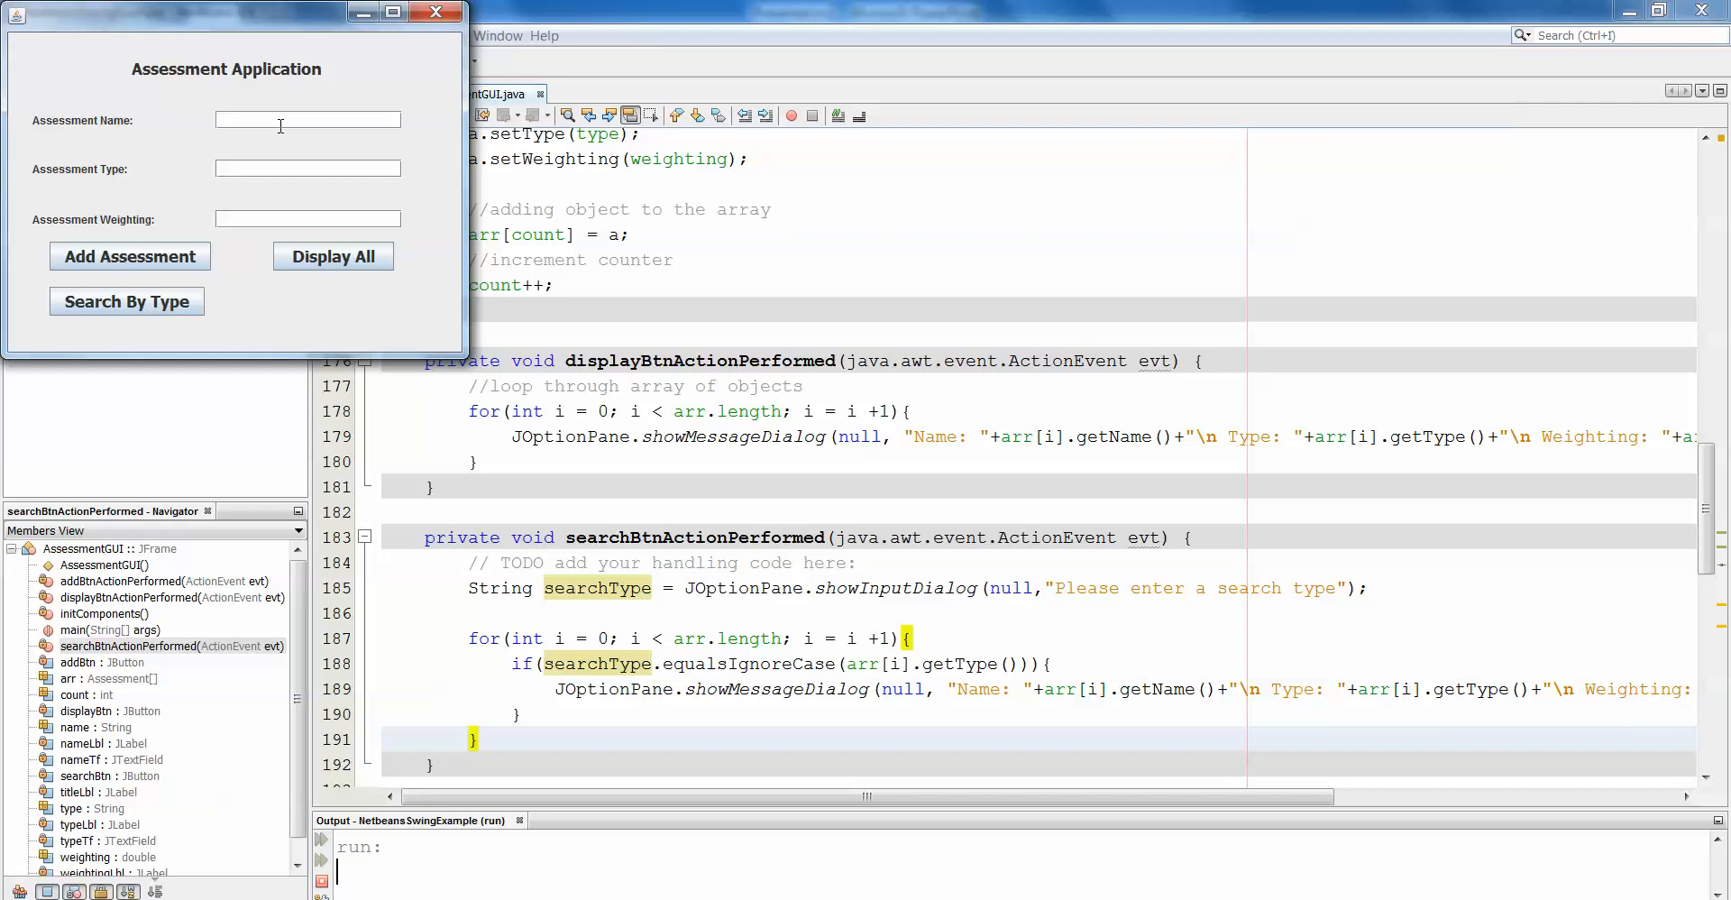
Enter OOP Exam as formative with weighting .25, and add OOP project as summative.
type("OOP Exam")
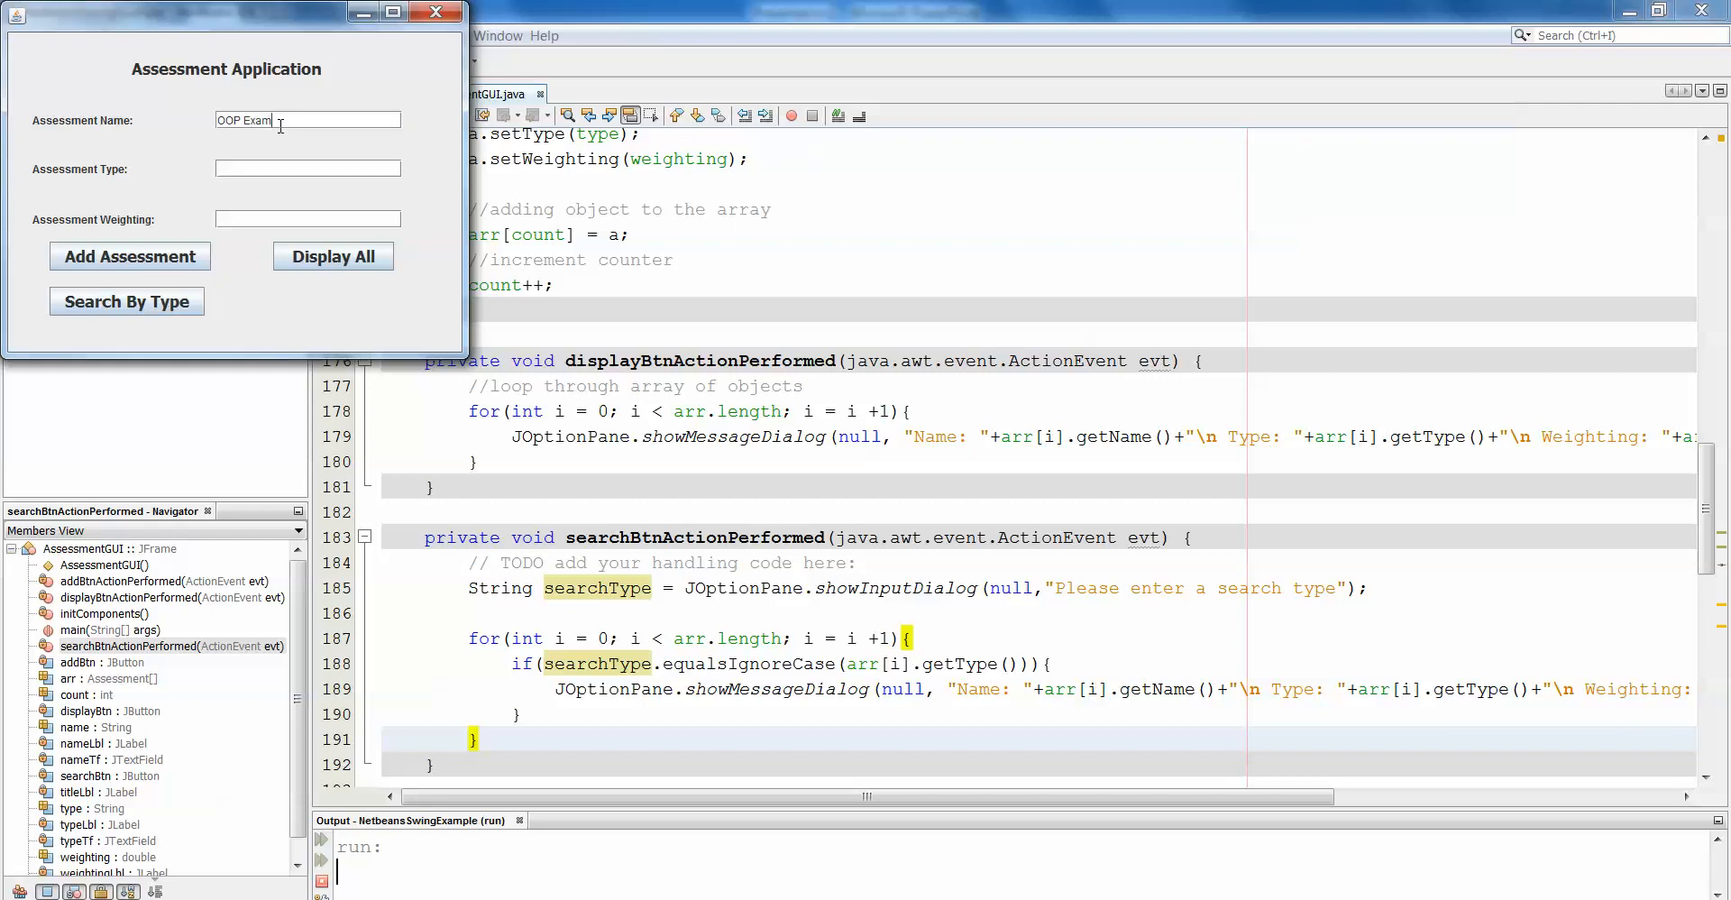
type("formative")
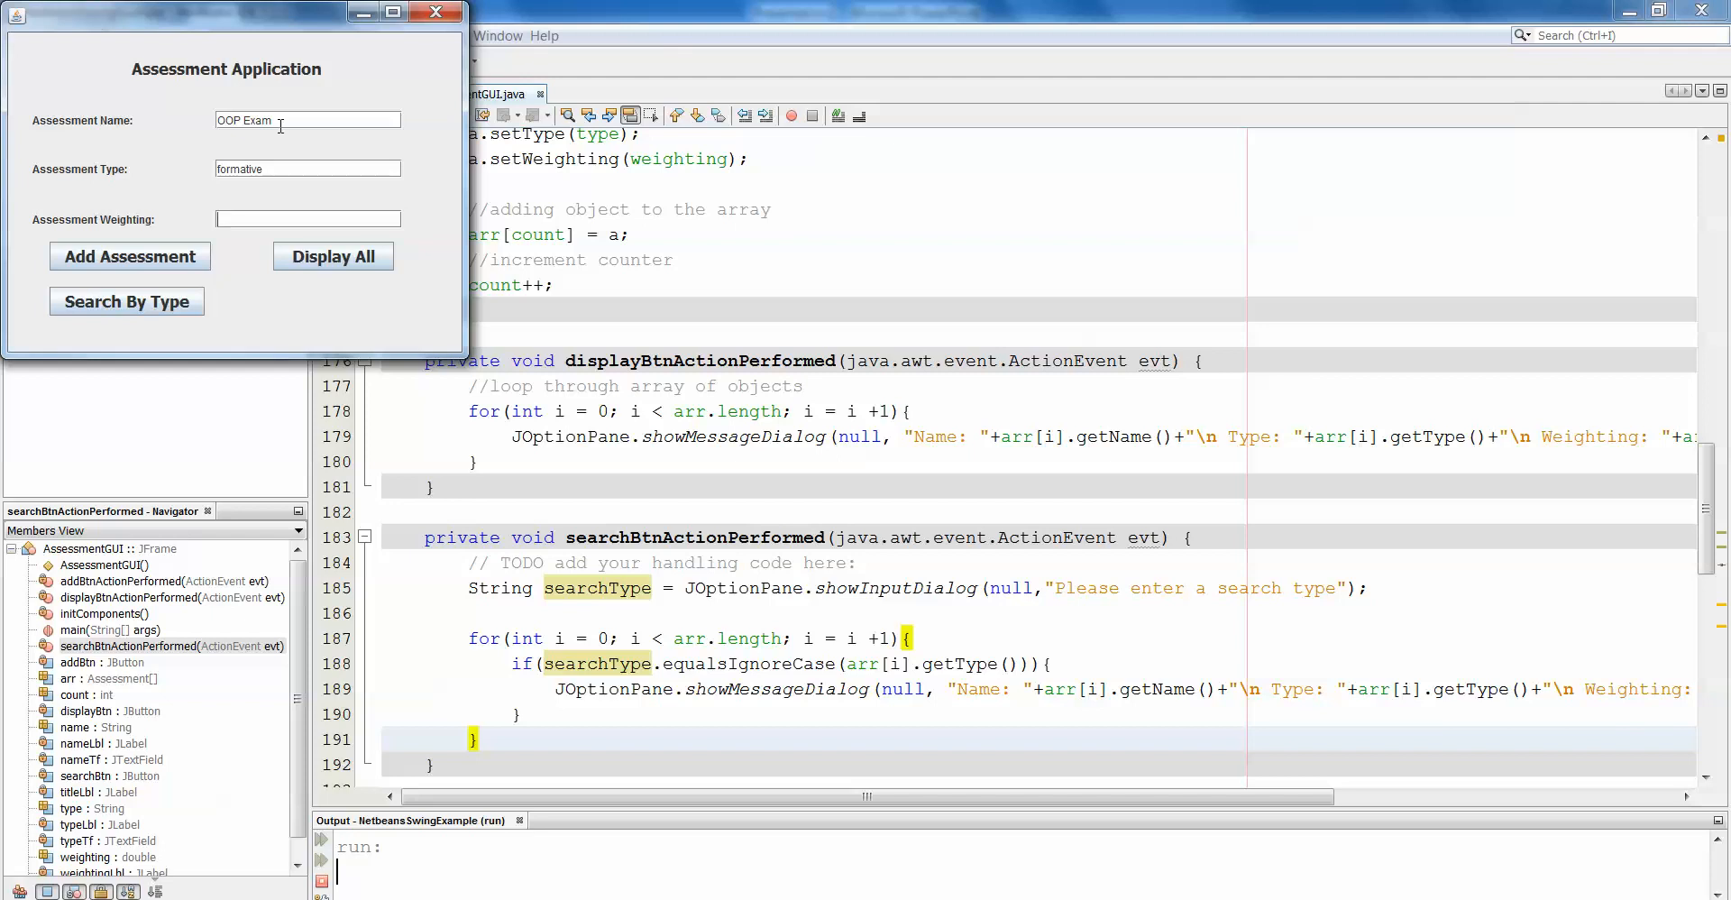
type(".25")
left_click(307, 120)
type("projec")
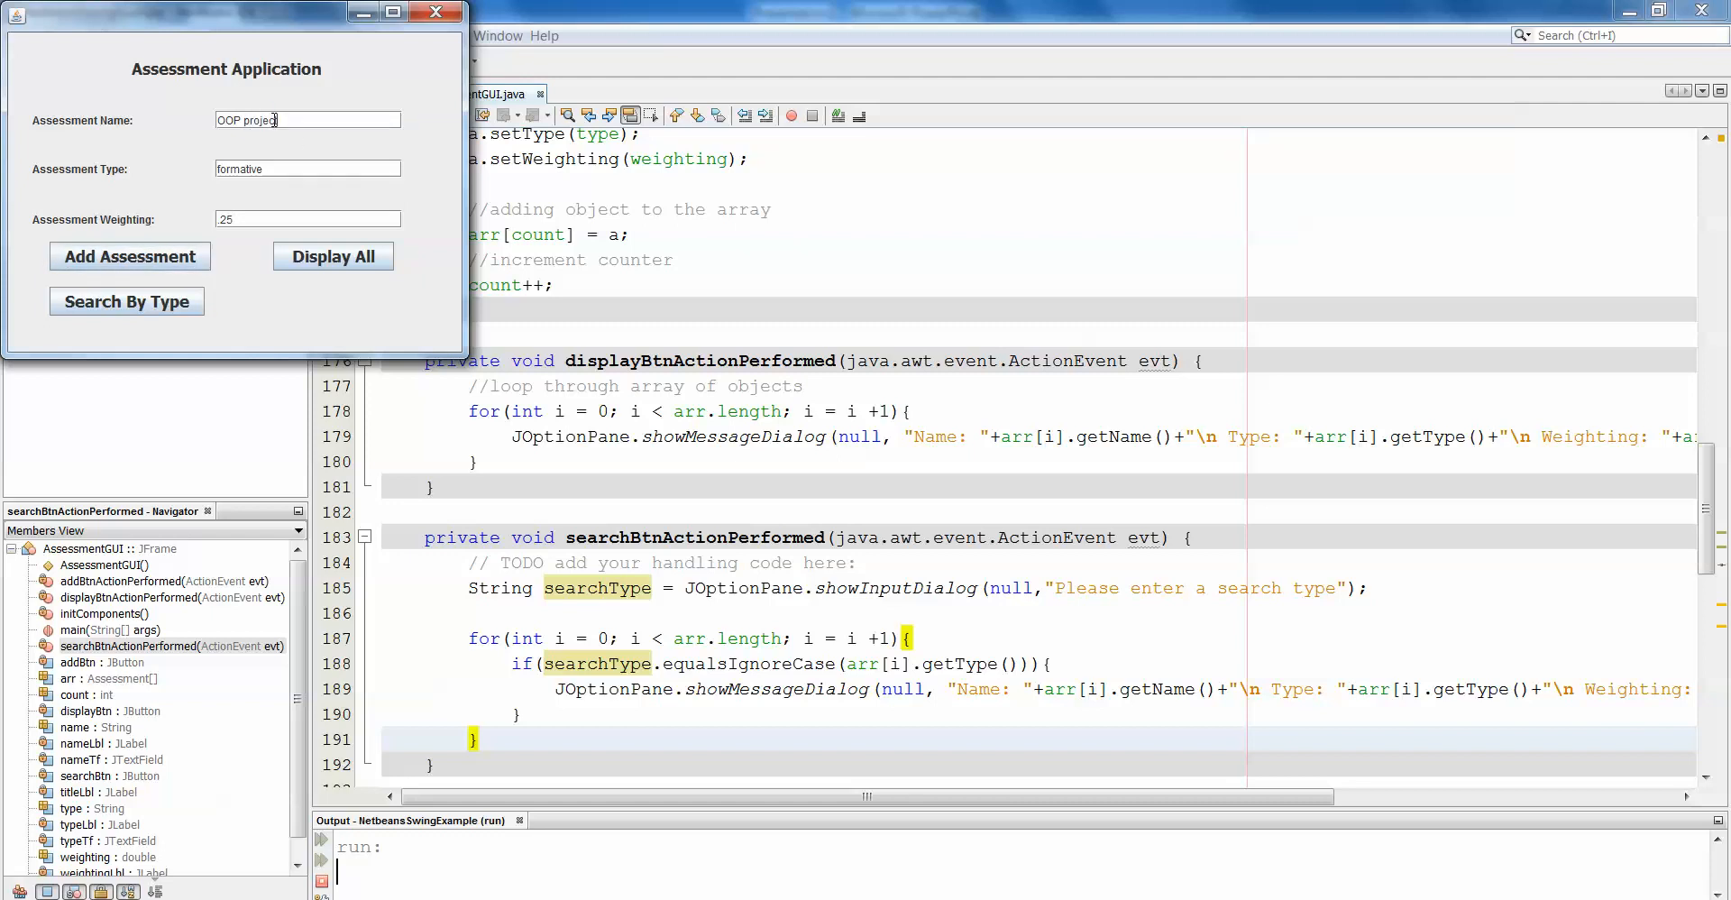
type("s")
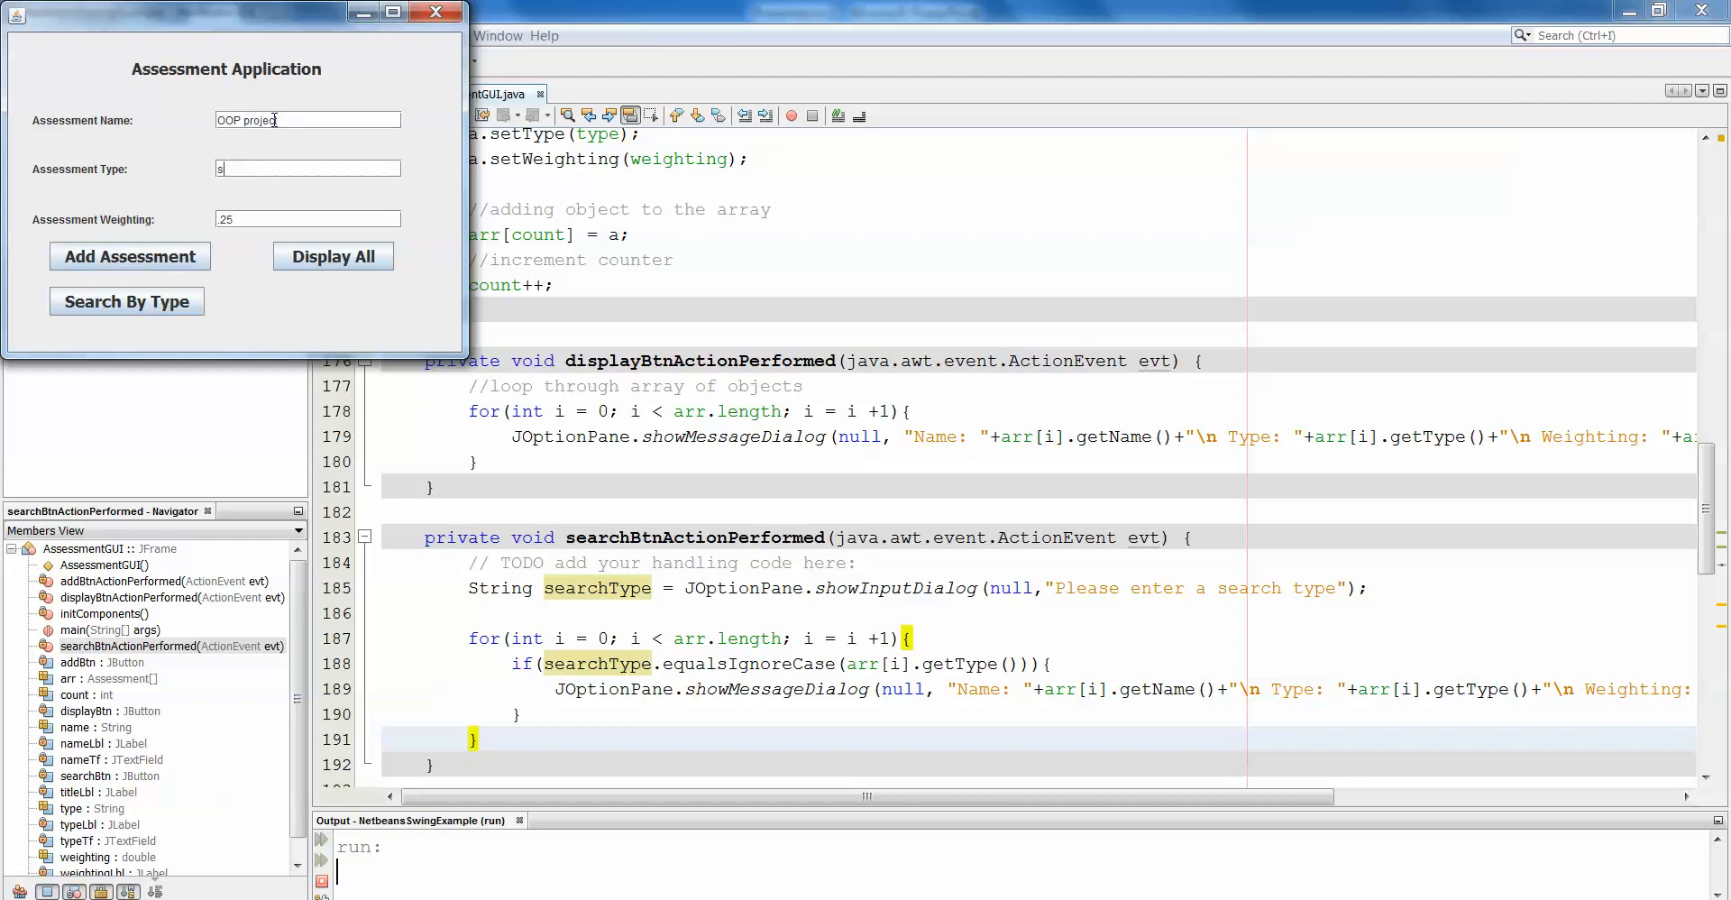
type("ummative")
left_click(307, 218)
type("0")
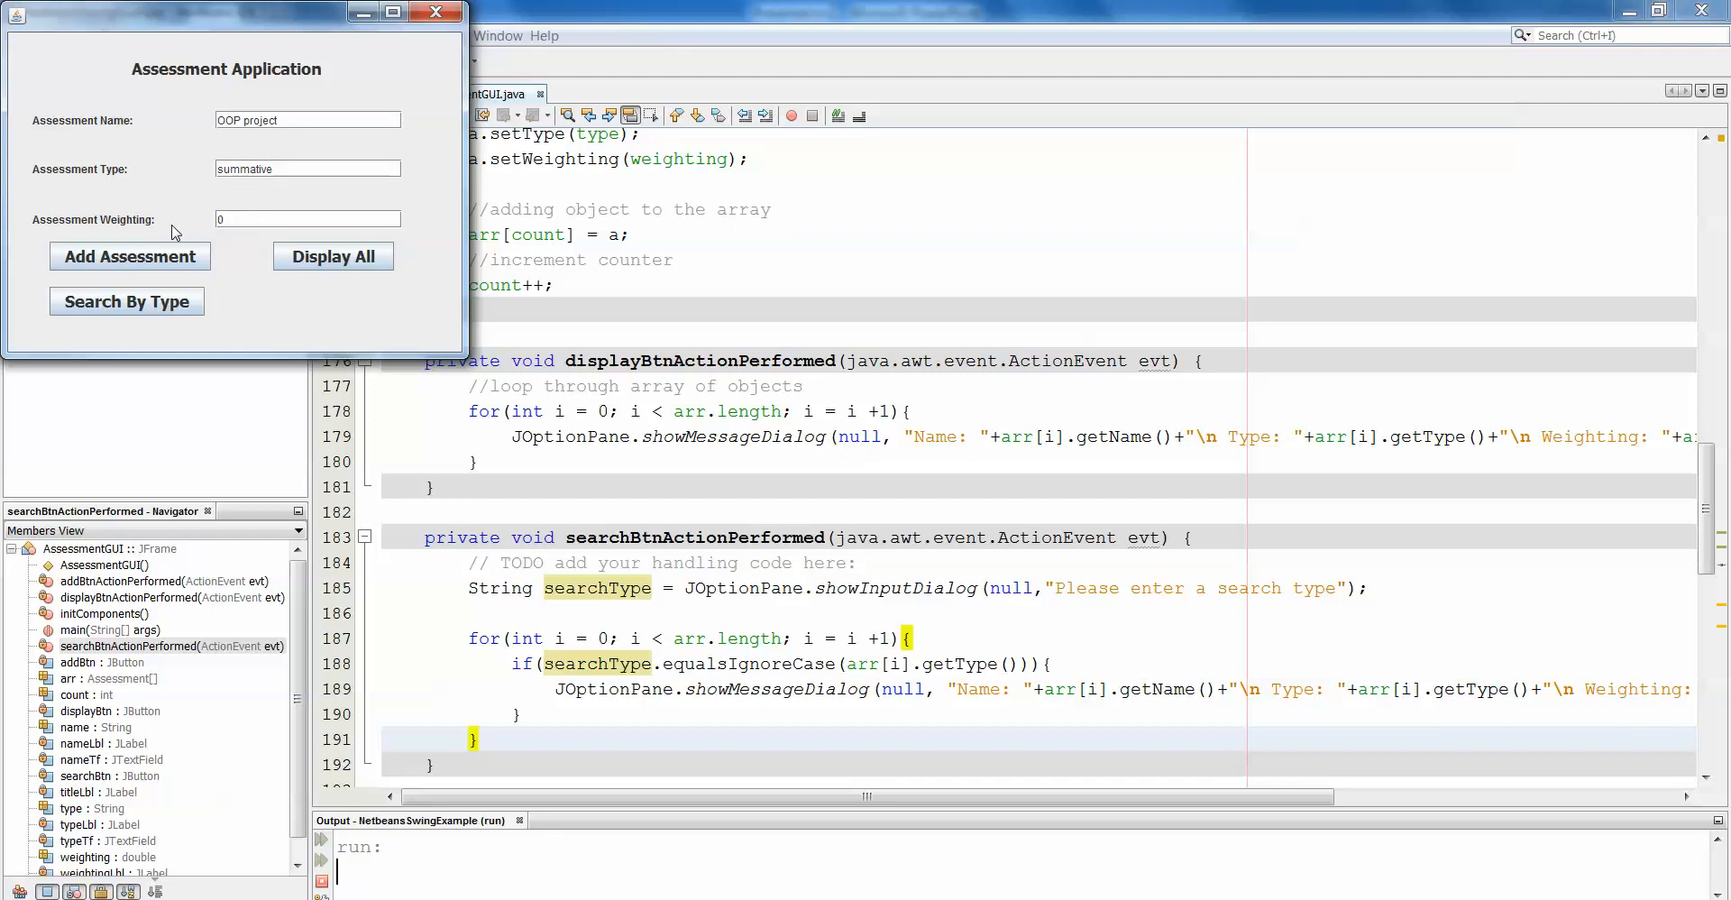
left_click(306, 120)
type("OOP gui")
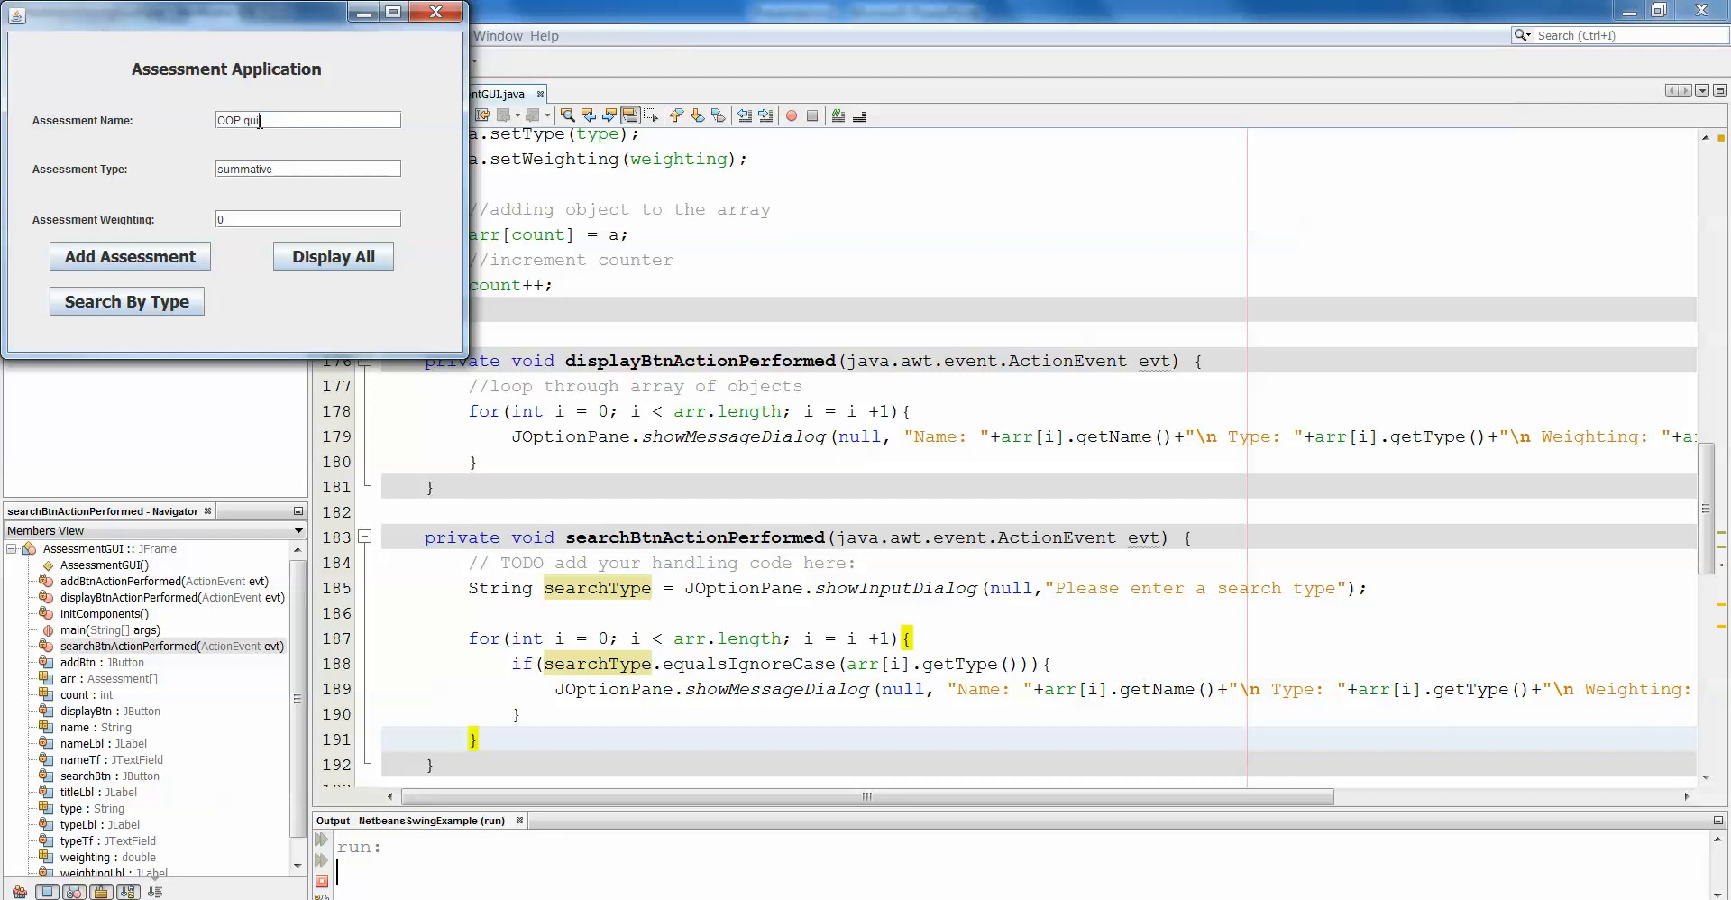
Add the OOP quiz as formative with weighting .75.
type("for")
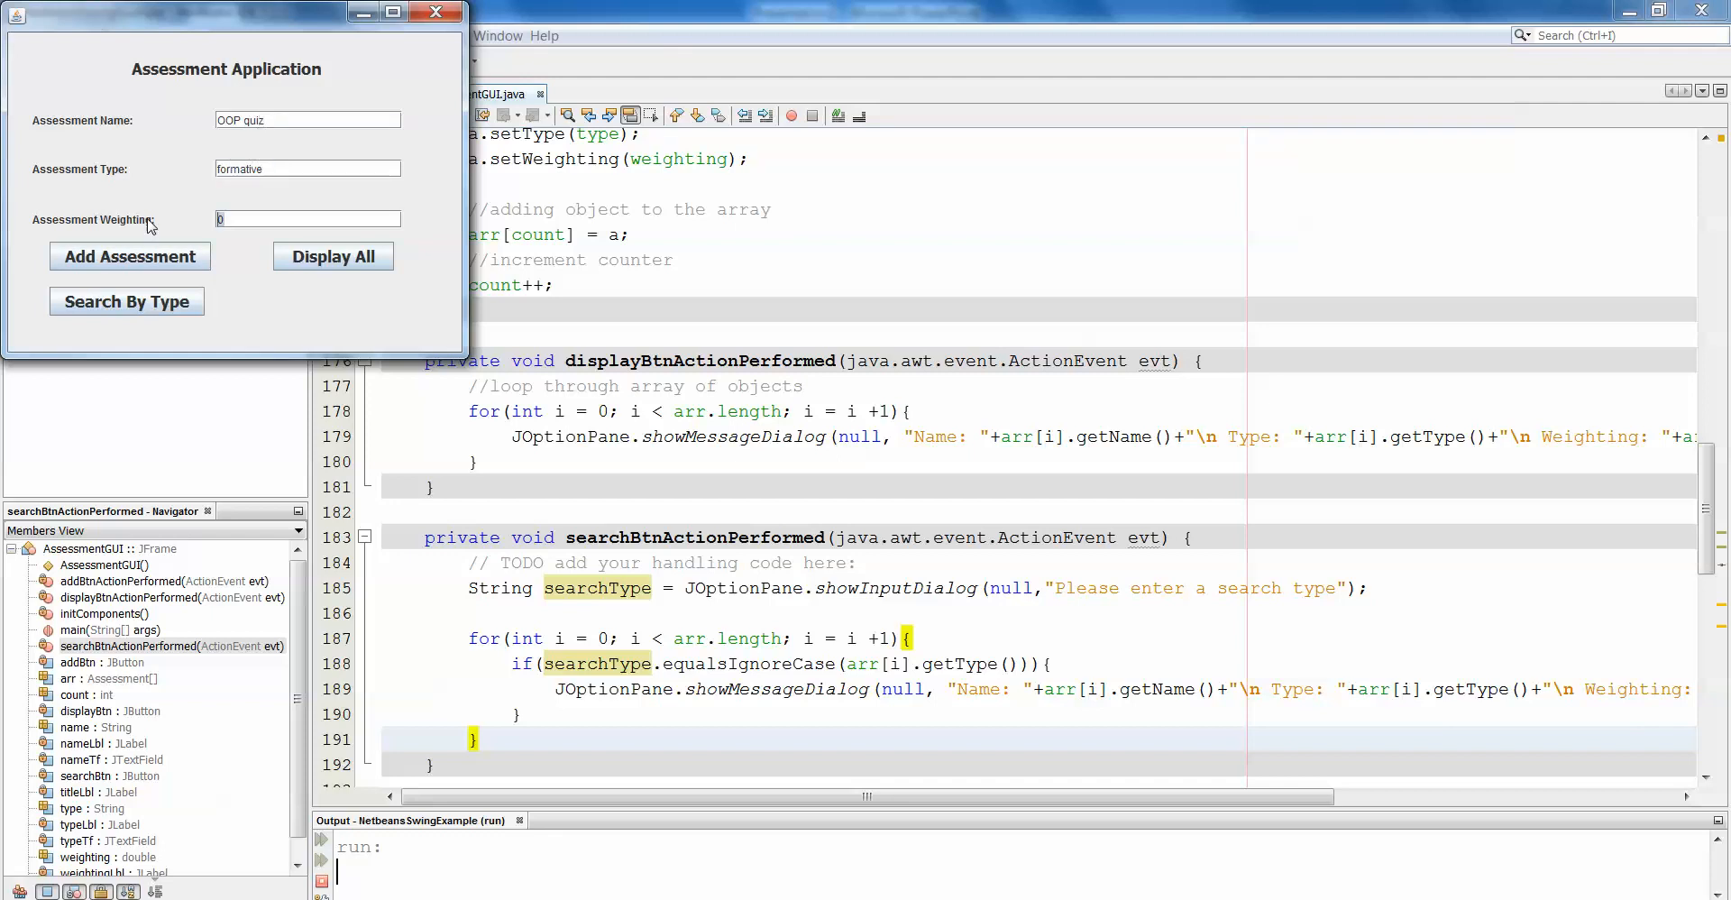
type(".75")
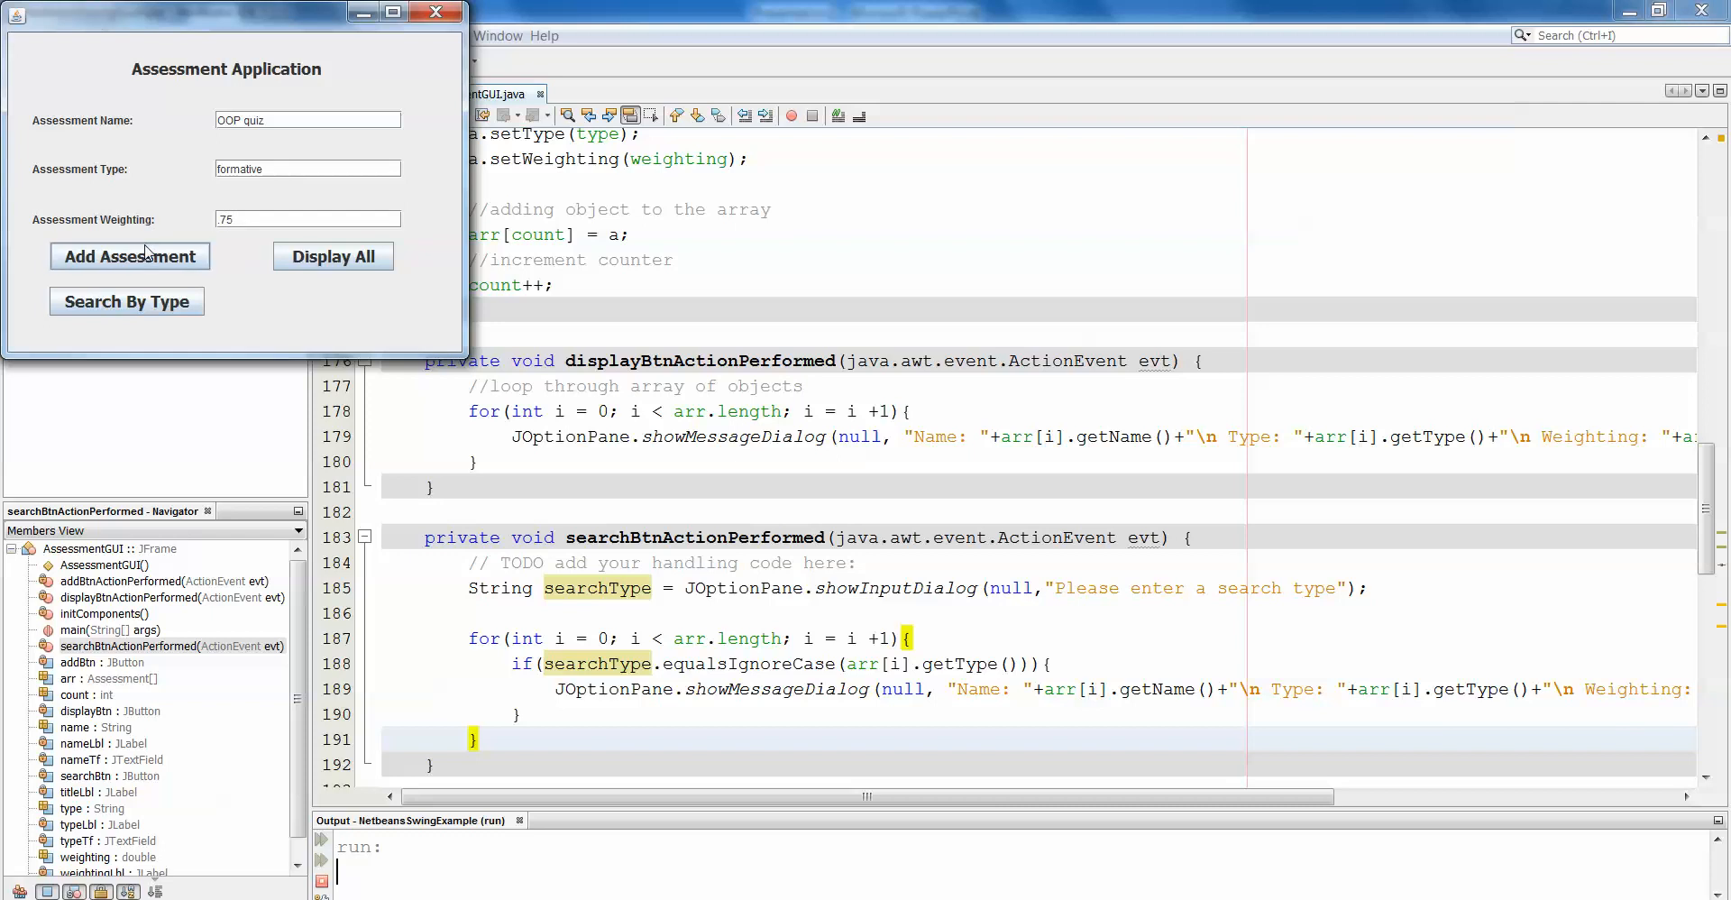
left_click(333, 256)
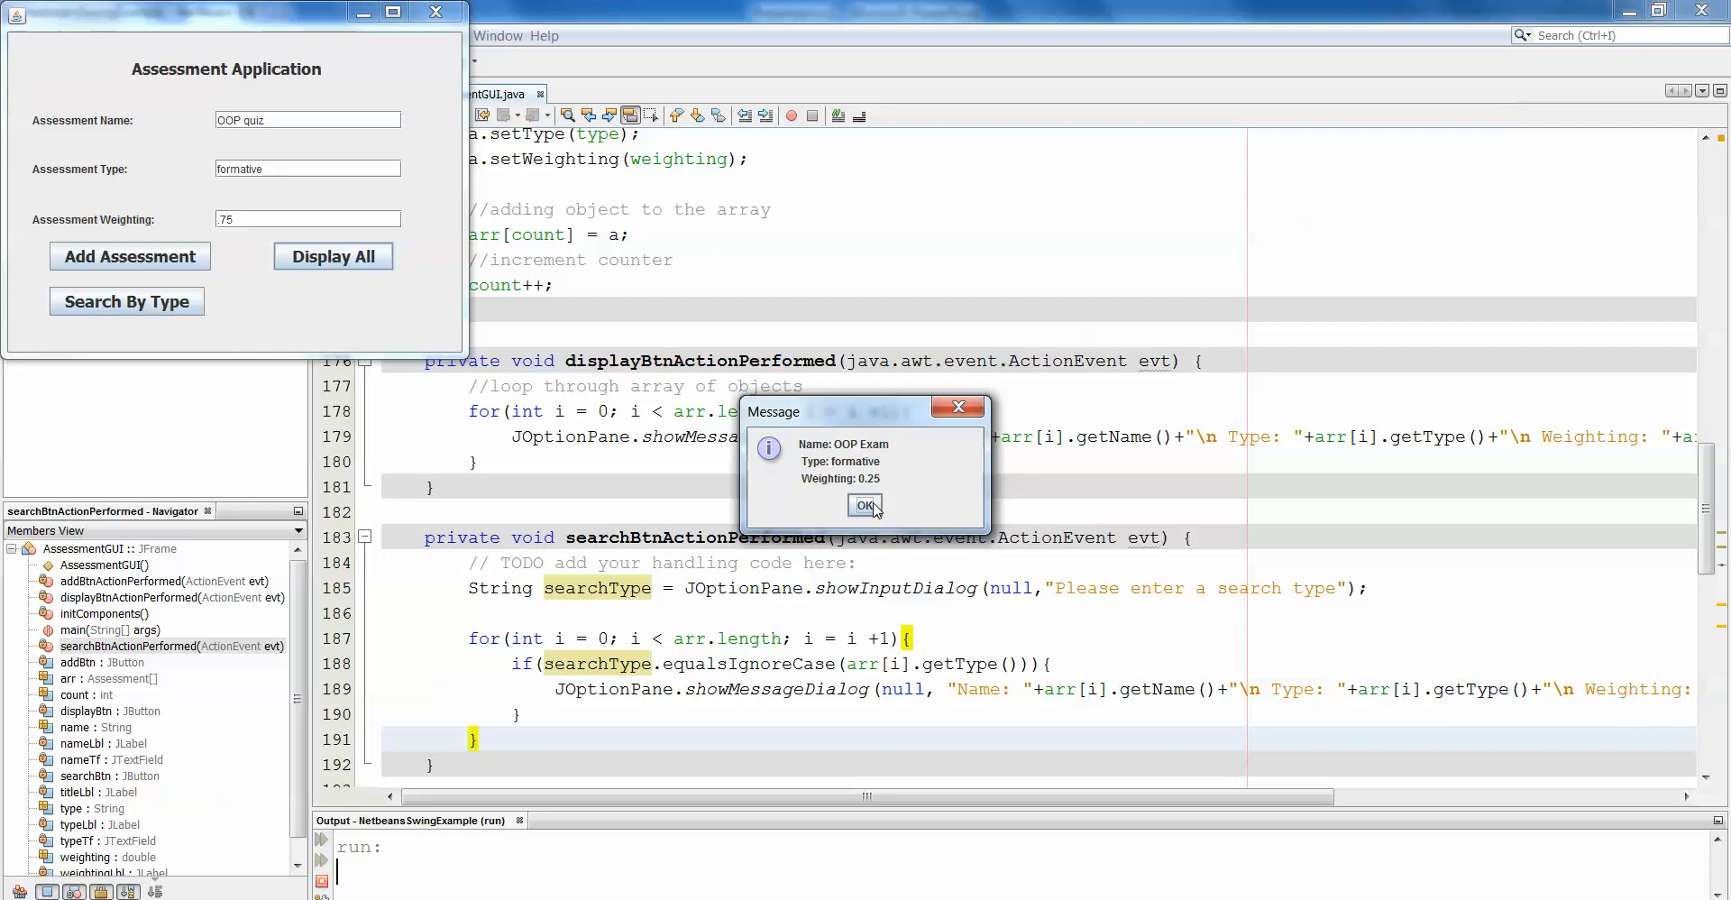
left_click(865, 505)
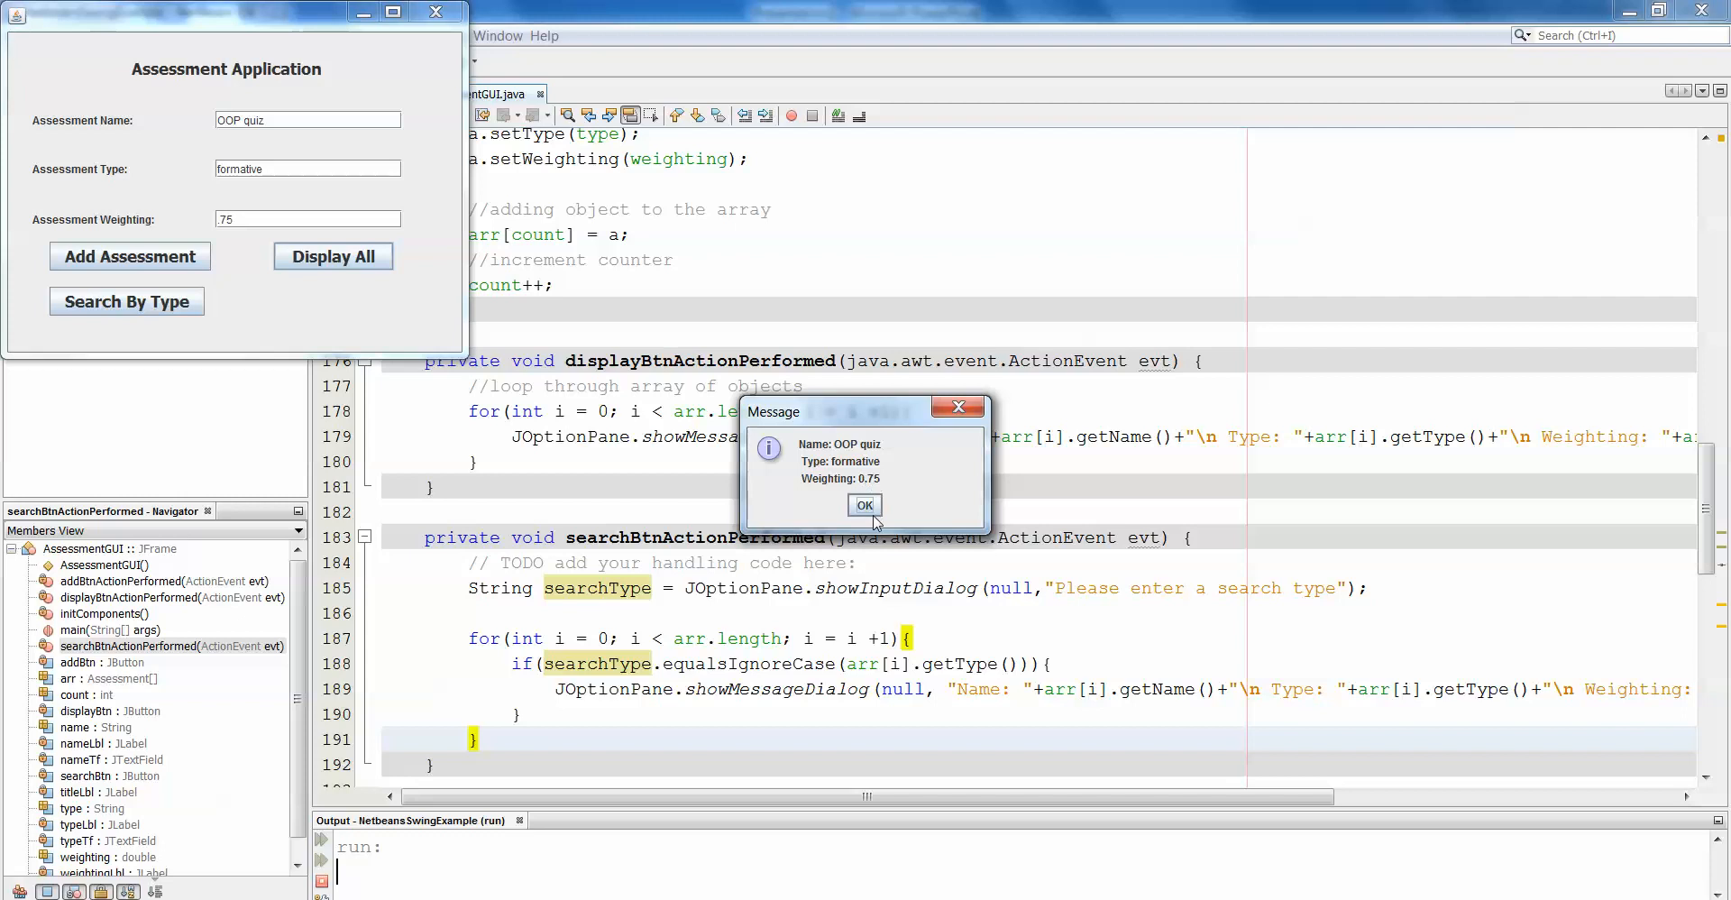
left_click(865, 505)
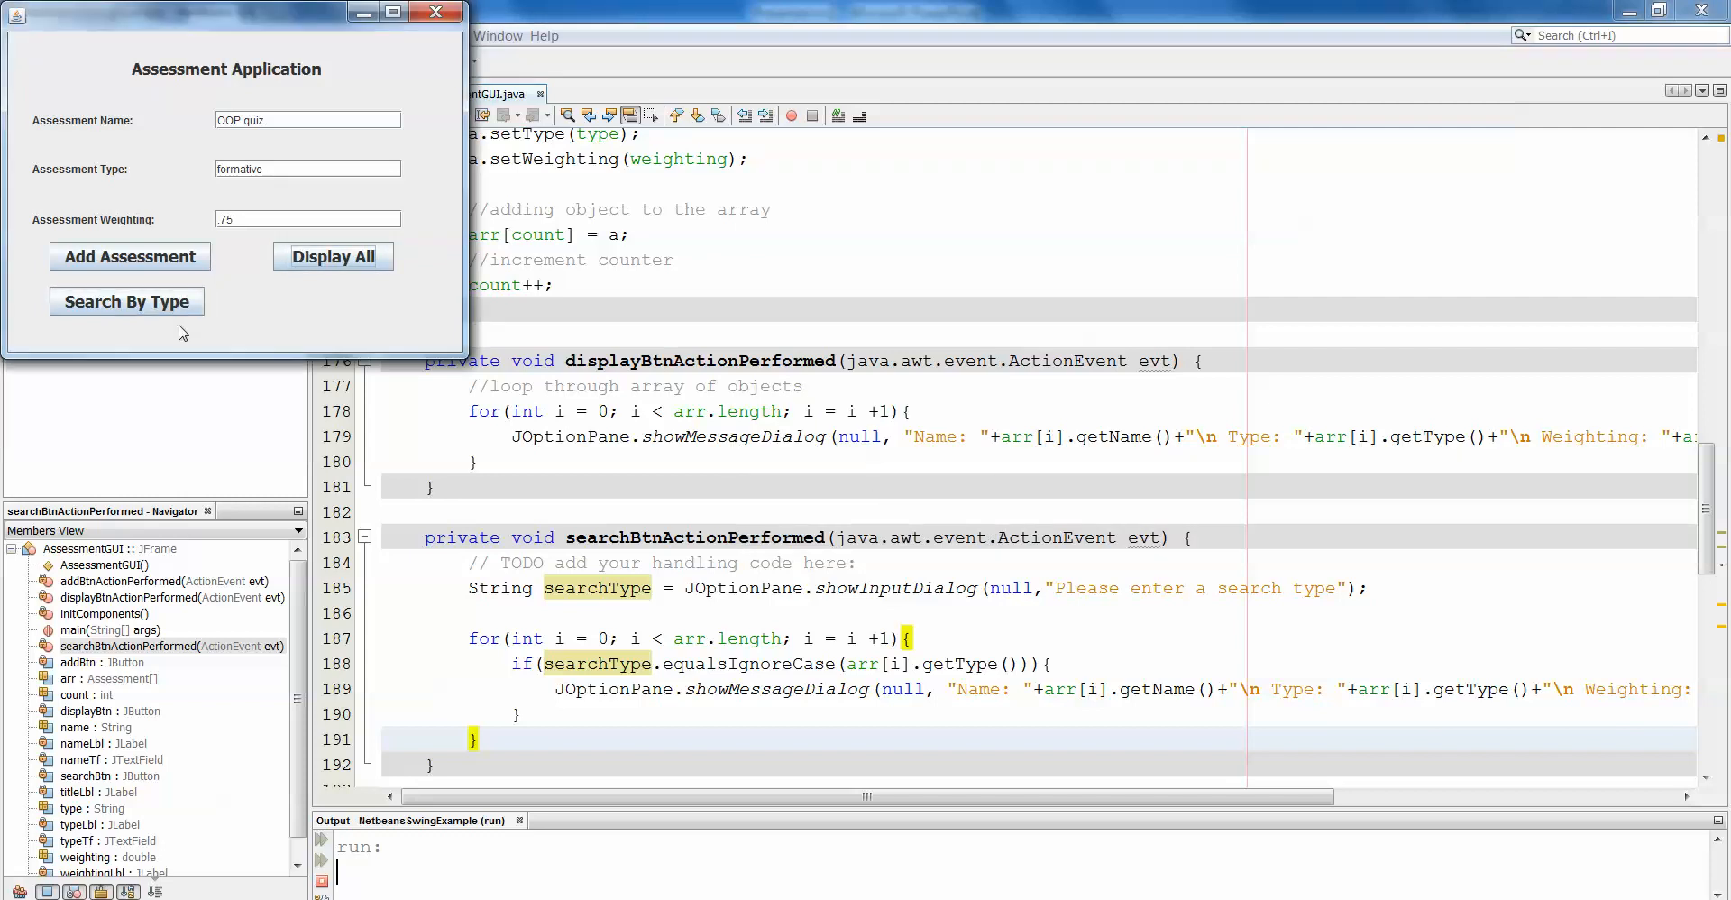
left_click(126, 300)
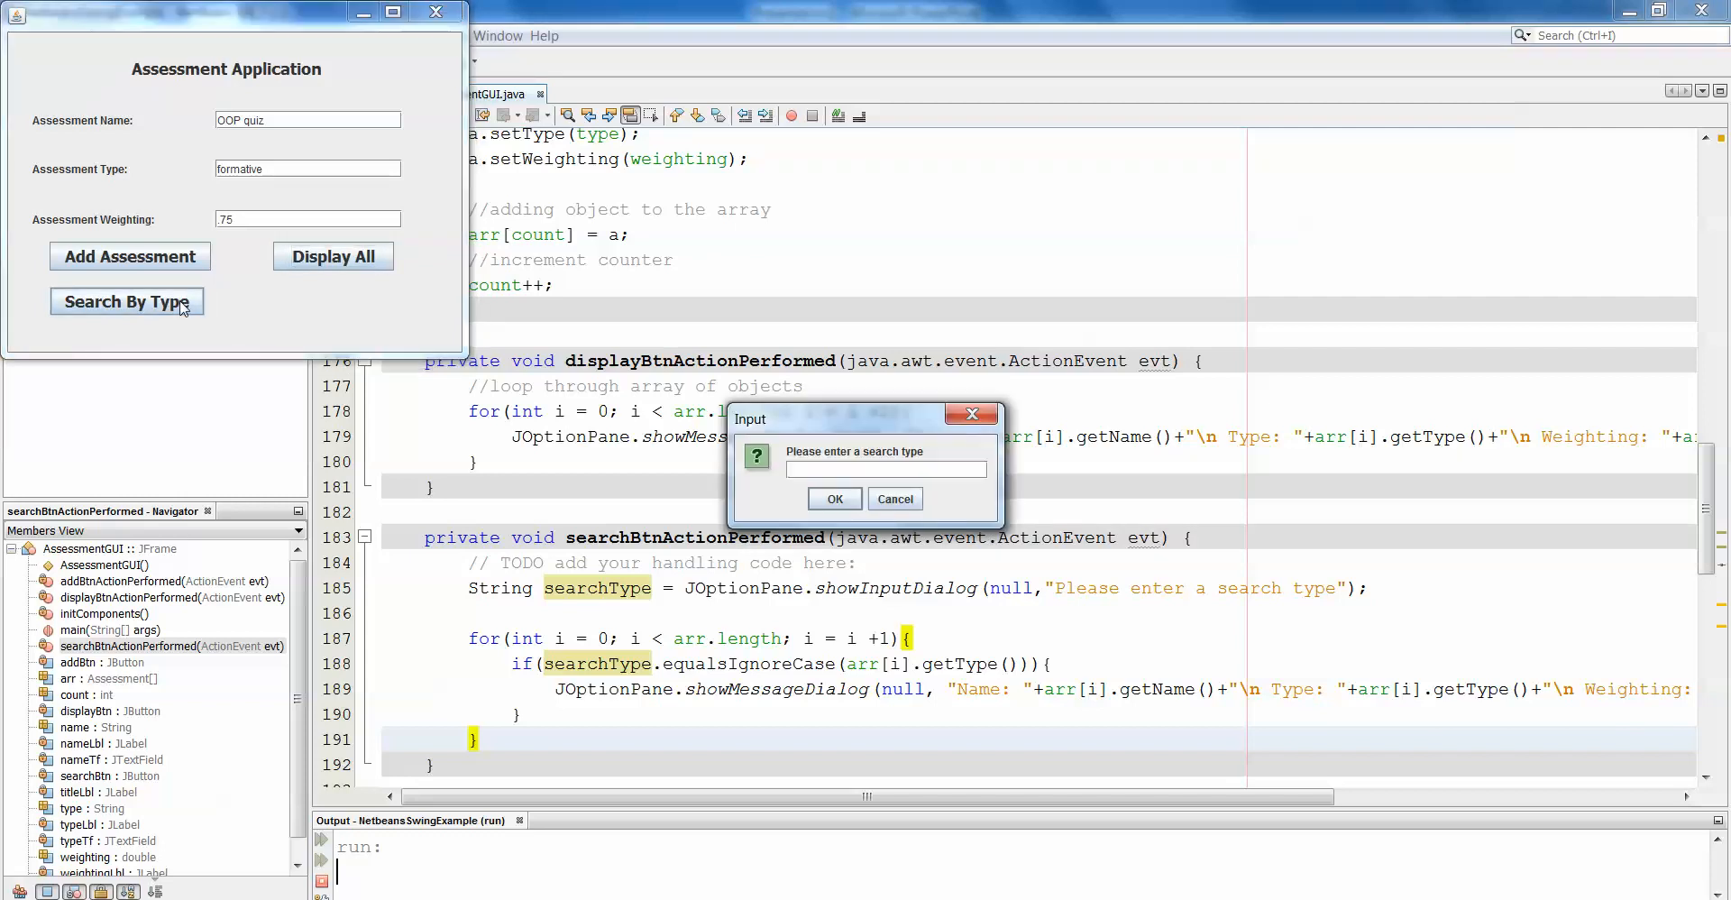
type("formative")
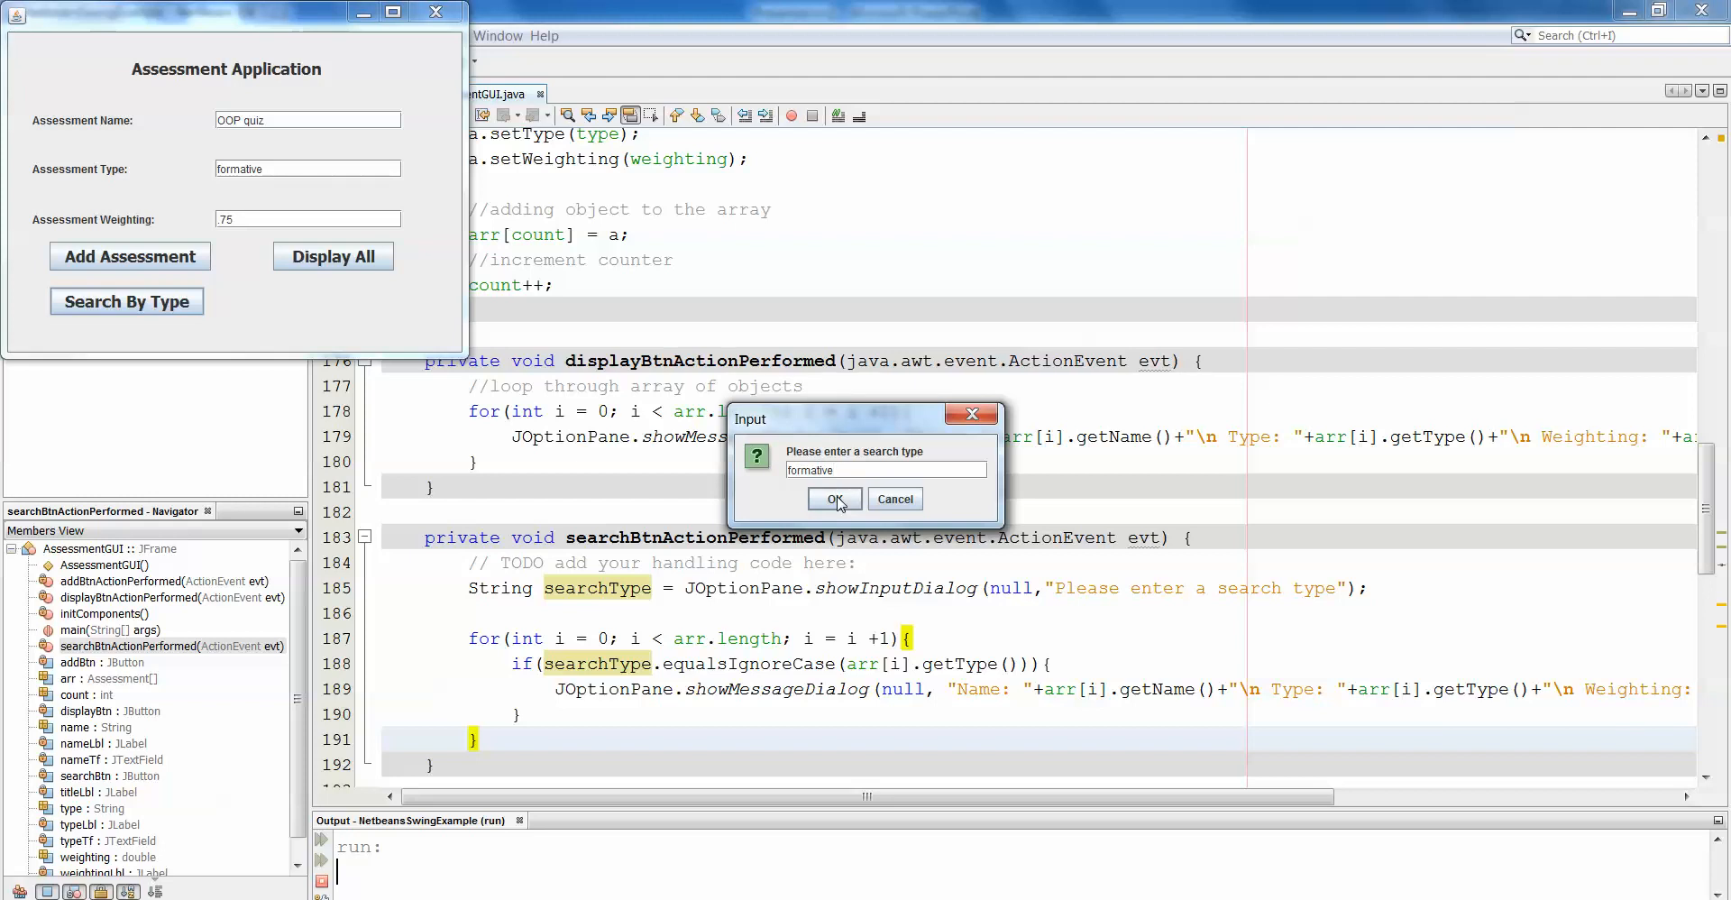
left_click(833, 499)
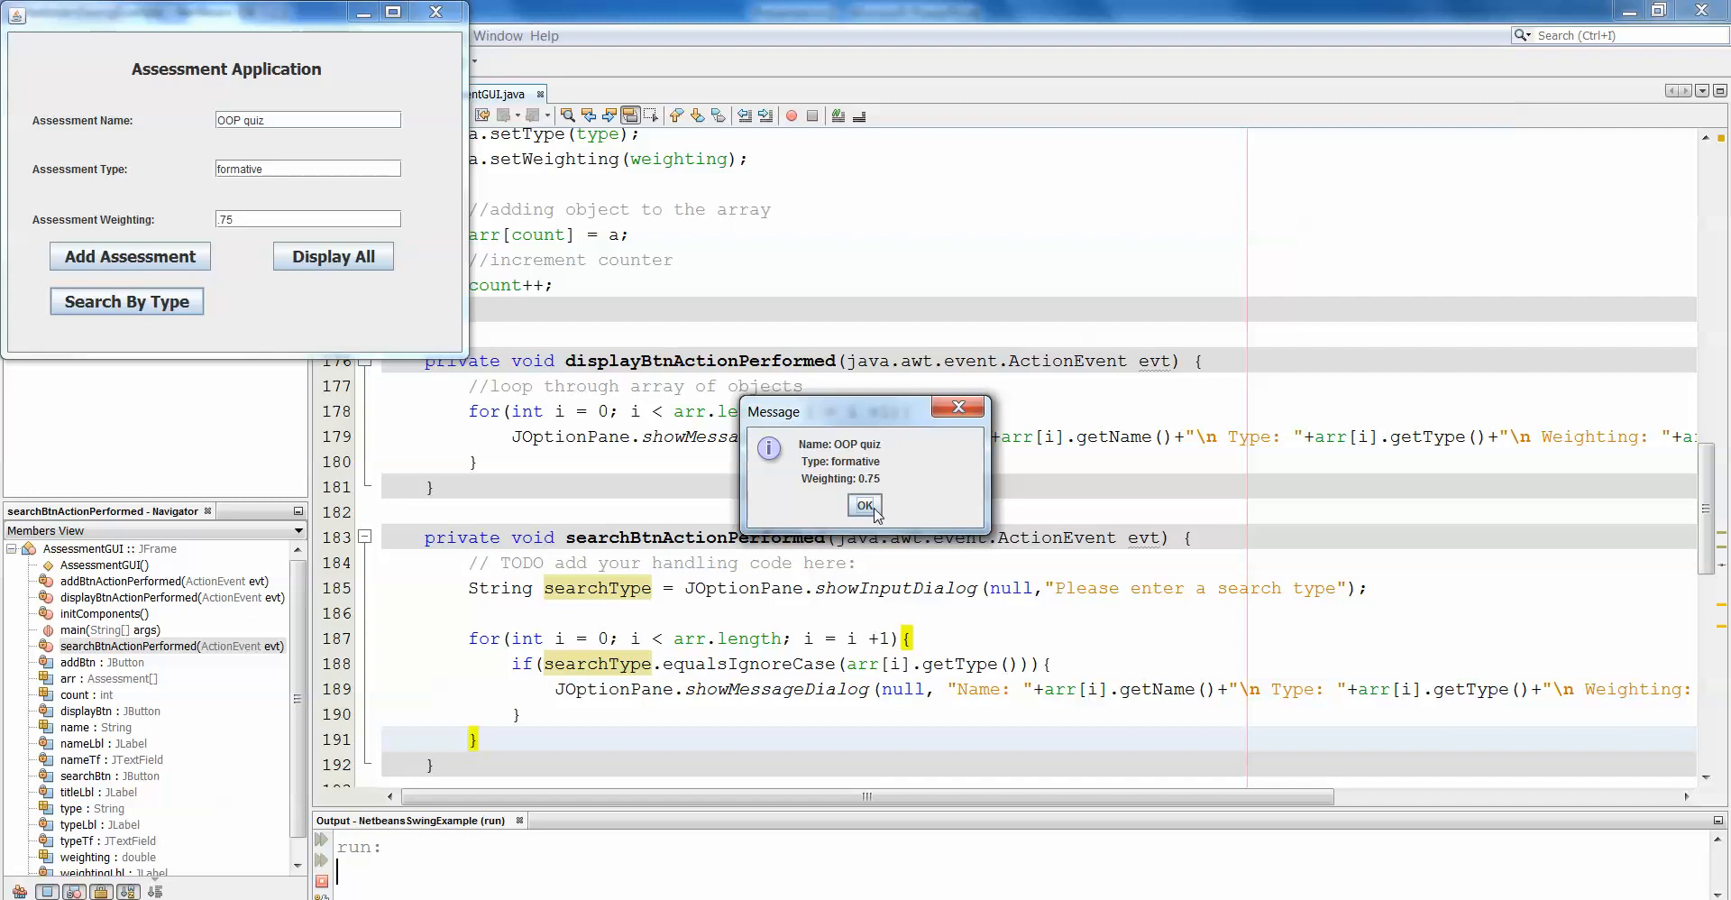
left_click(864, 506)
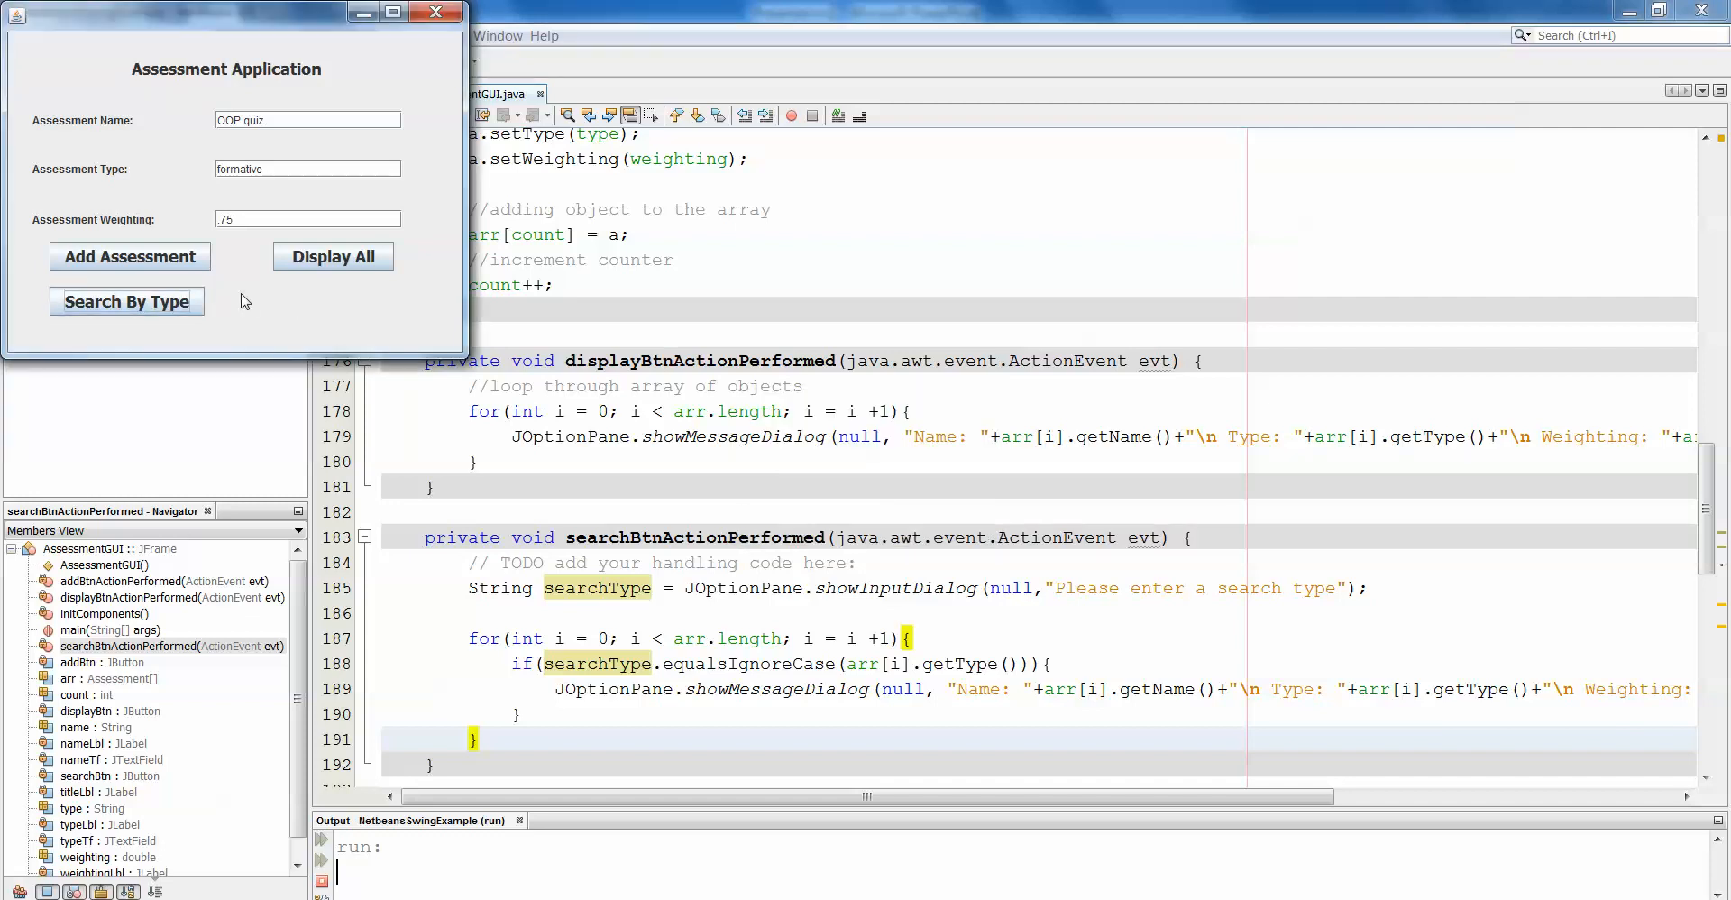